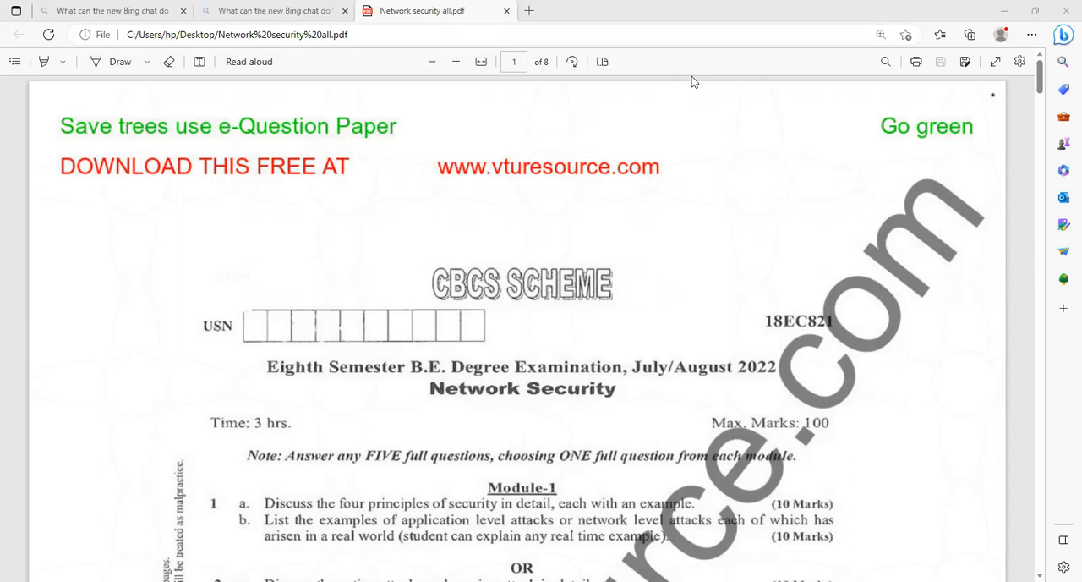
mouse_move(621, 276)
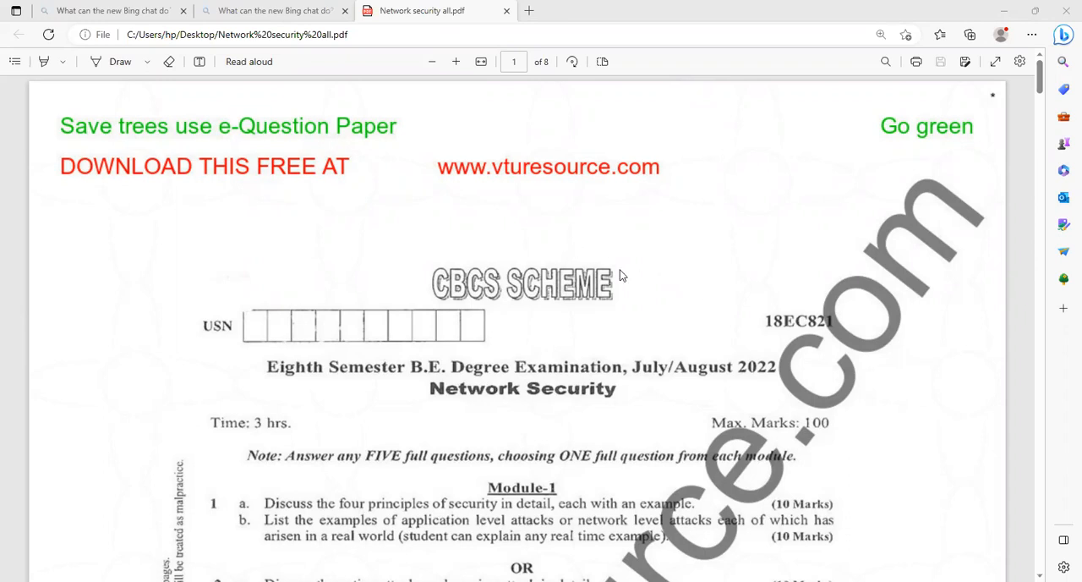
- Scroll down to Module-1 of the 2022 paper and draw a red tick beside question 1a
scroll("down", 3)
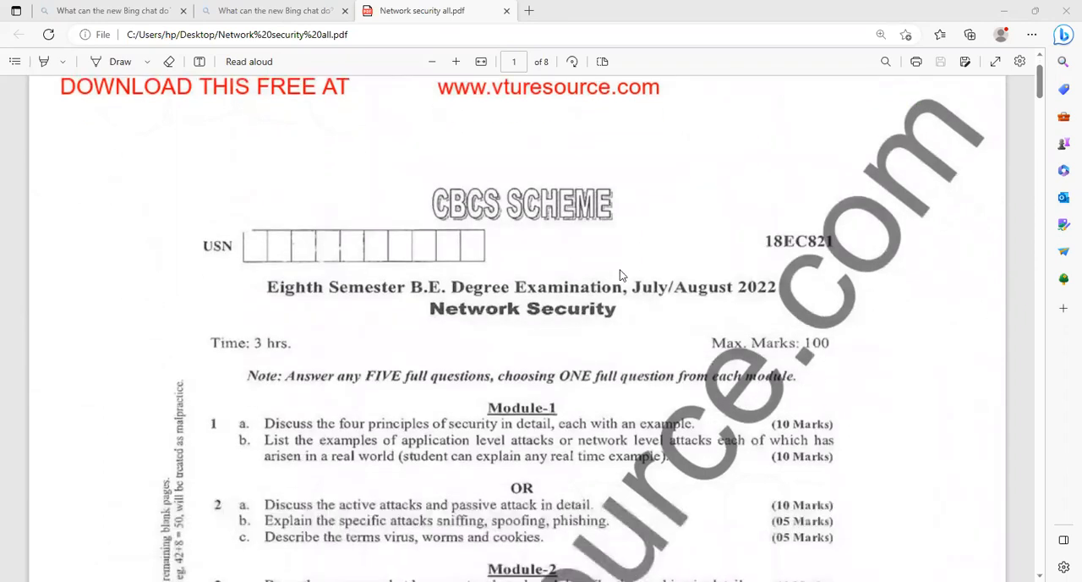
scroll("down", 3)
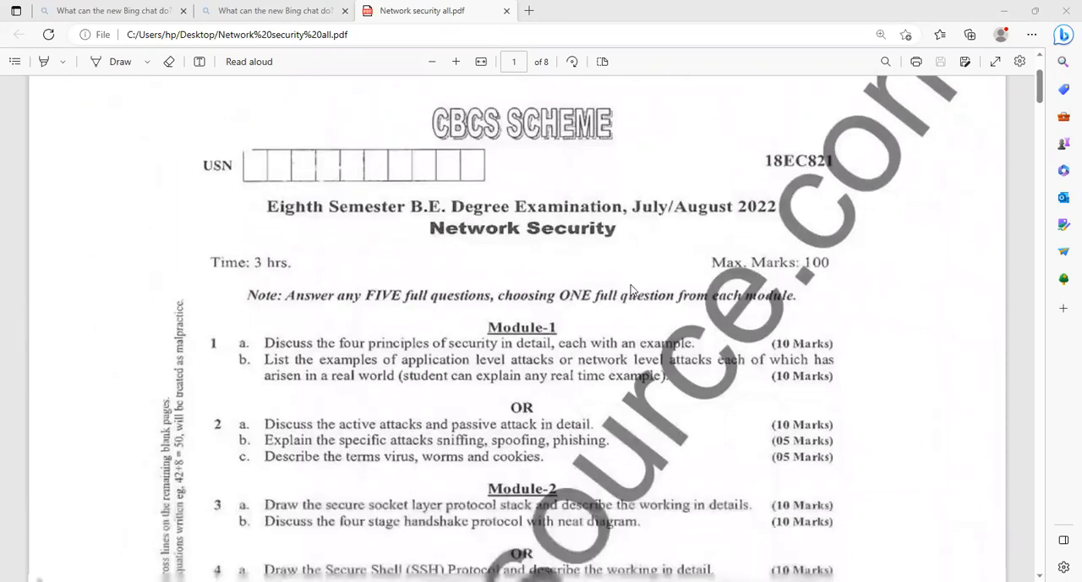
scroll("down", 3)
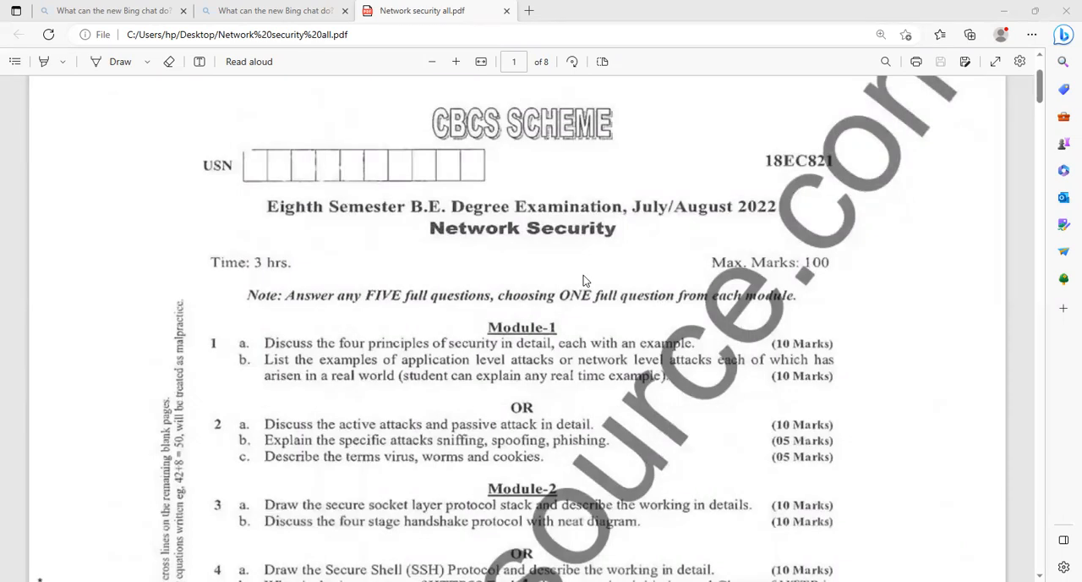
mouse_move(613, 273)
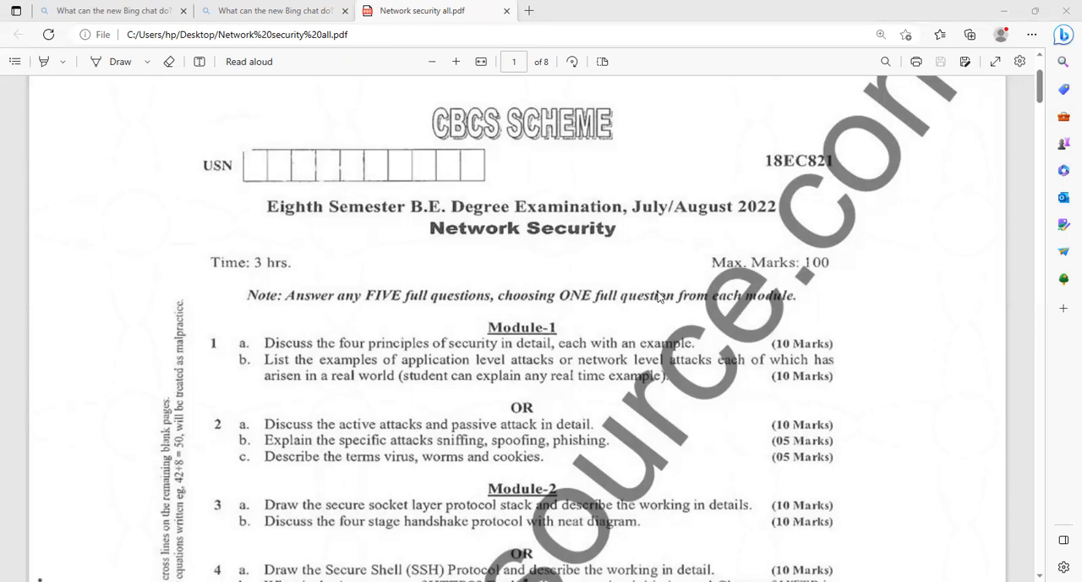
scroll("down", 3)
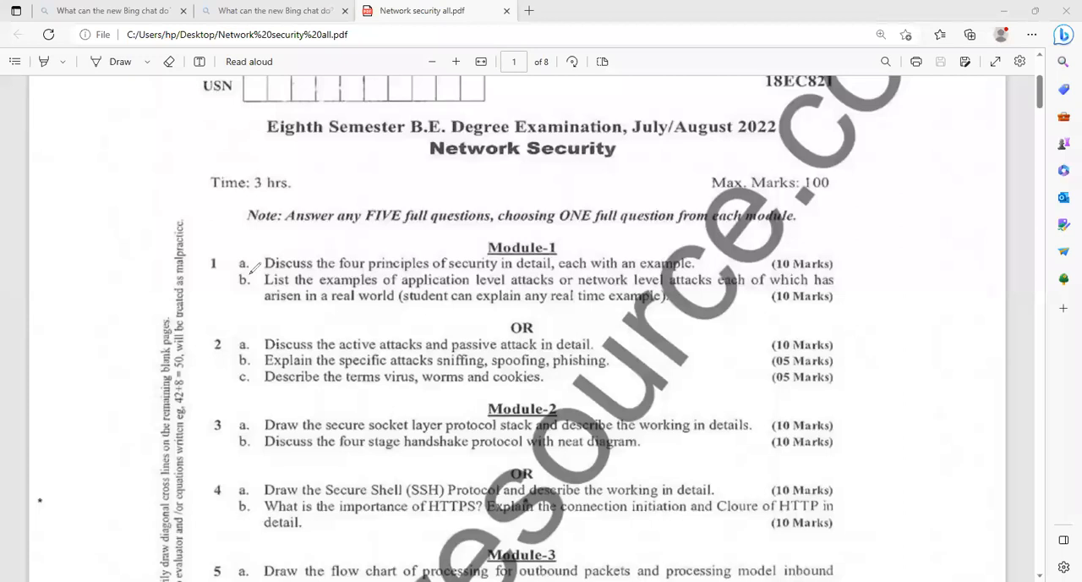
left_click_drag(240, 271, 262, 258)
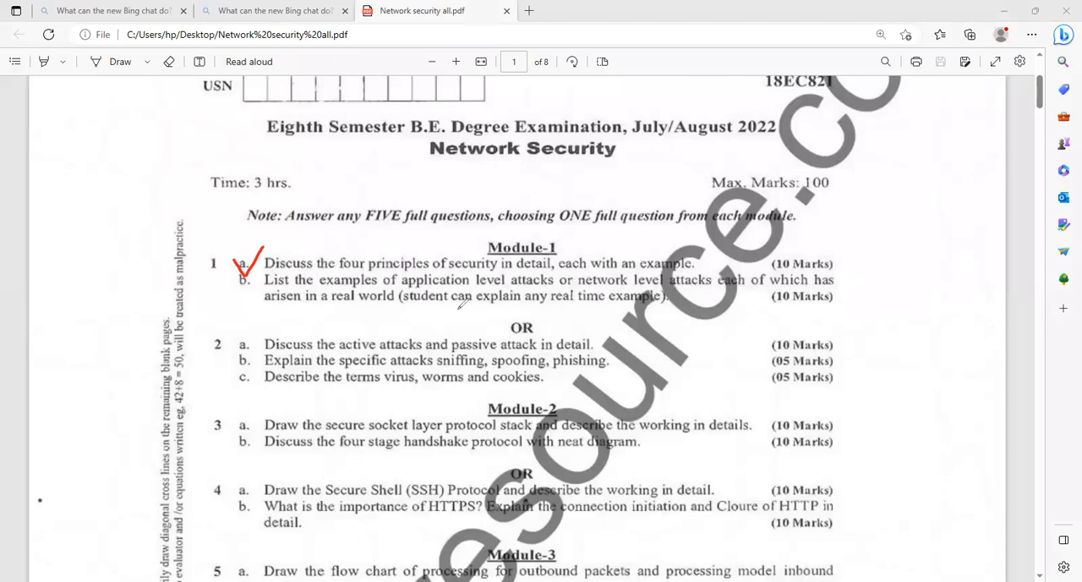
mouse_move(380, 303)
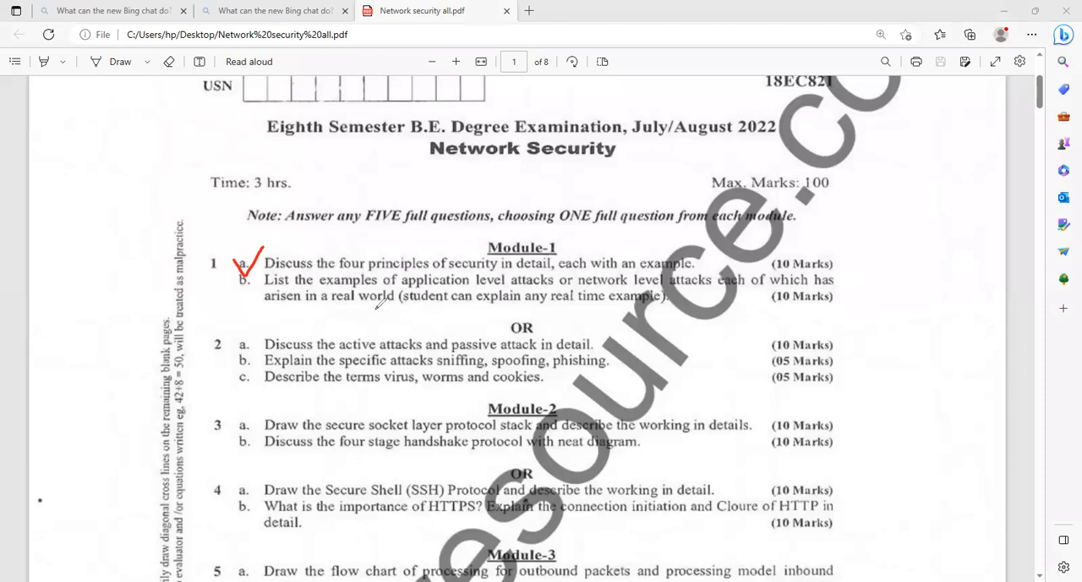
mouse_move(486, 319)
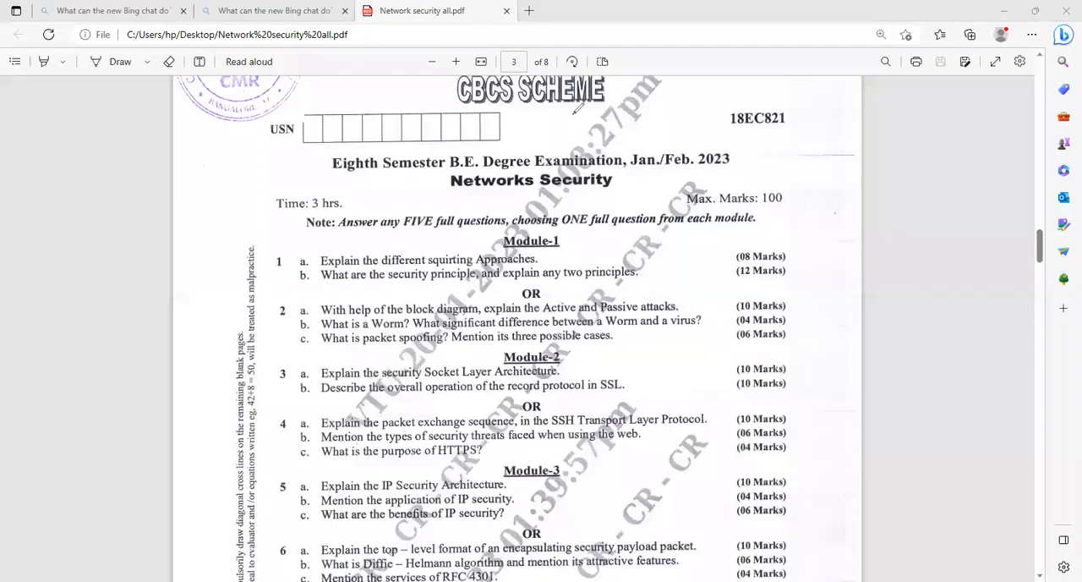
mouse_move(414, 300)
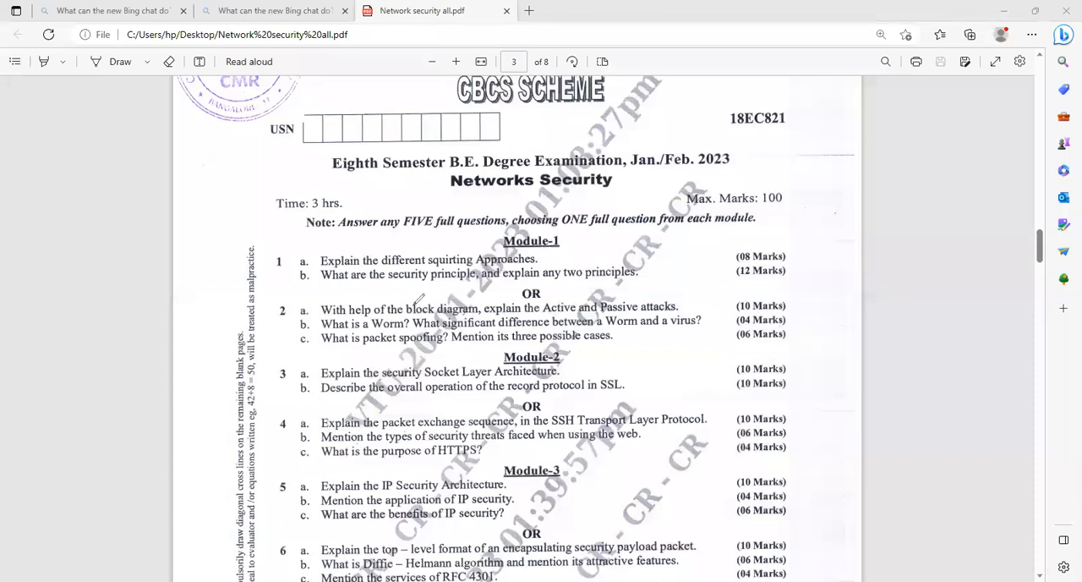
mouse_move(412, 259)
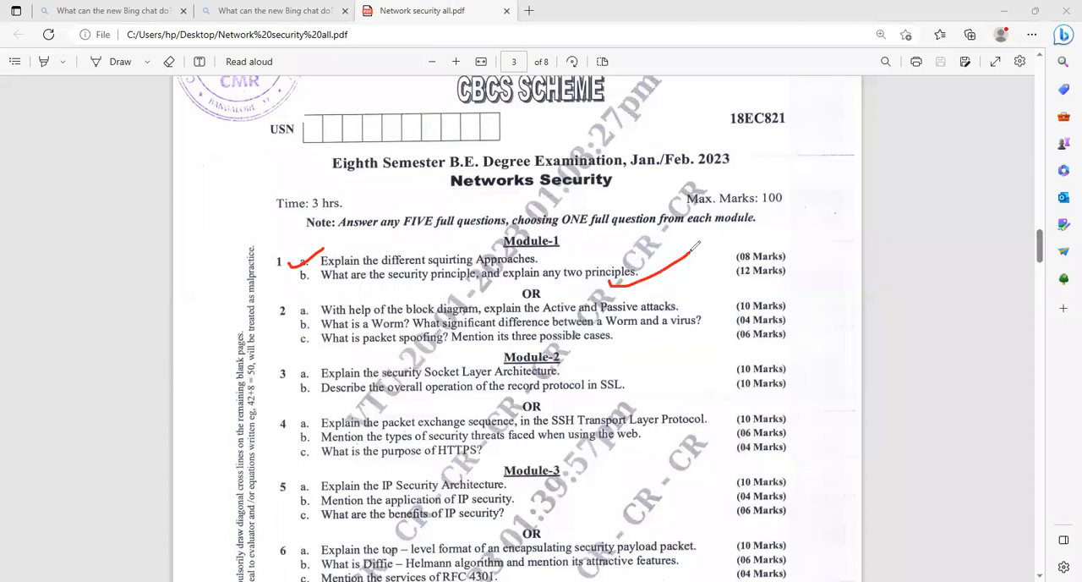
mouse_move(693, 246)
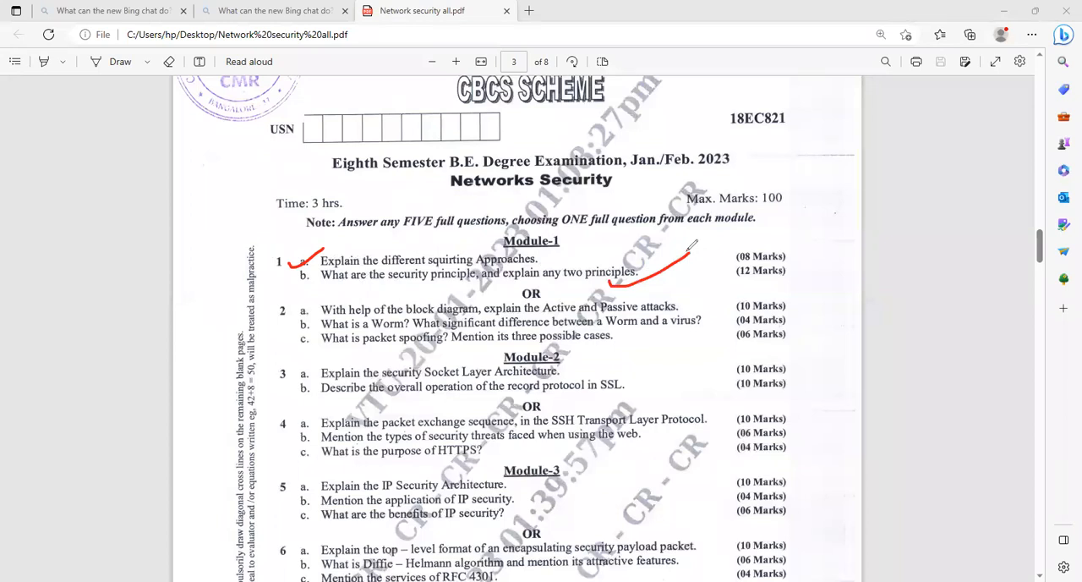
mouse_move(279, 315)
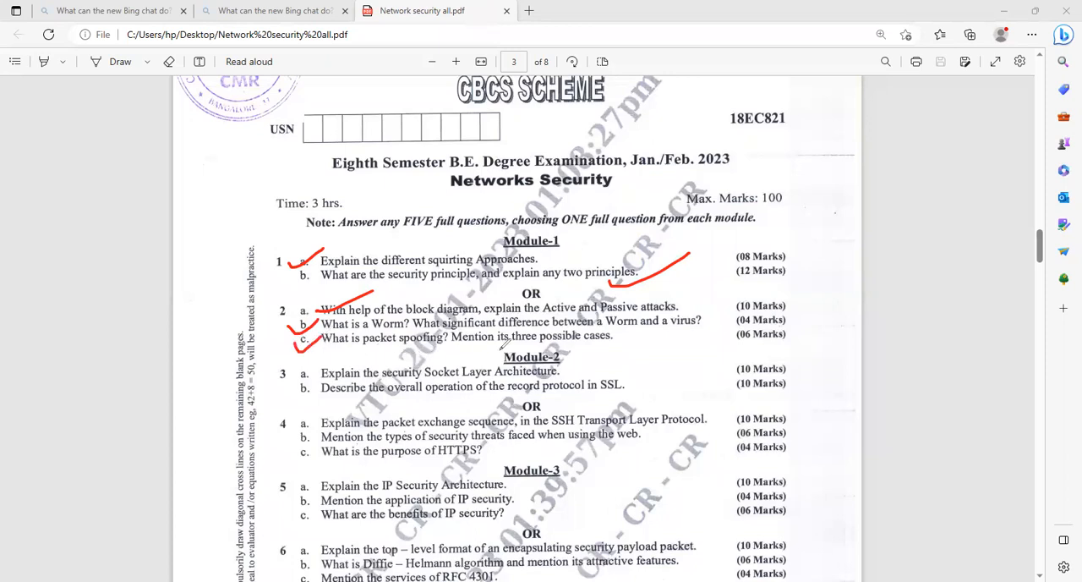
mouse_move(665, 349)
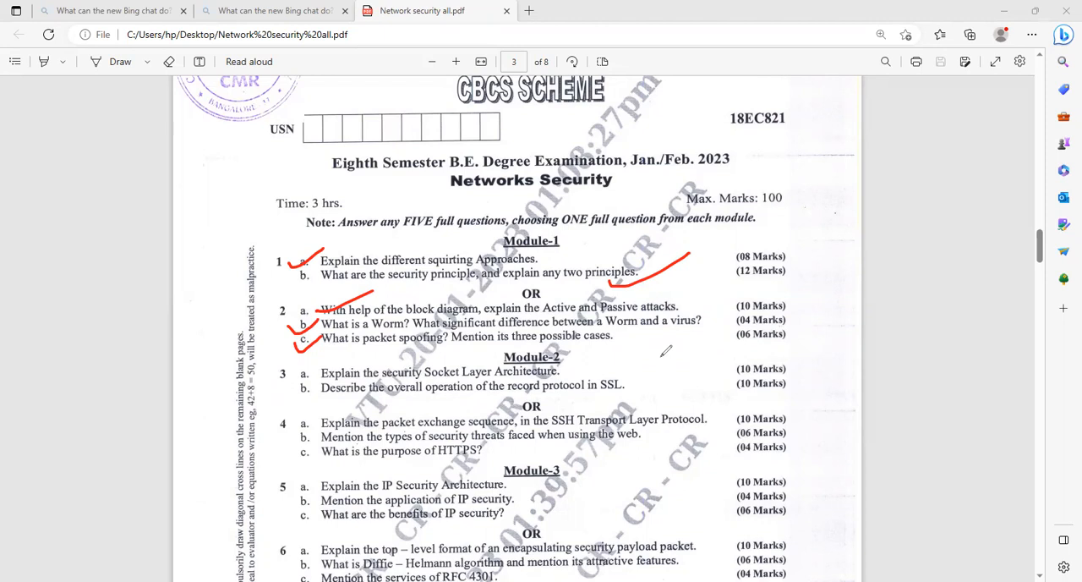
mouse_move(729, 223)
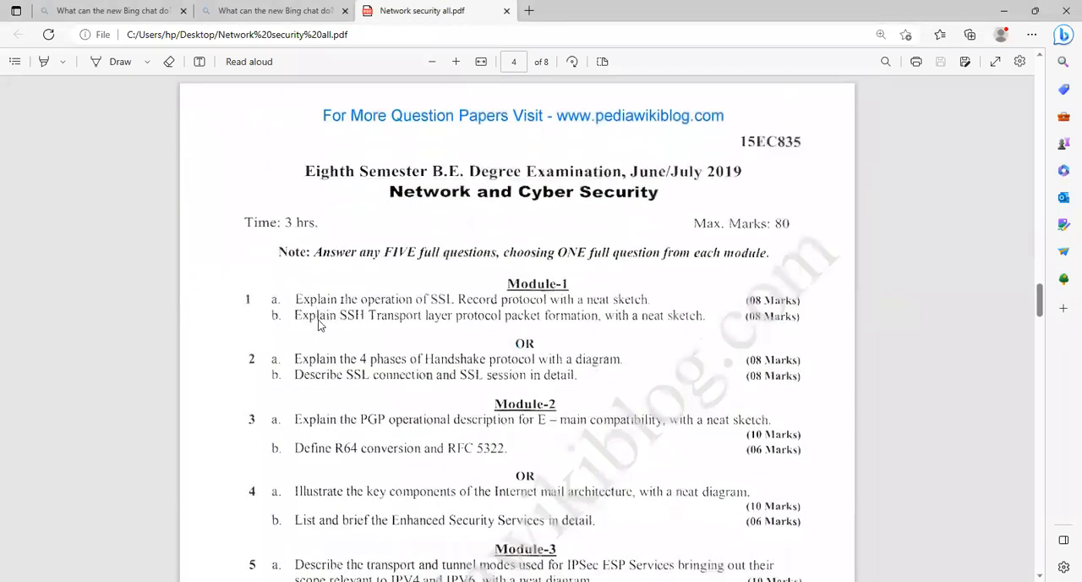
mouse_move(470, 312)
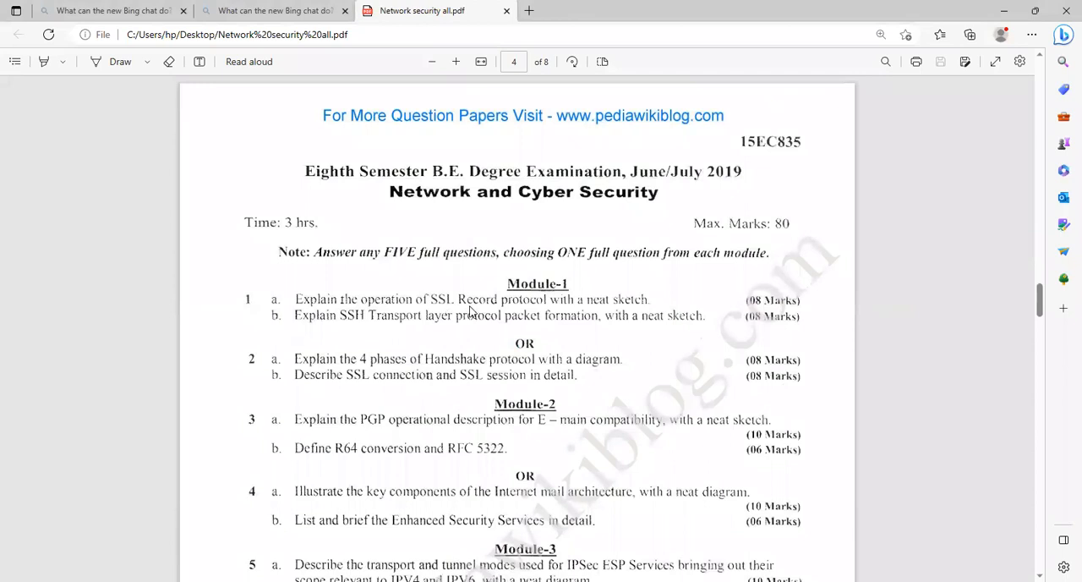
mouse_move(311, 353)
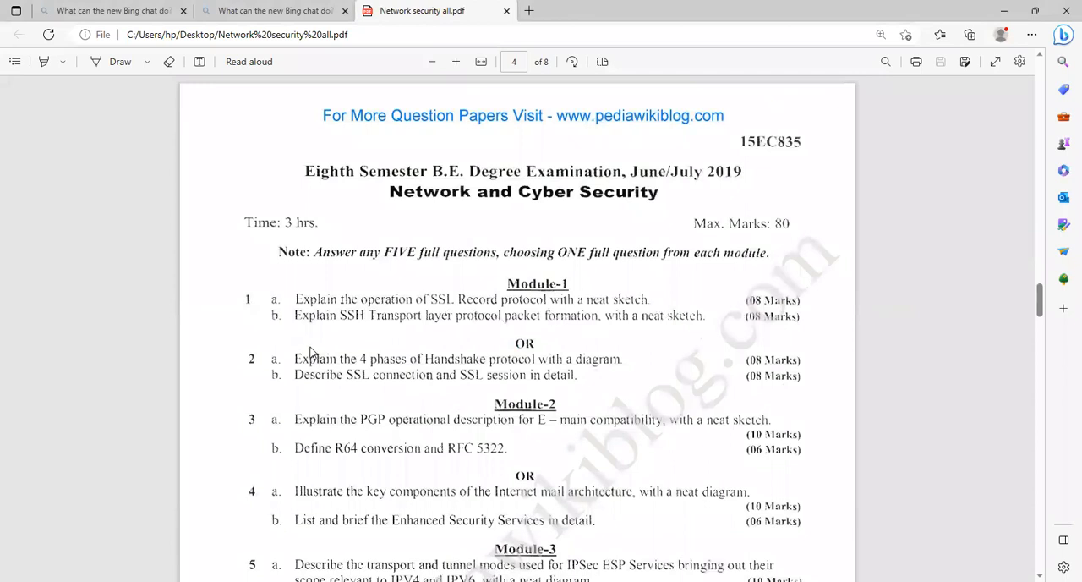
mouse_move(717, 155)
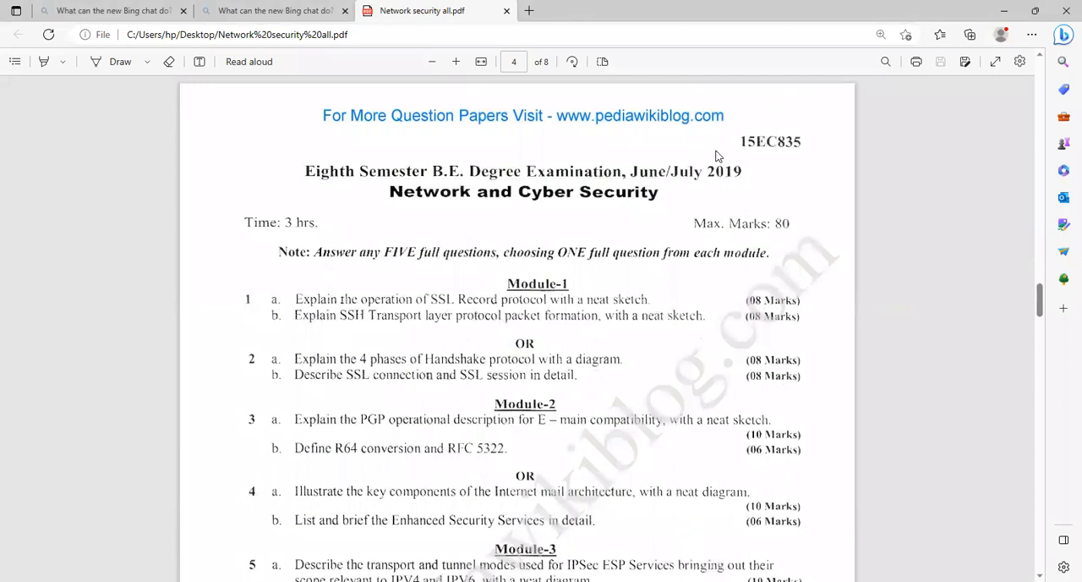
mouse_move(779, 168)
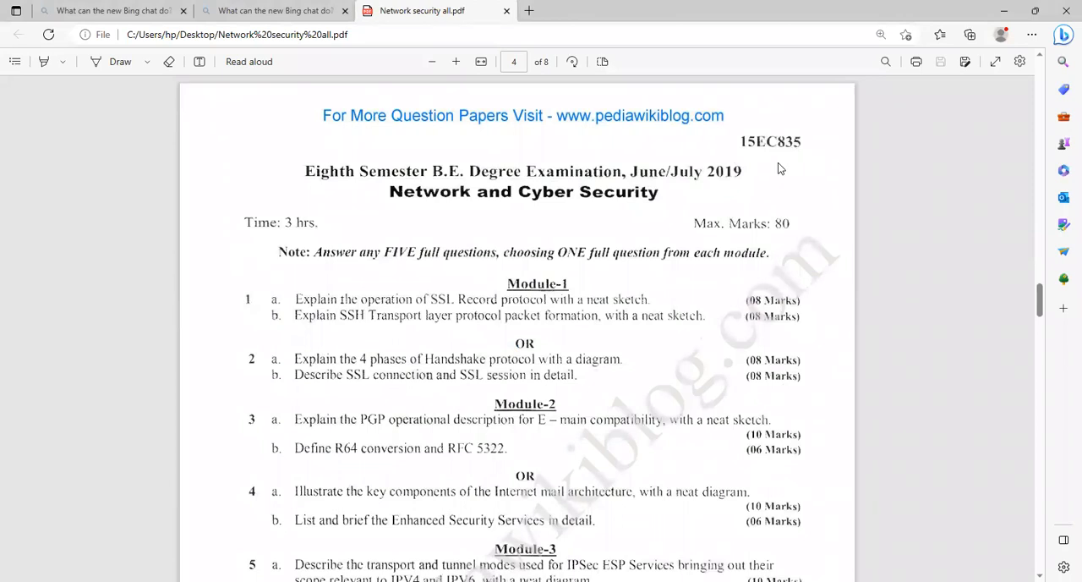
mouse_move(366, 340)
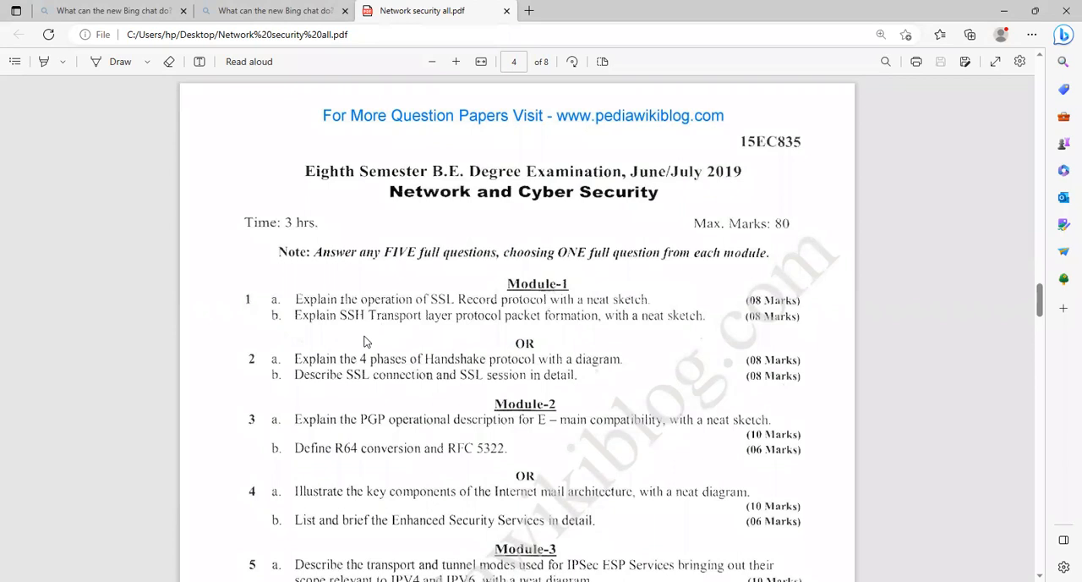
mouse_move(566, 332)
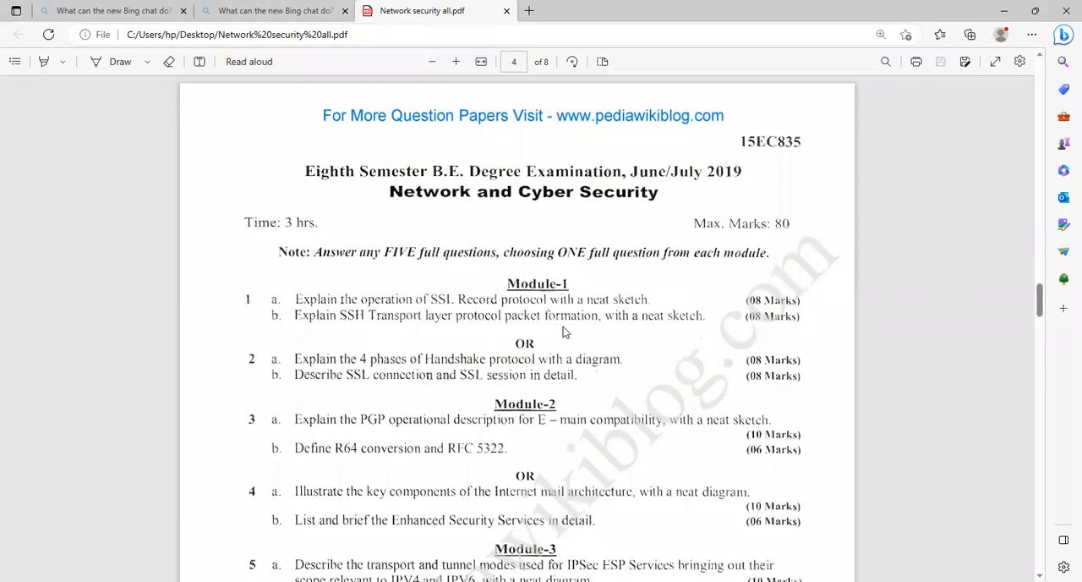
mouse_move(599, 240)
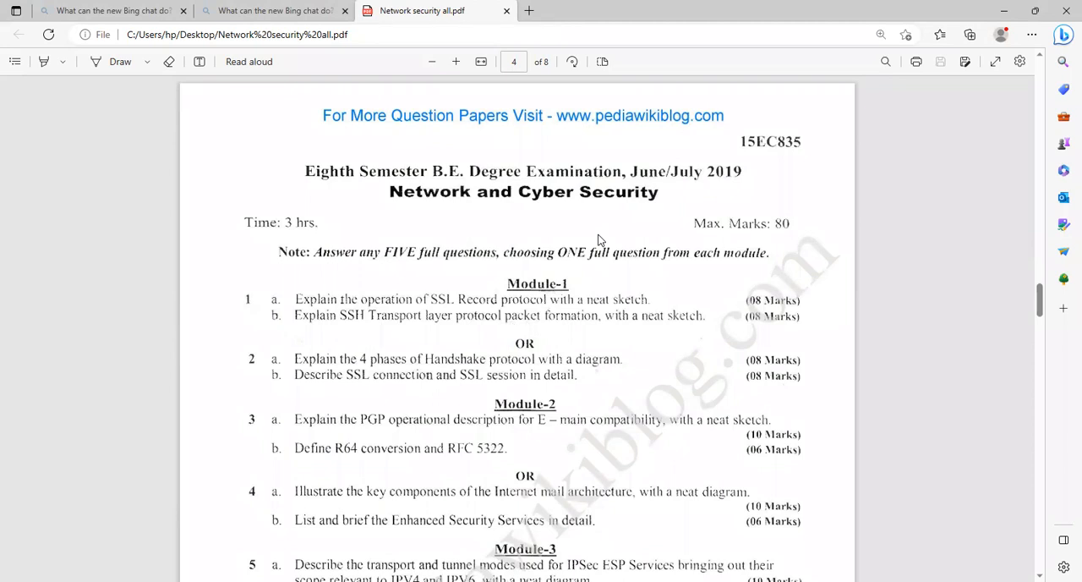
mouse_move(601, 257)
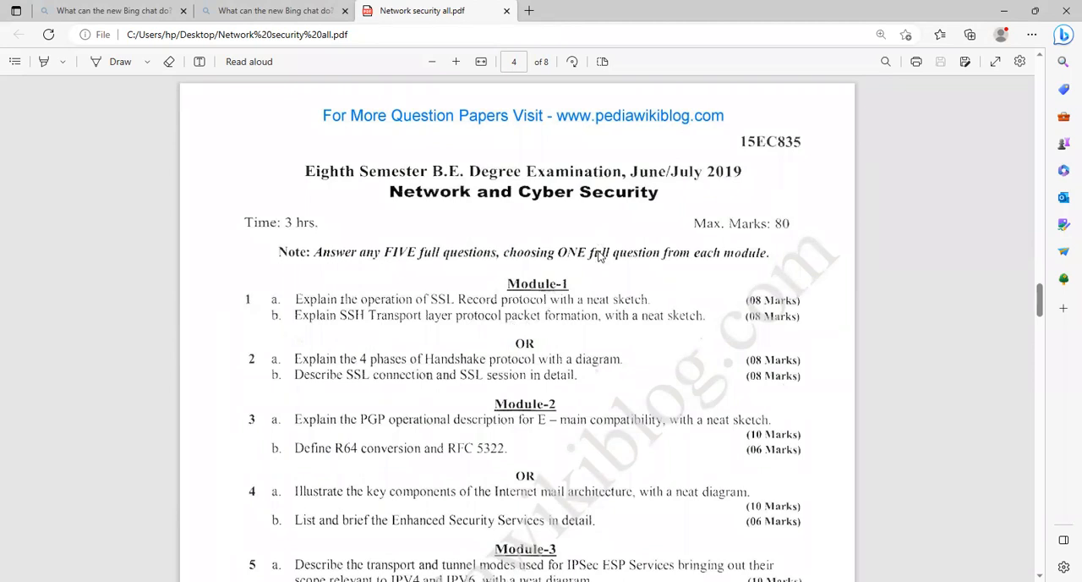
mouse_move(335, 387)
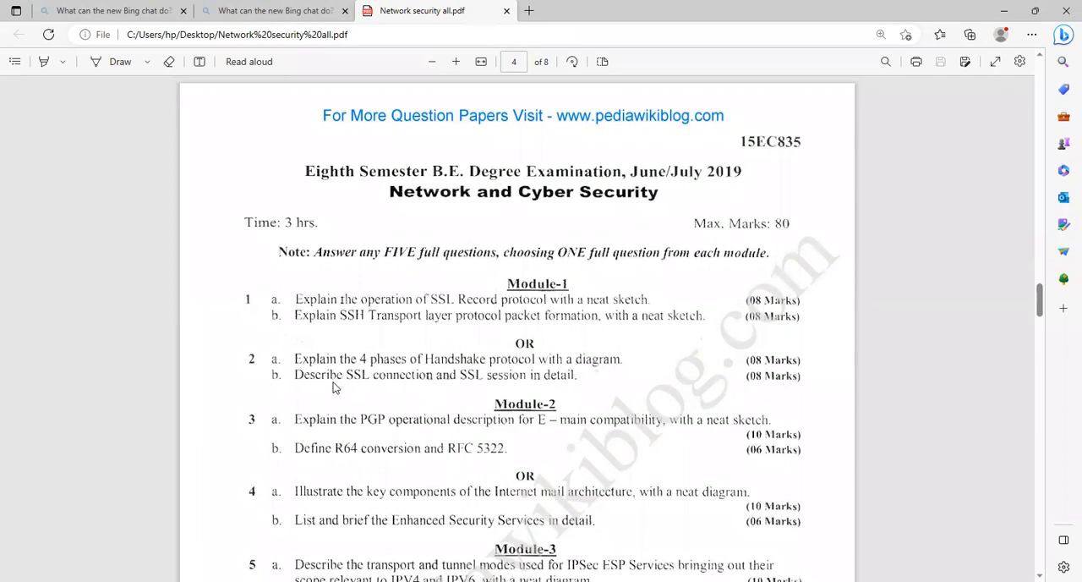
mouse_move(382, 374)
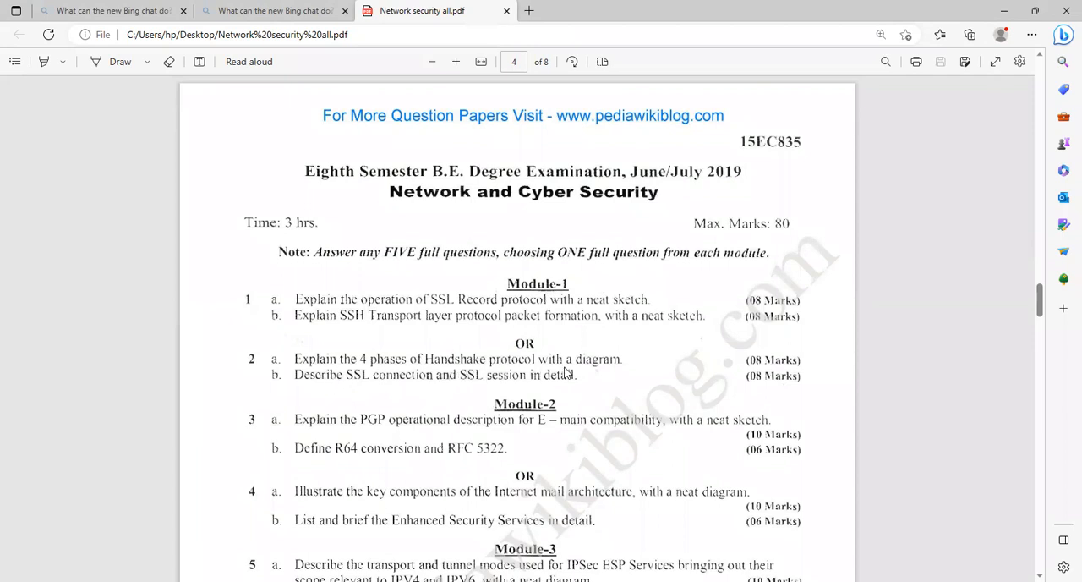
mouse_move(448, 390)
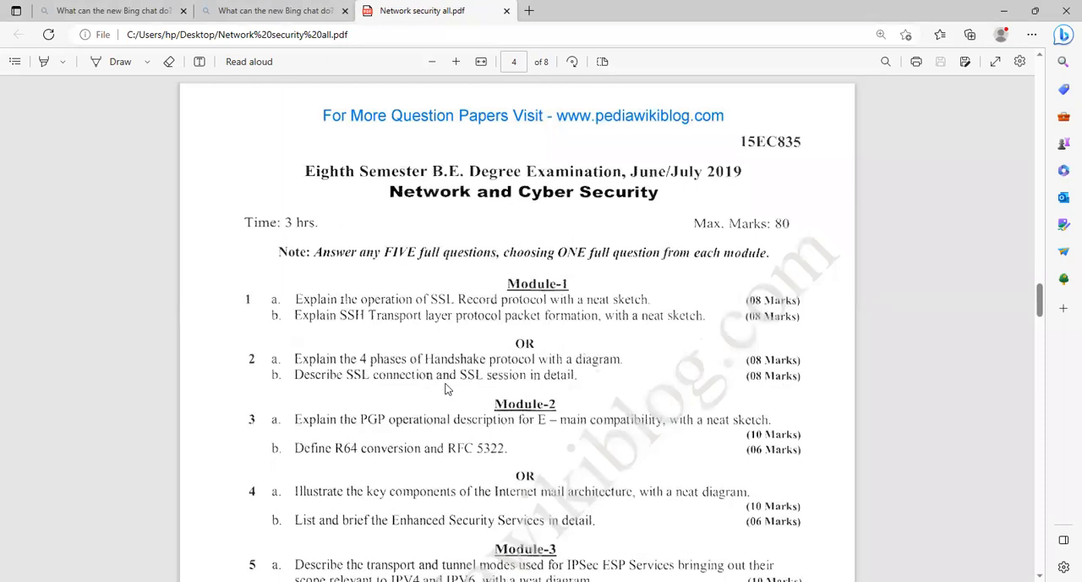
mouse_move(602, 400)
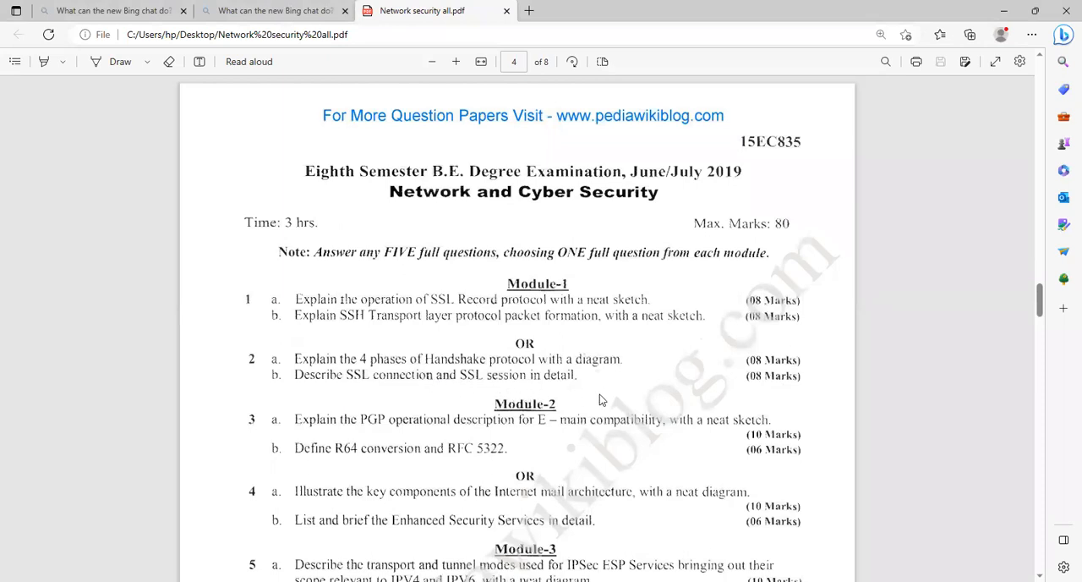
- Scroll through pages 5–7 to the Aug./Sept. 2020 Network & Cyber Security paper
scroll("down", 3)
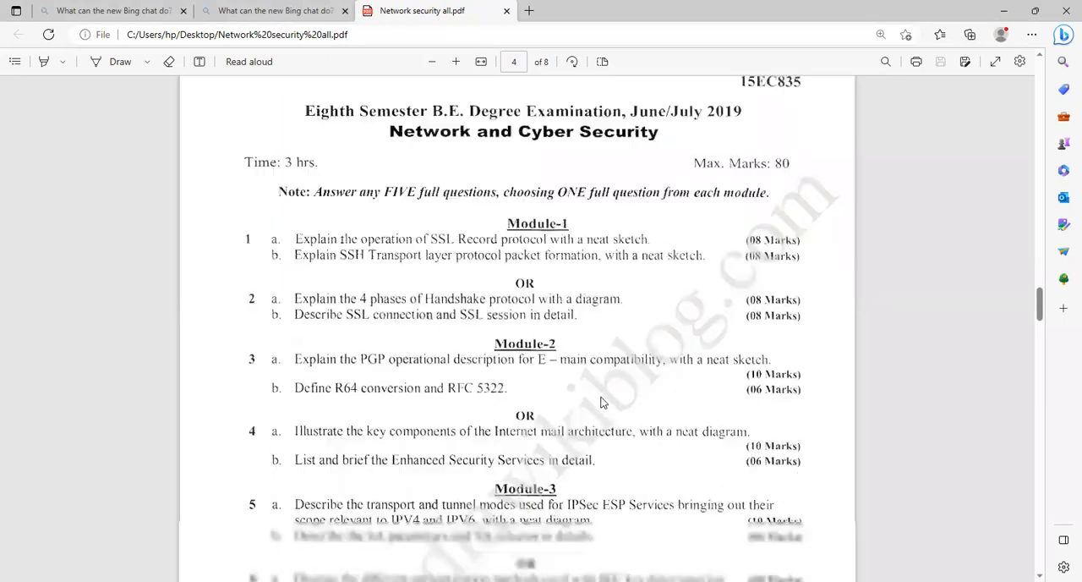
scroll("down", 3)
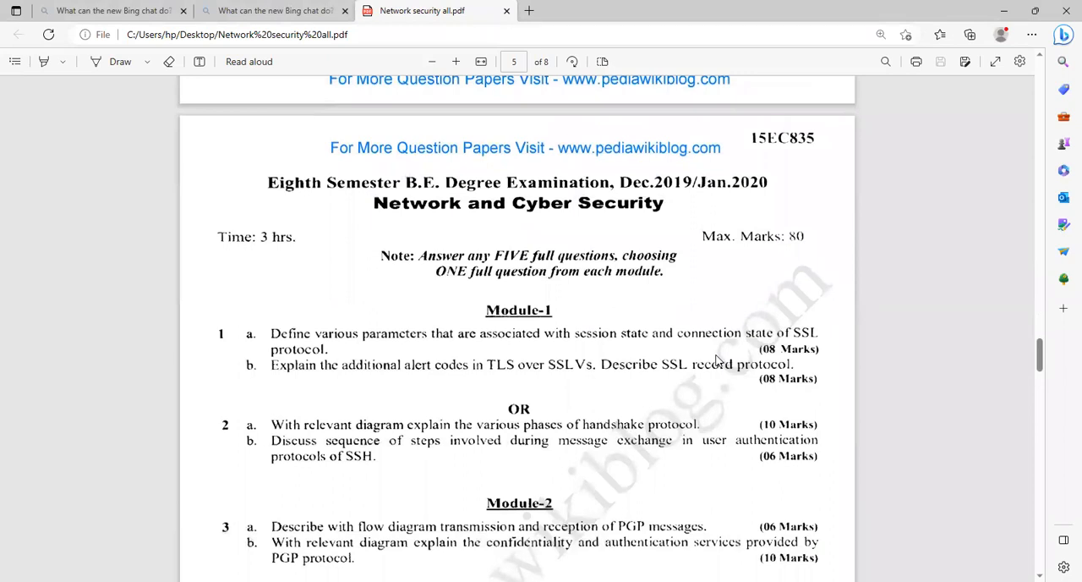
mouse_move(466, 275)
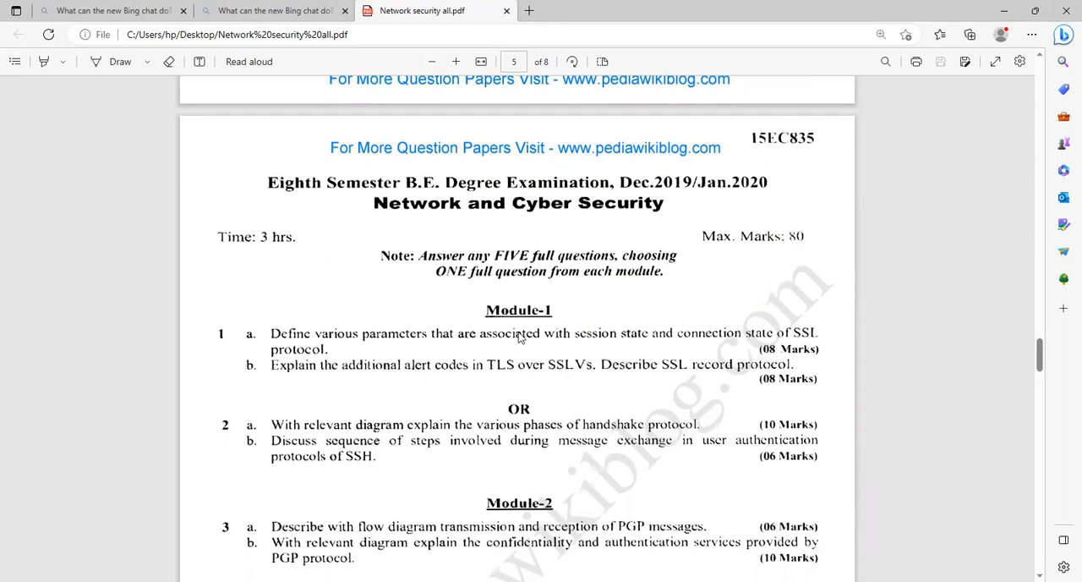
scroll("down", 3)
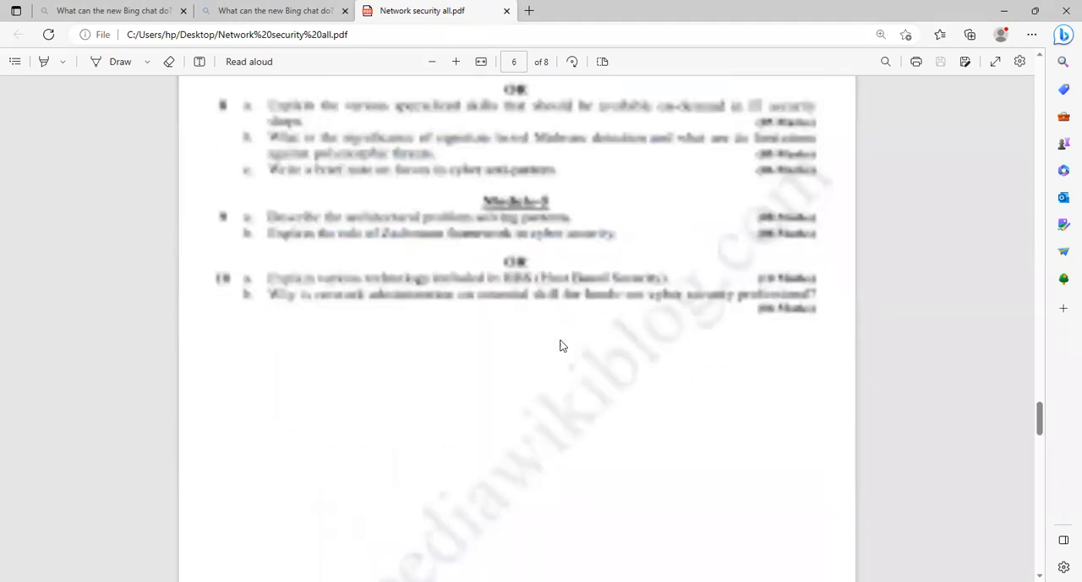
scroll("down", 3)
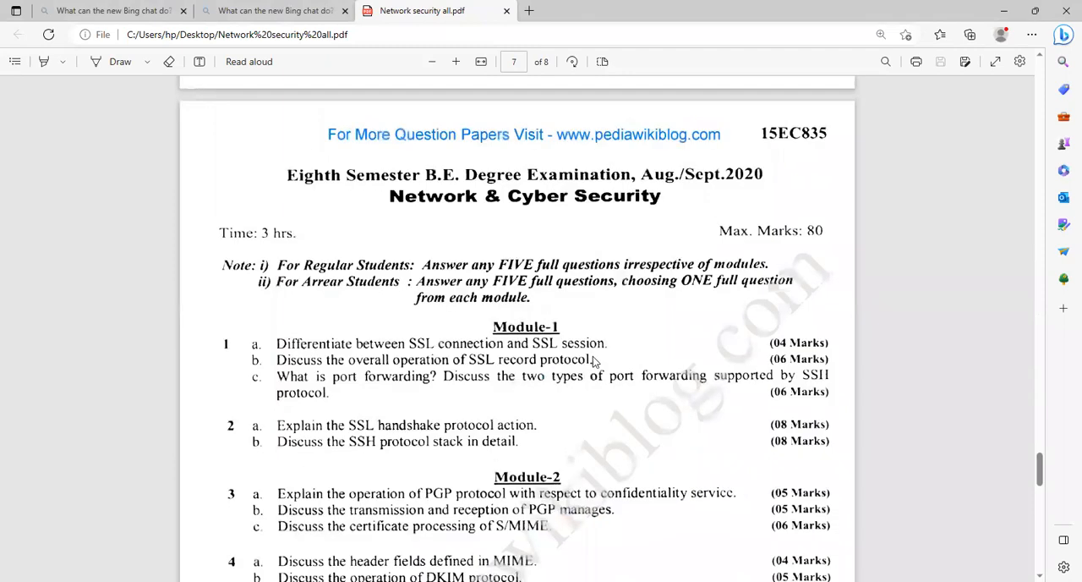
mouse_move(618, 407)
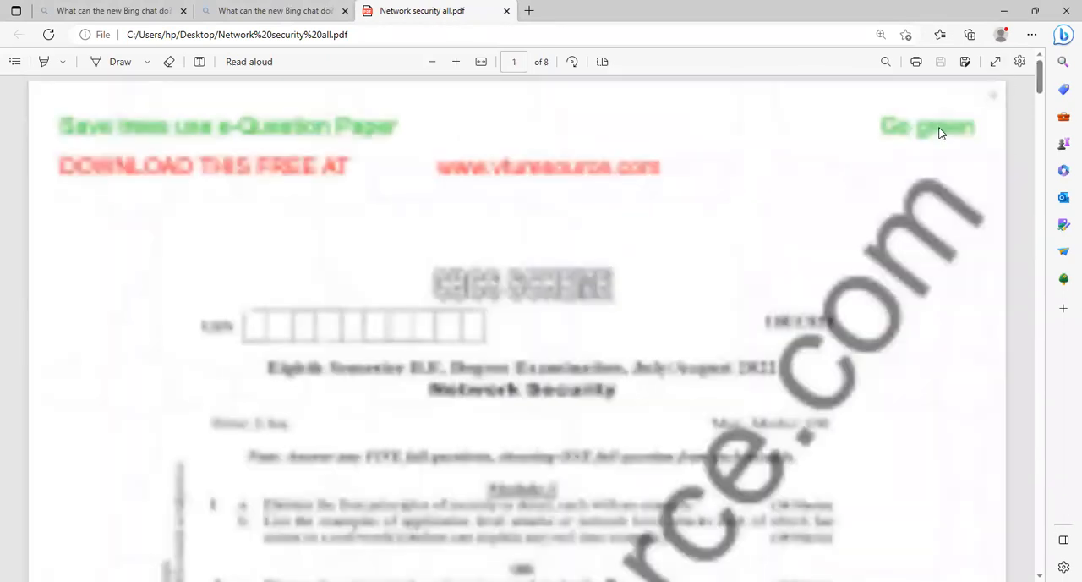
scroll("down", 3)
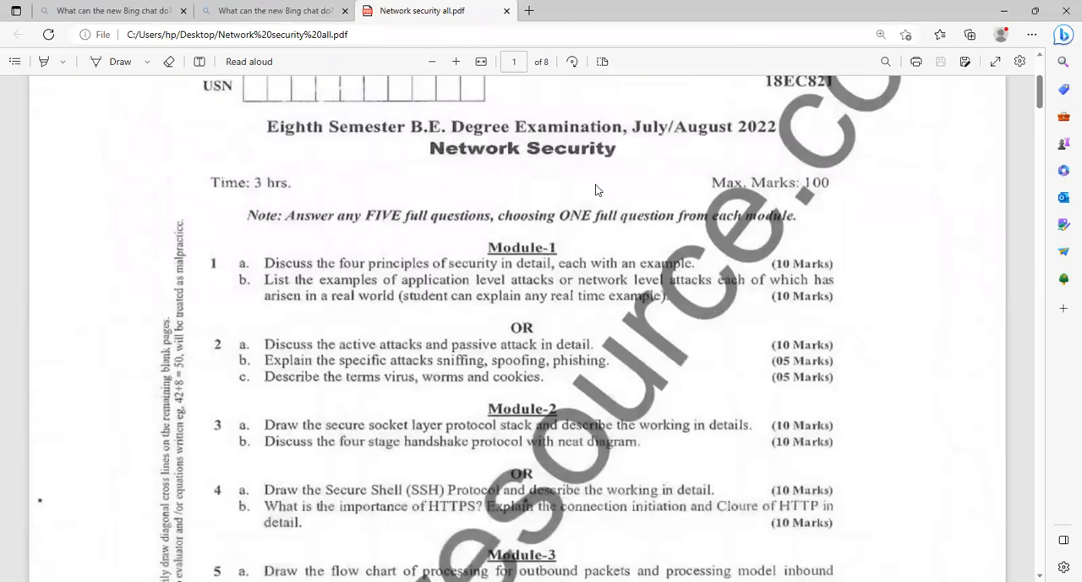
mouse_move(485, 124)
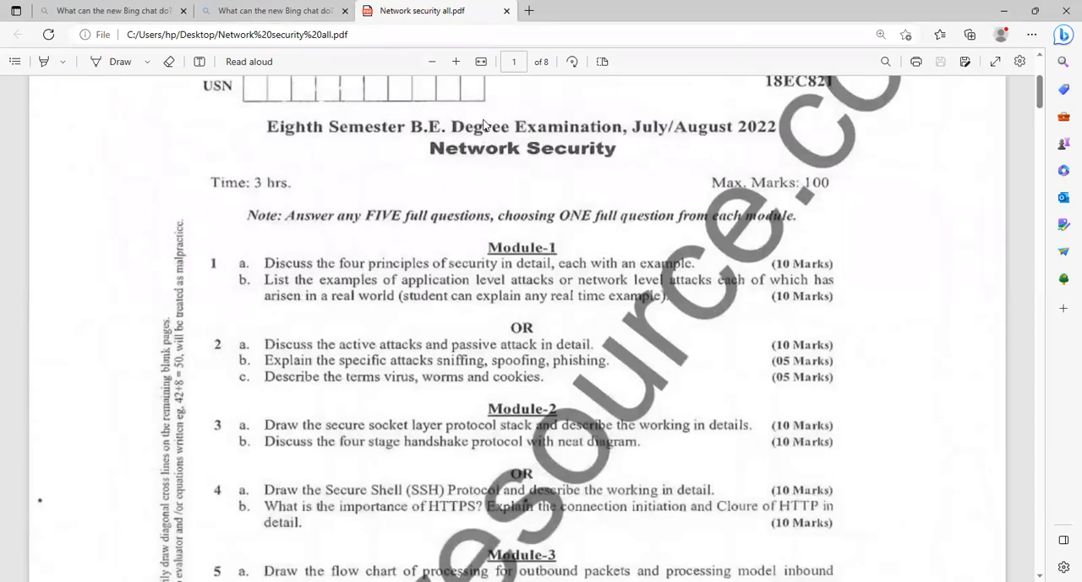
left_click_drag(220, 241, 491, 404)
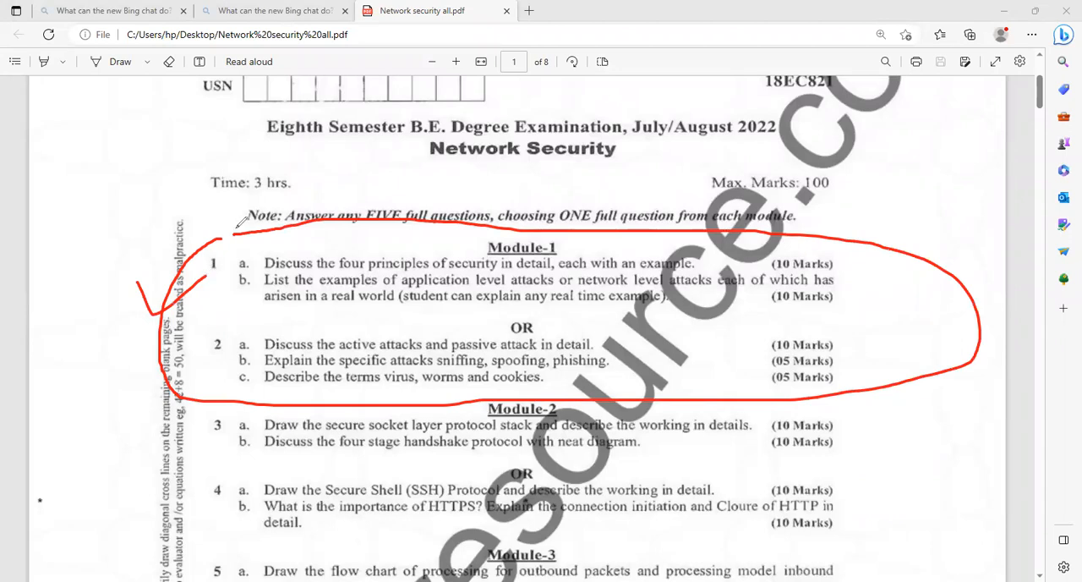
left_click(168, 61)
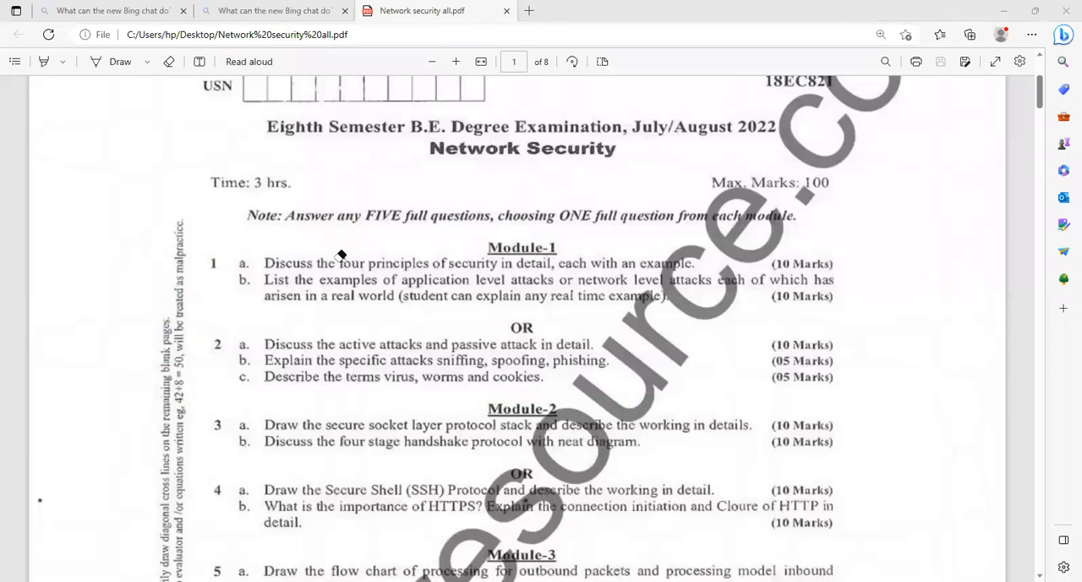
scroll("down", 3)
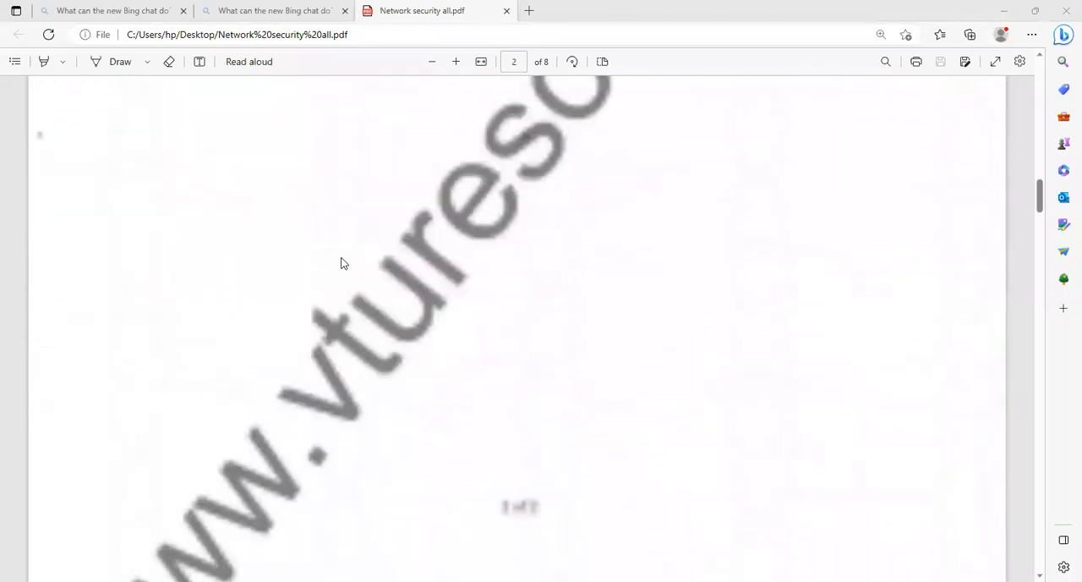
scroll("down", 3)
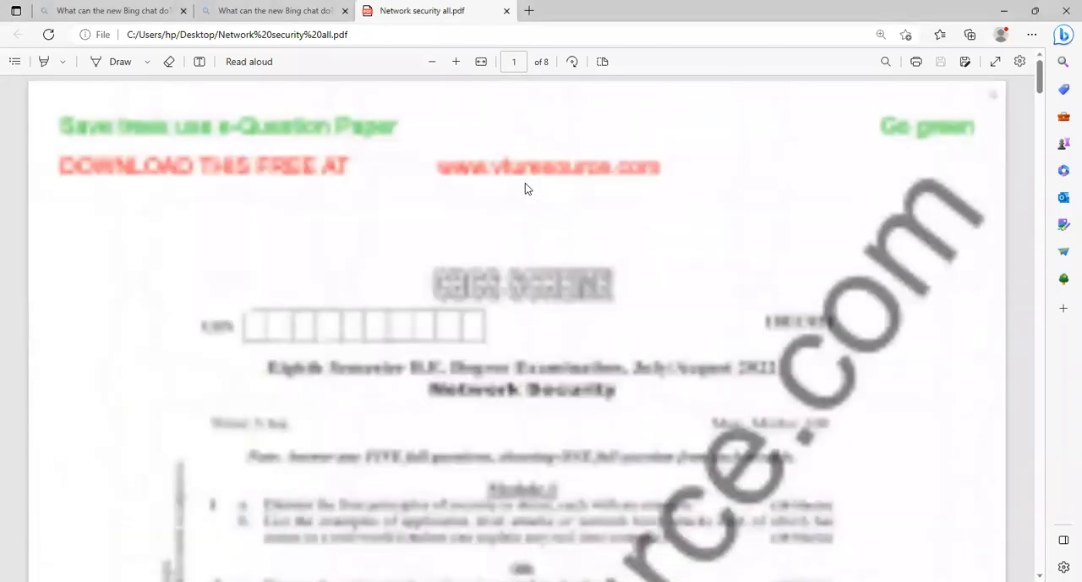
scroll("down", 3)
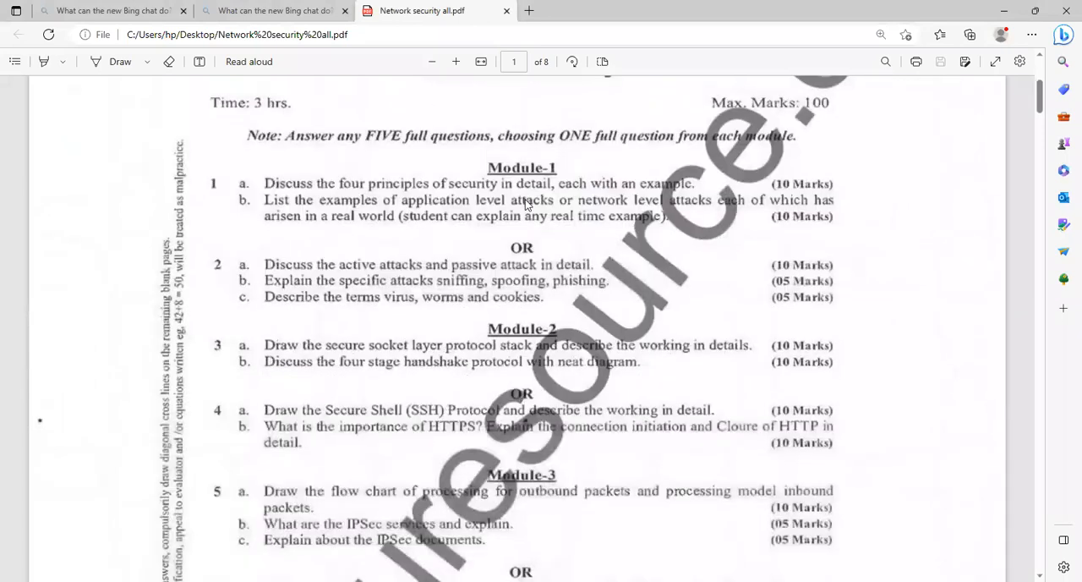
- Scroll page 1 down to the Module-2 and Module-3 questions of the 2022 paper
scroll("down", 3)
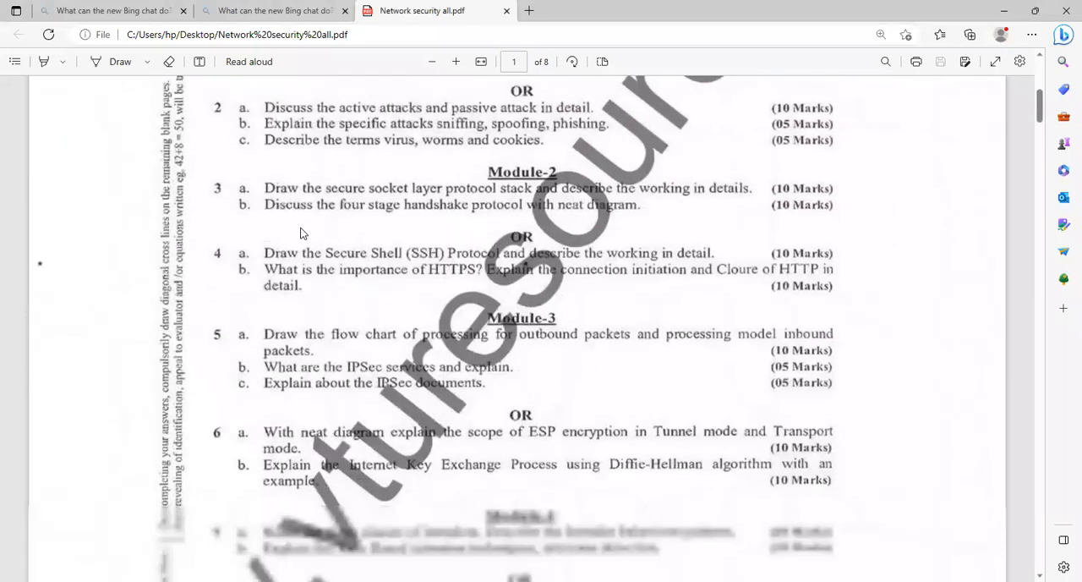
scroll("down", 3)
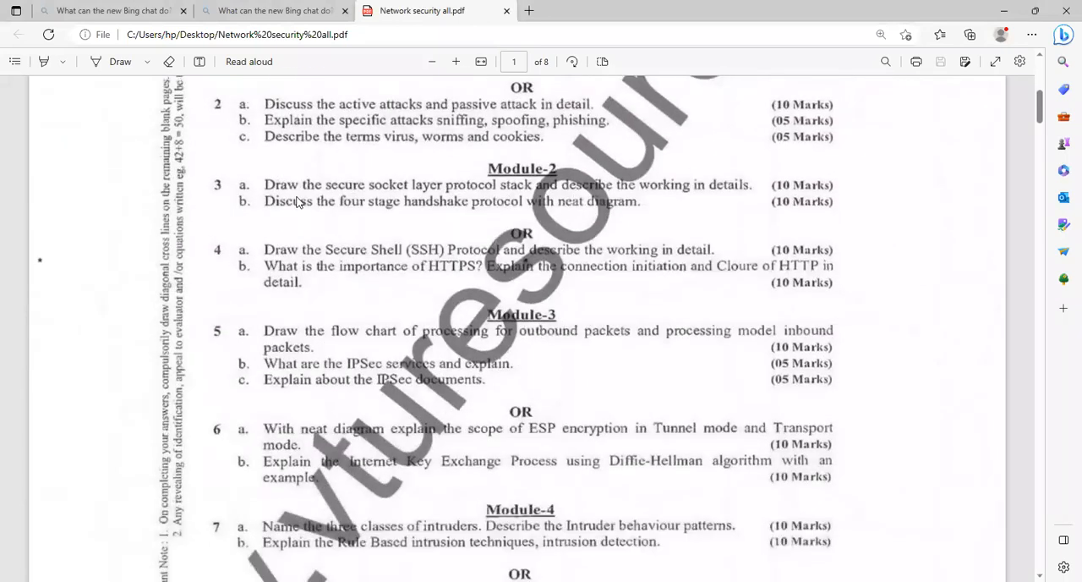
mouse_move(508, 195)
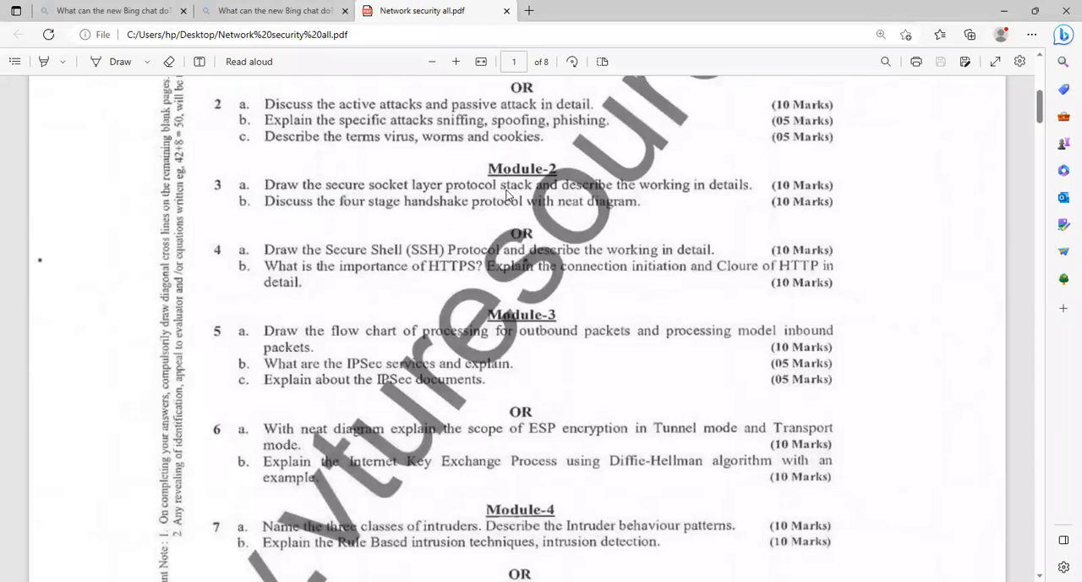
mouse_move(734, 204)
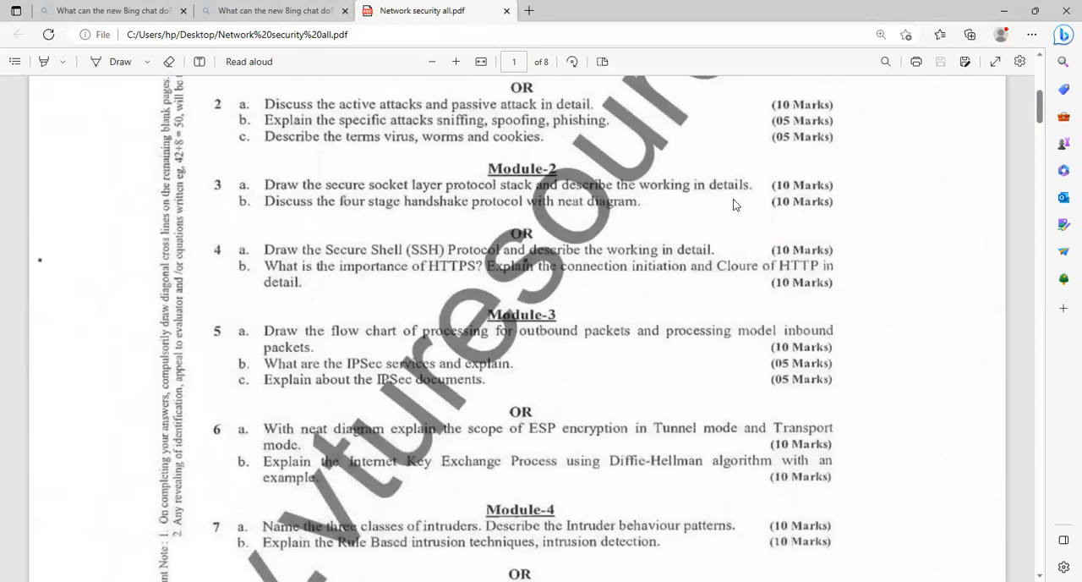
mouse_move(333, 238)
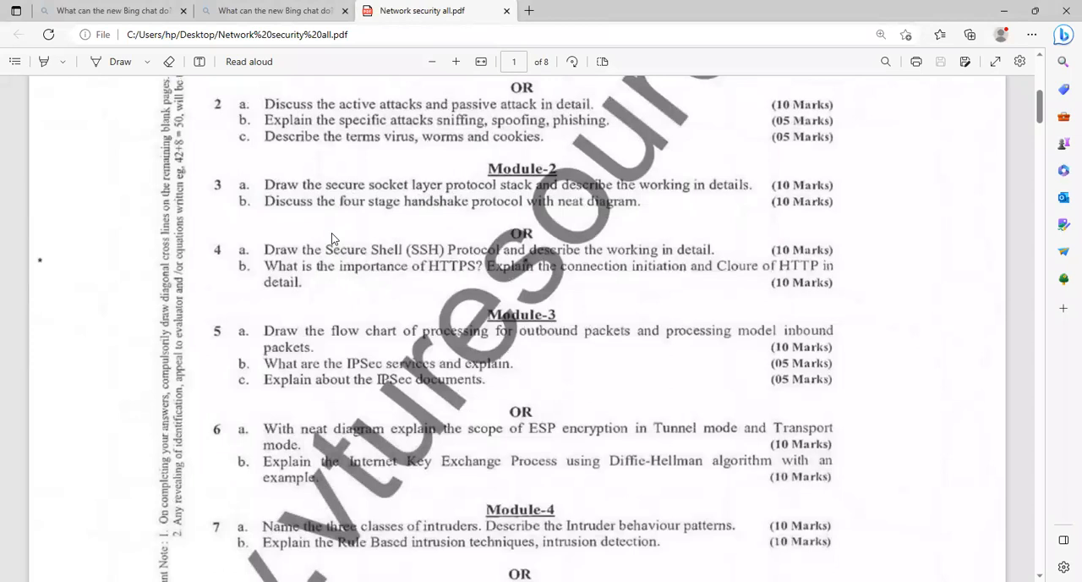
mouse_move(414, 217)
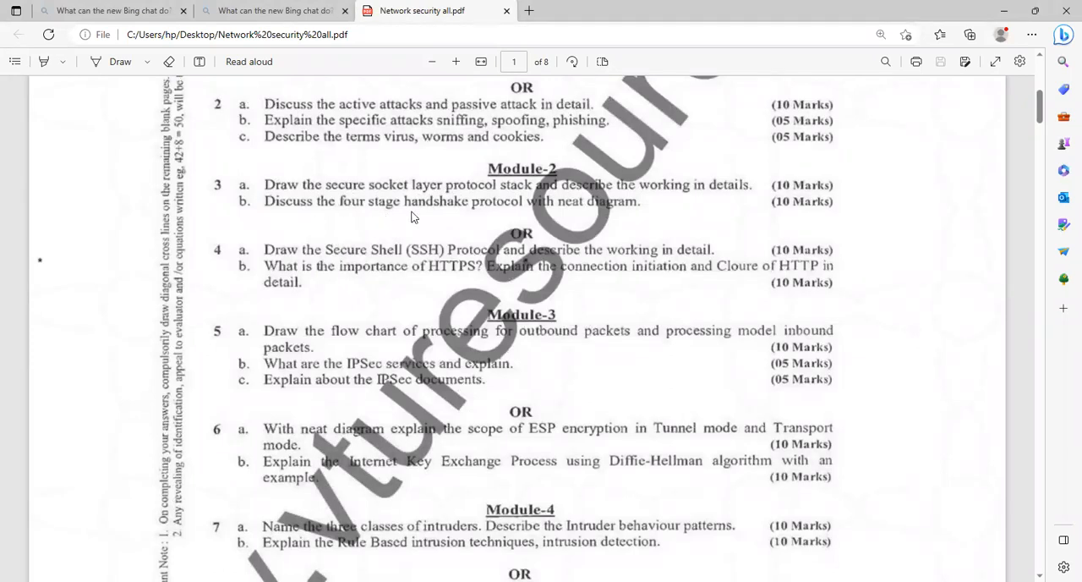
mouse_move(609, 214)
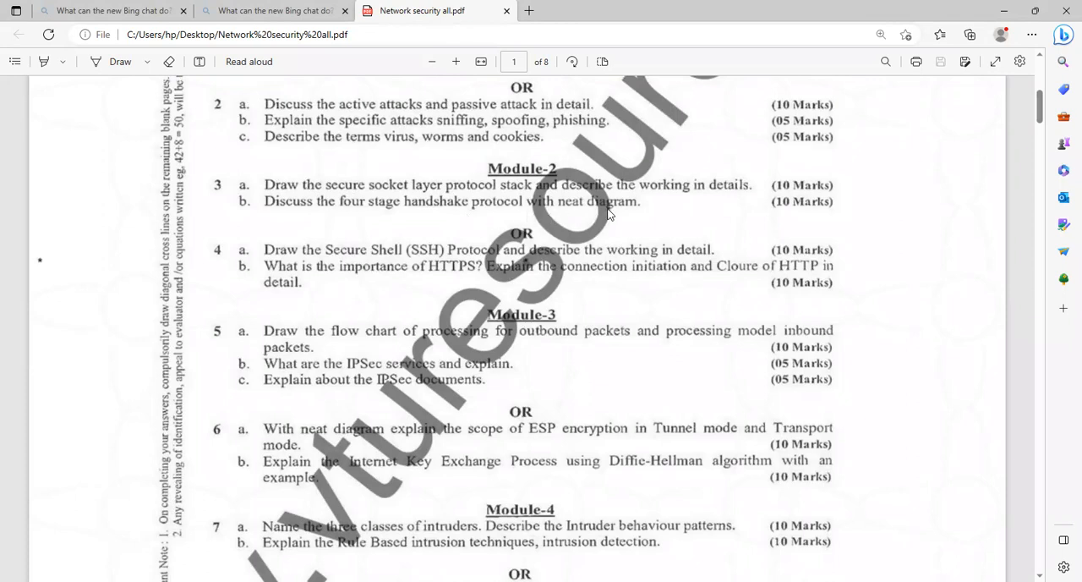
mouse_move(390, 288)
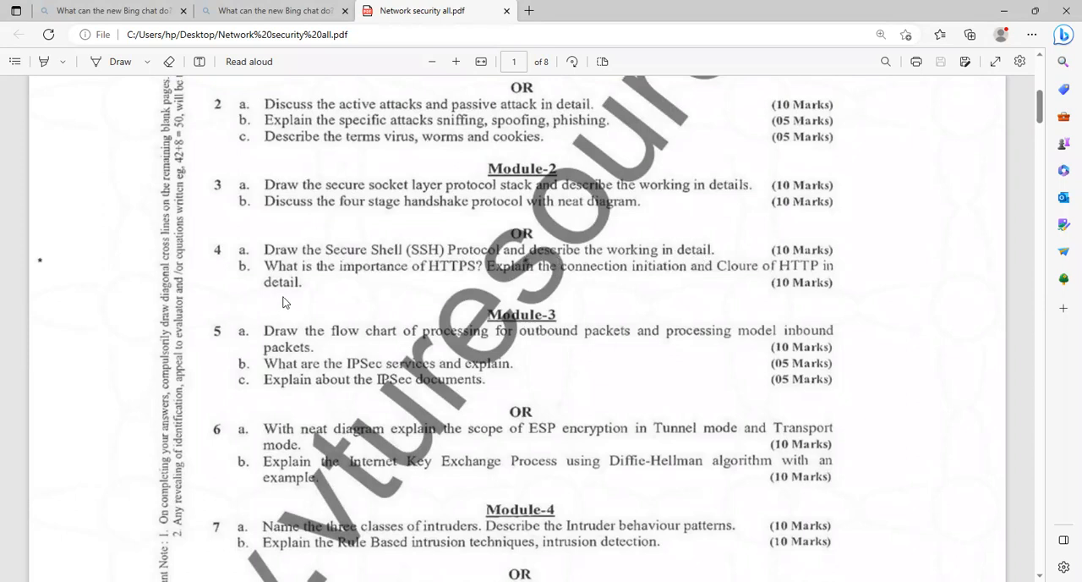
mouse_move(446, 279)
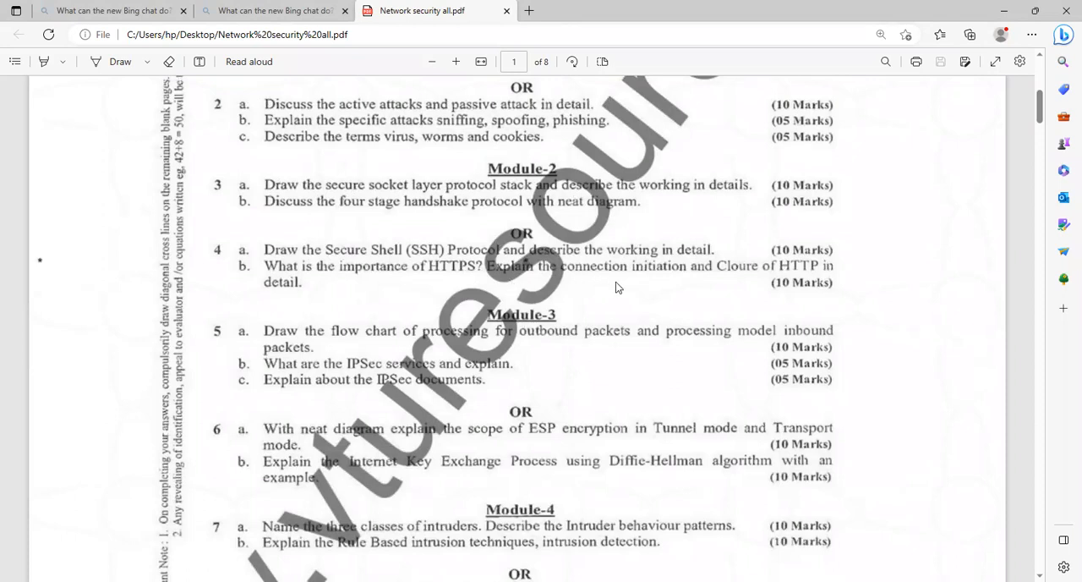
mouse_move(757, 284)
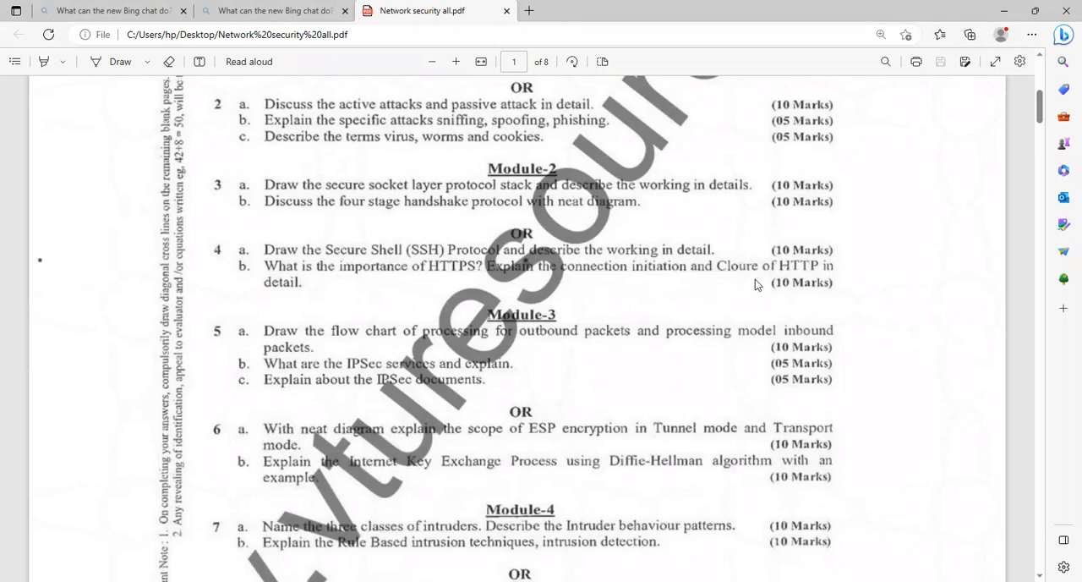
mouse_move(319, 332)
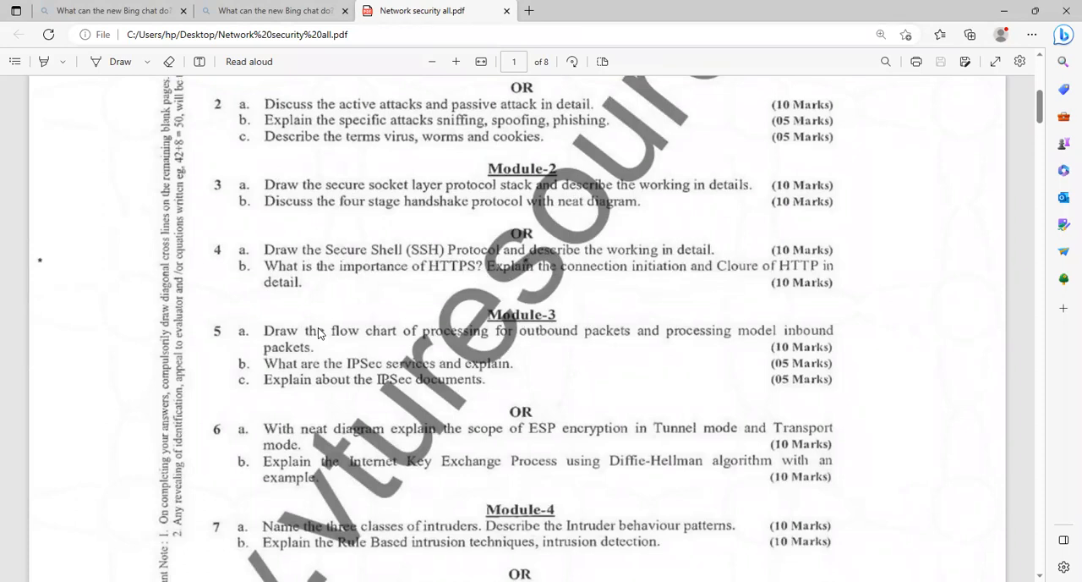
scroll("down", 3)
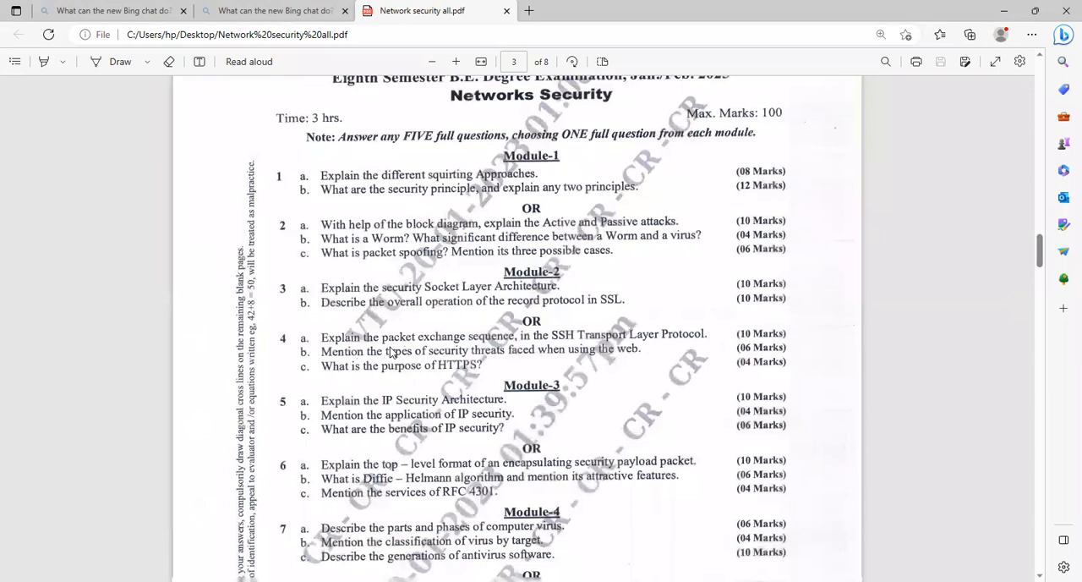
scroll("down", 3)
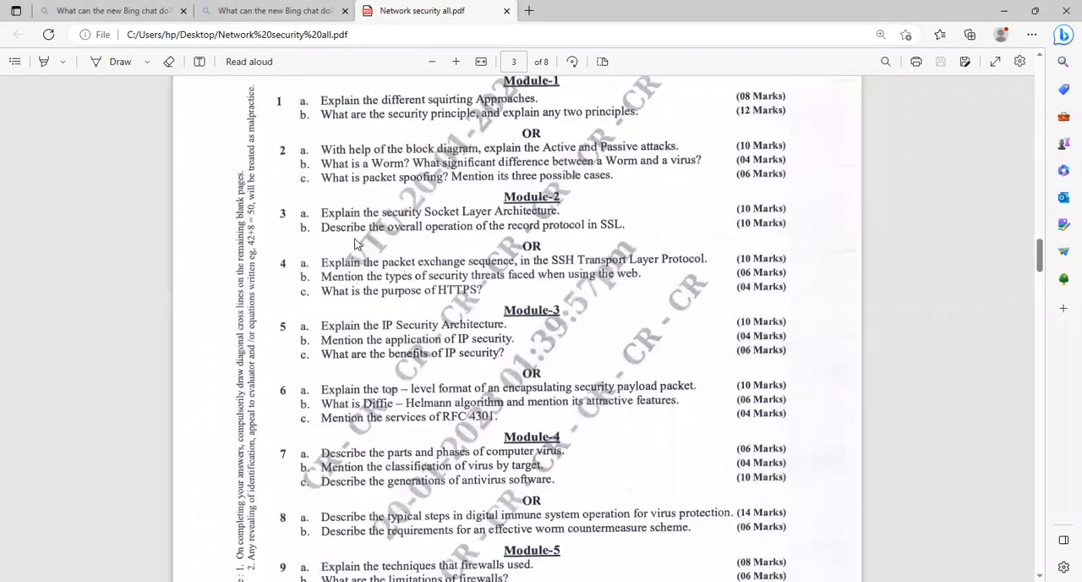
mouse_move(642, 234)
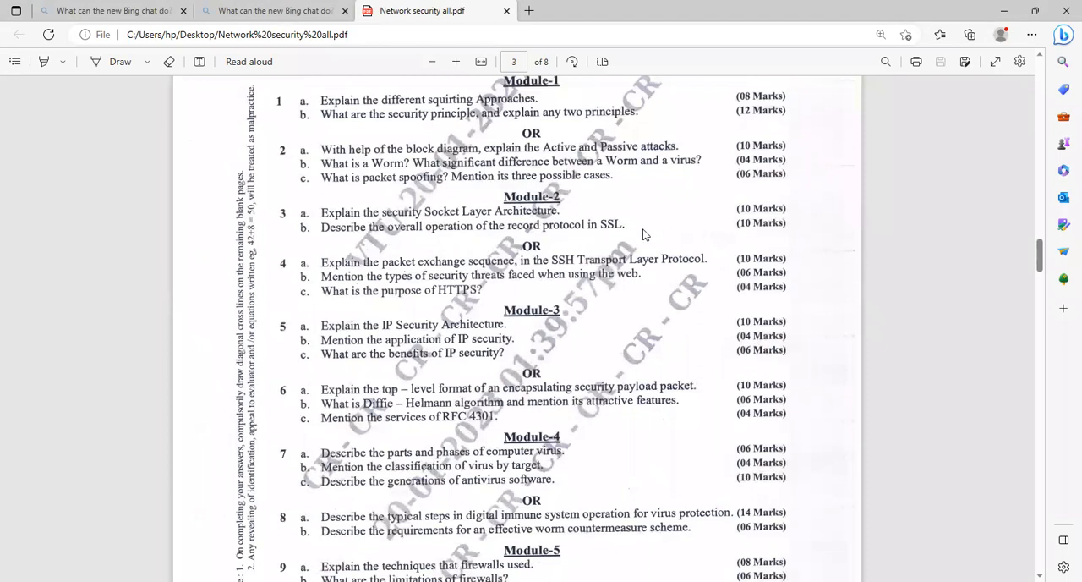
mouse_move(389, 279)
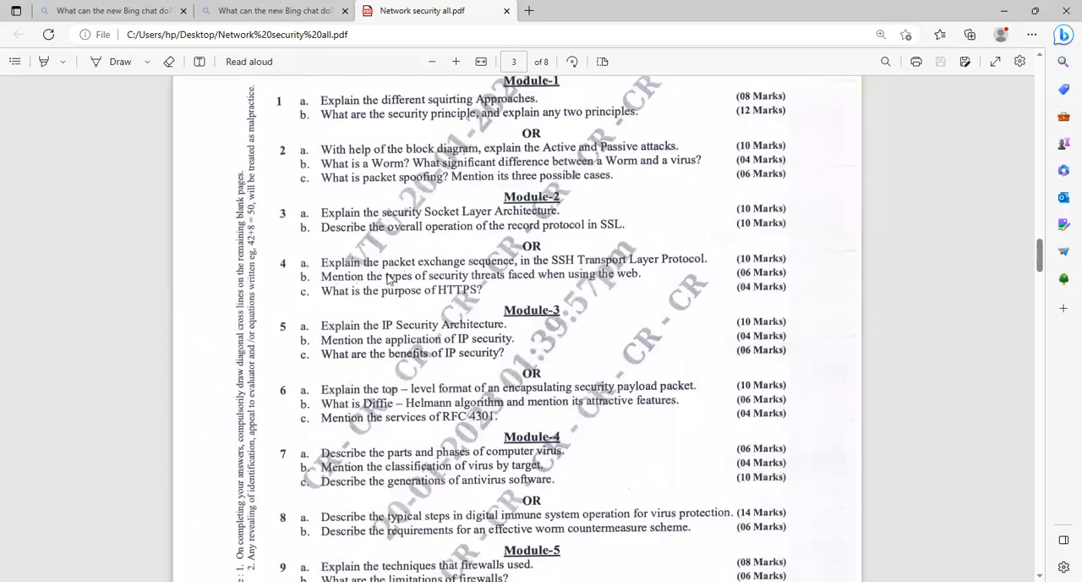
mouse_move(591, 273)
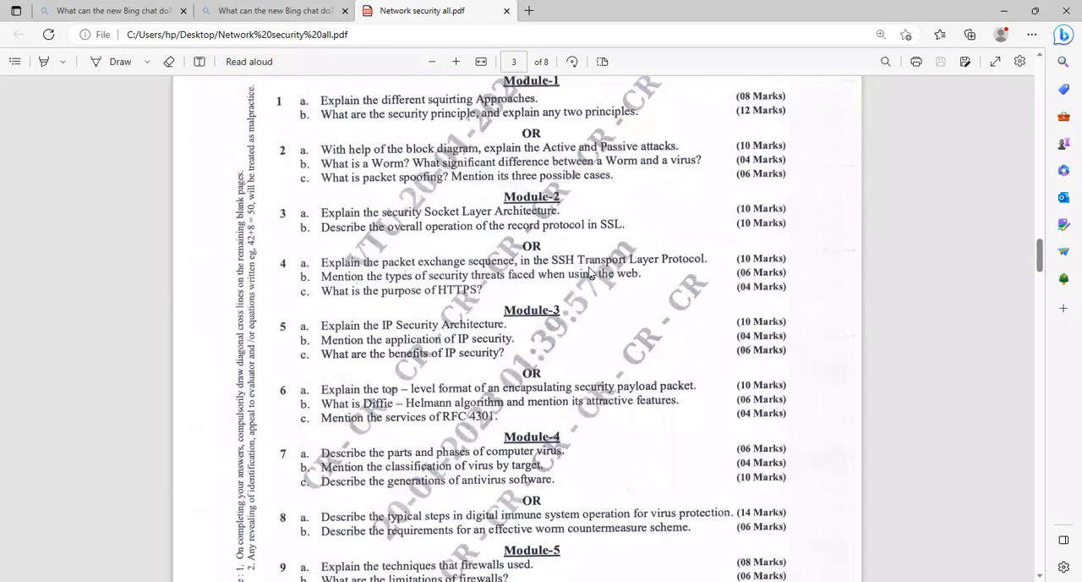
mouse_move(356, 300)
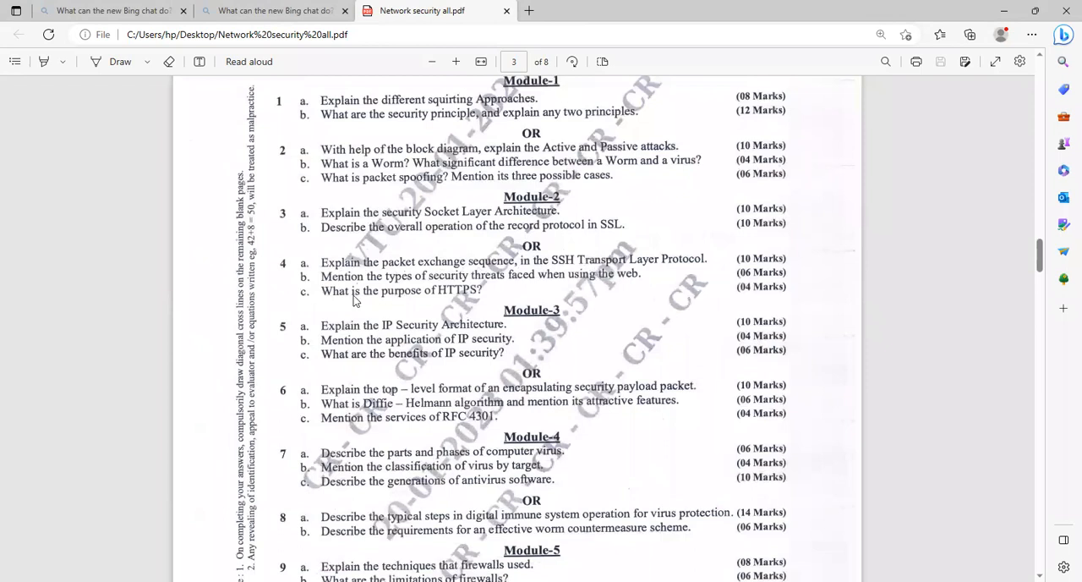
mouse_move(532, 287)
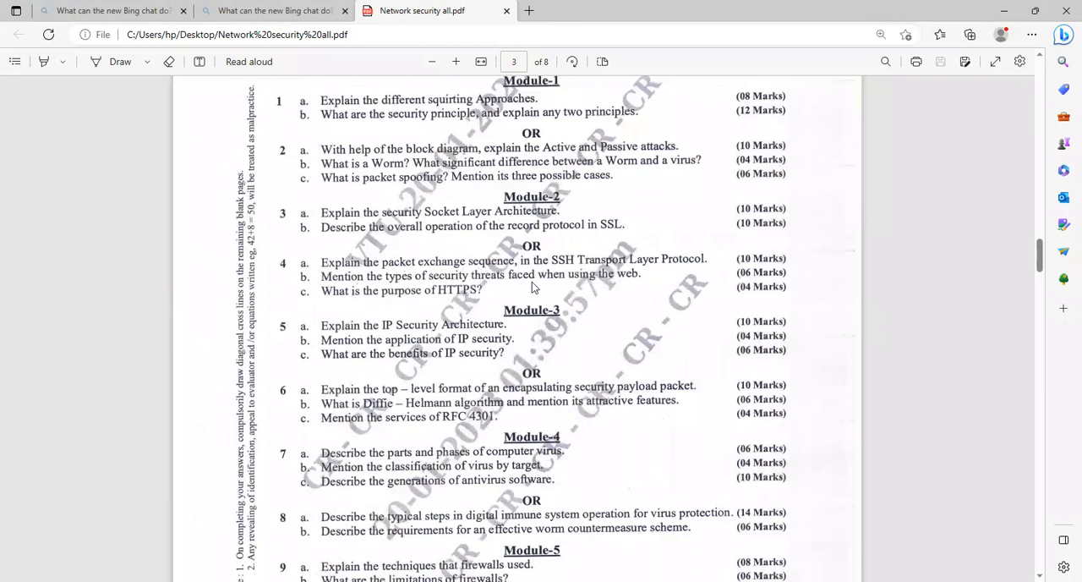
mouse_move(613, 296)
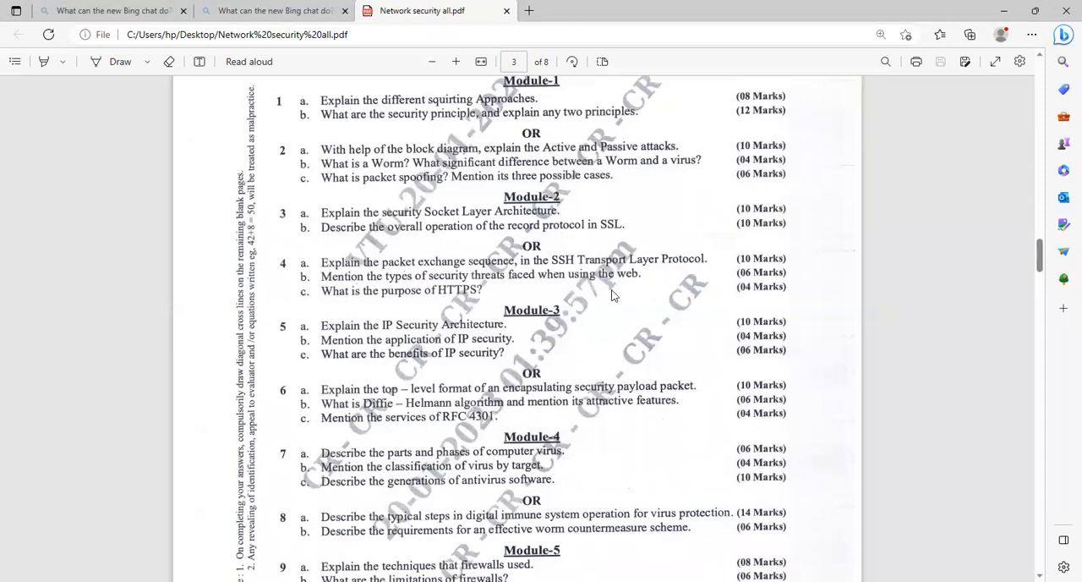
mouse_move(372, 304)
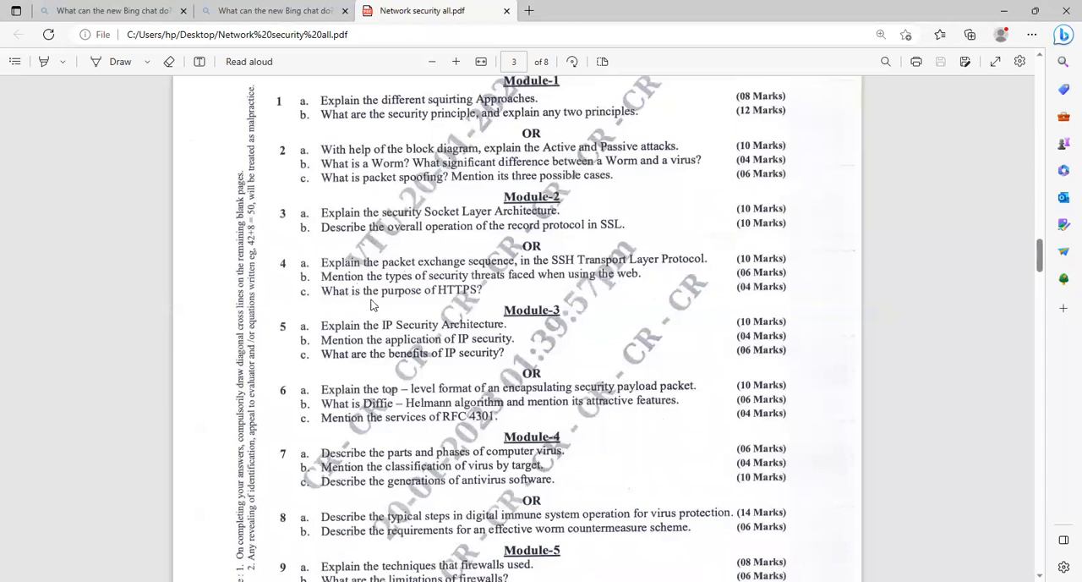
mouse_move(440, 306)
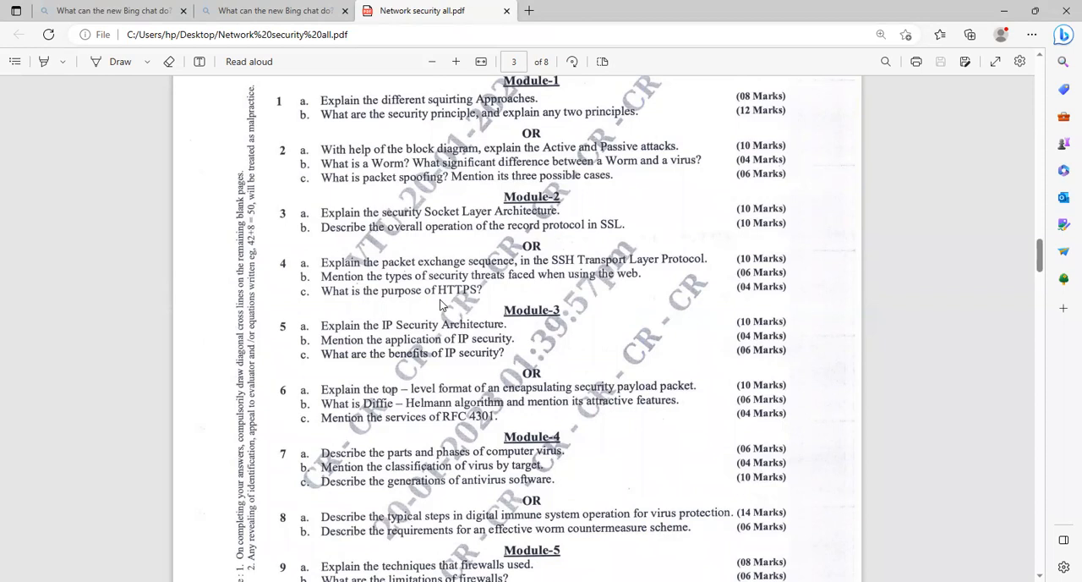
mouse_move(556, 329)
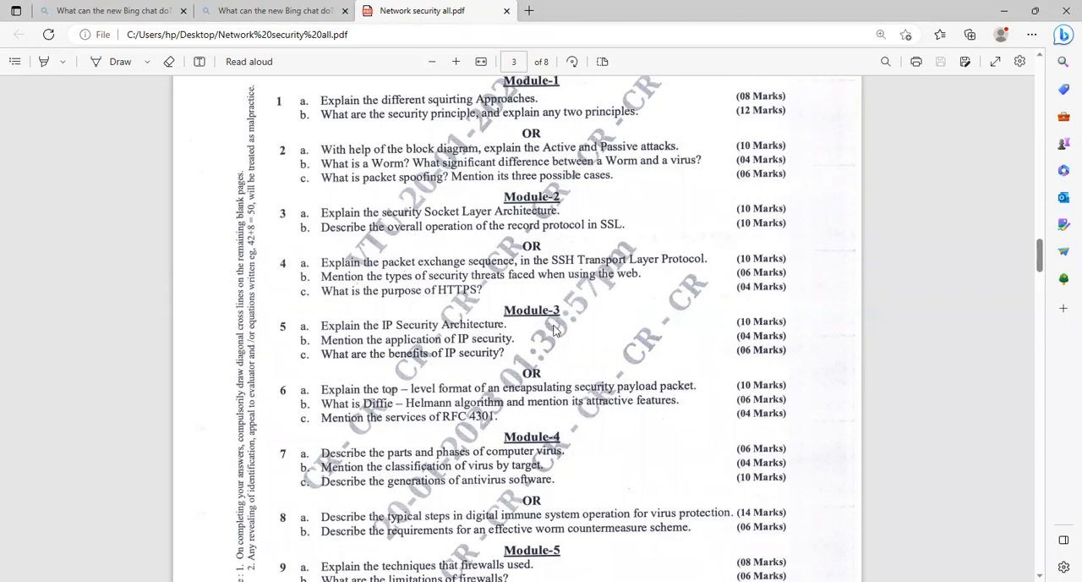
- Scroll to page 1 and stop on the July/August 2022 Module-2 to Module-4 questions
scroll("up", 3)
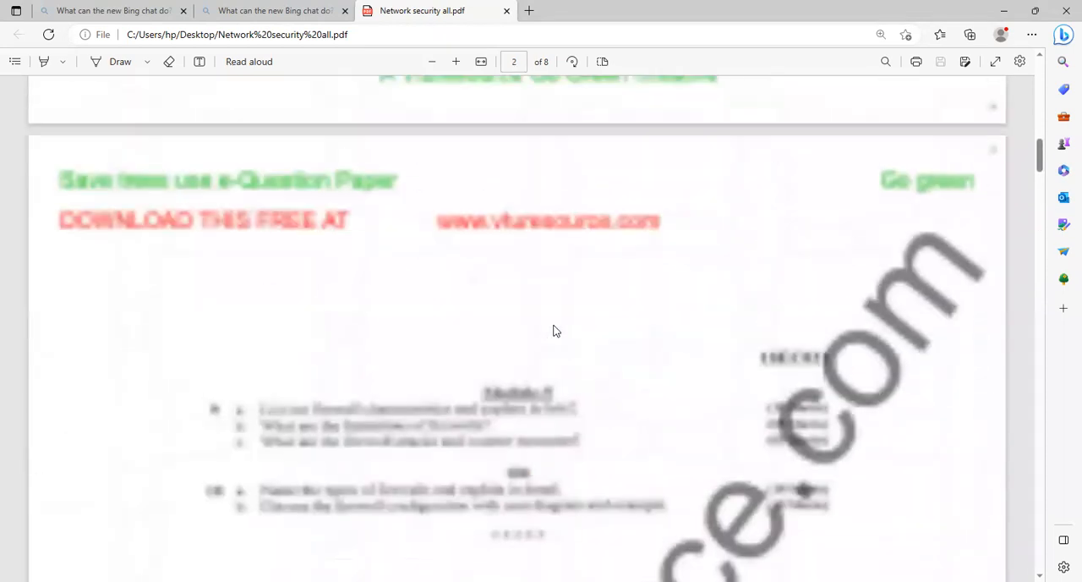
scroll("up", 3)
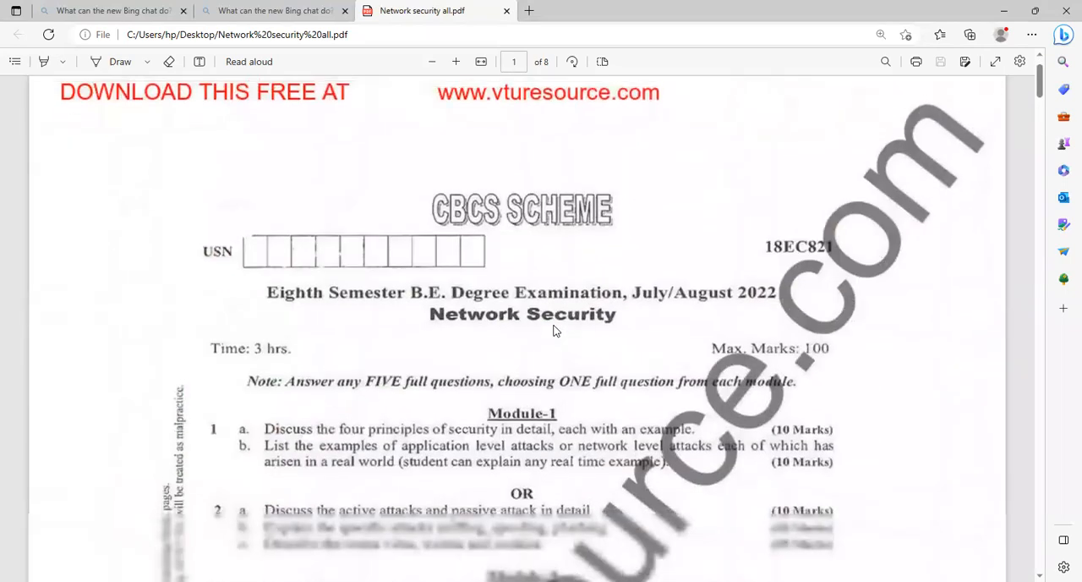
scroll("down", 3)
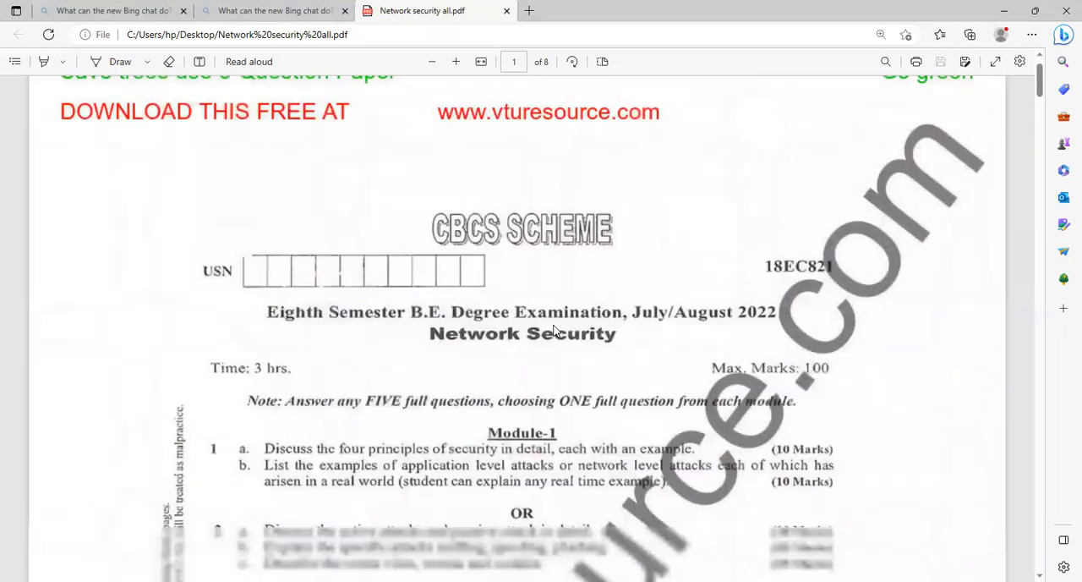
scroll("down", 3)
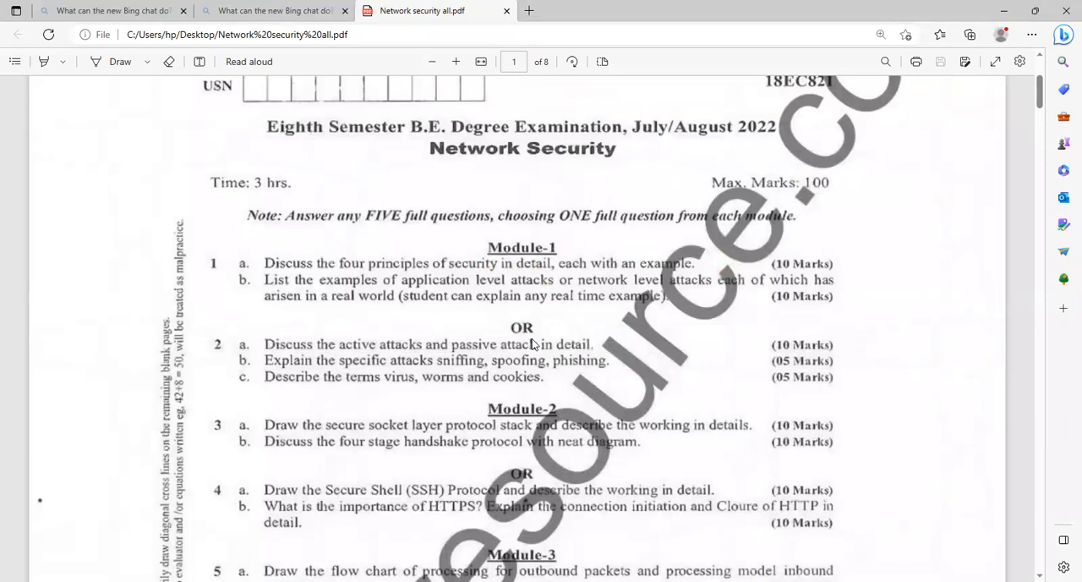
scroll("down", 3)
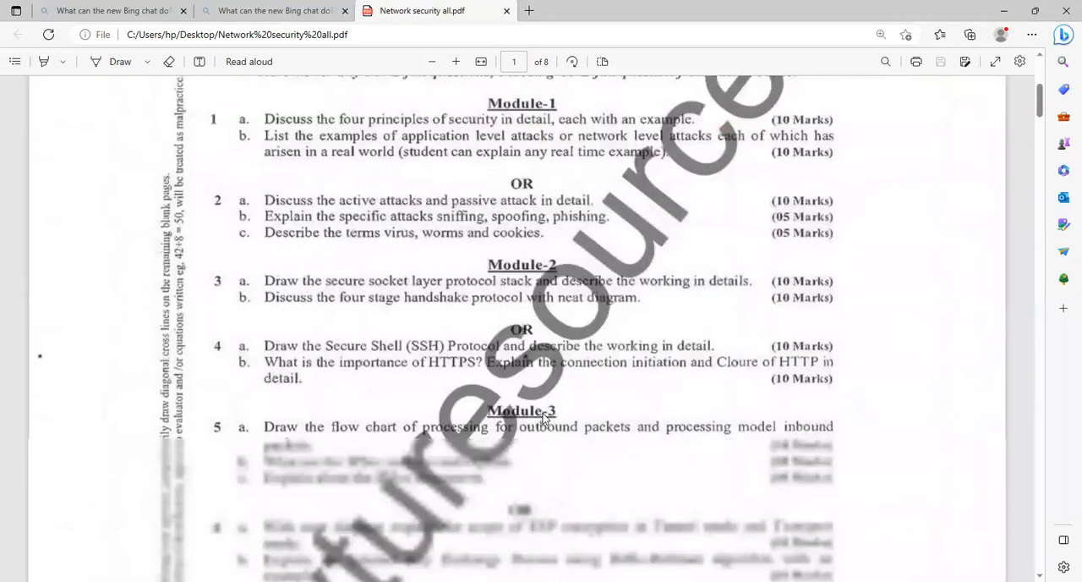
scroll("down", 3)
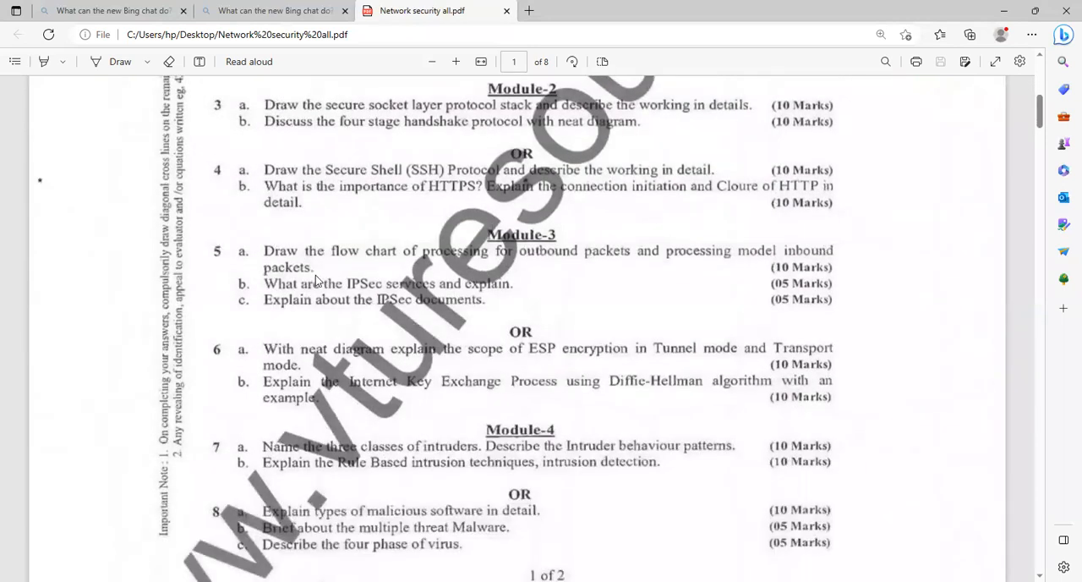
mouse_move(448, 273)
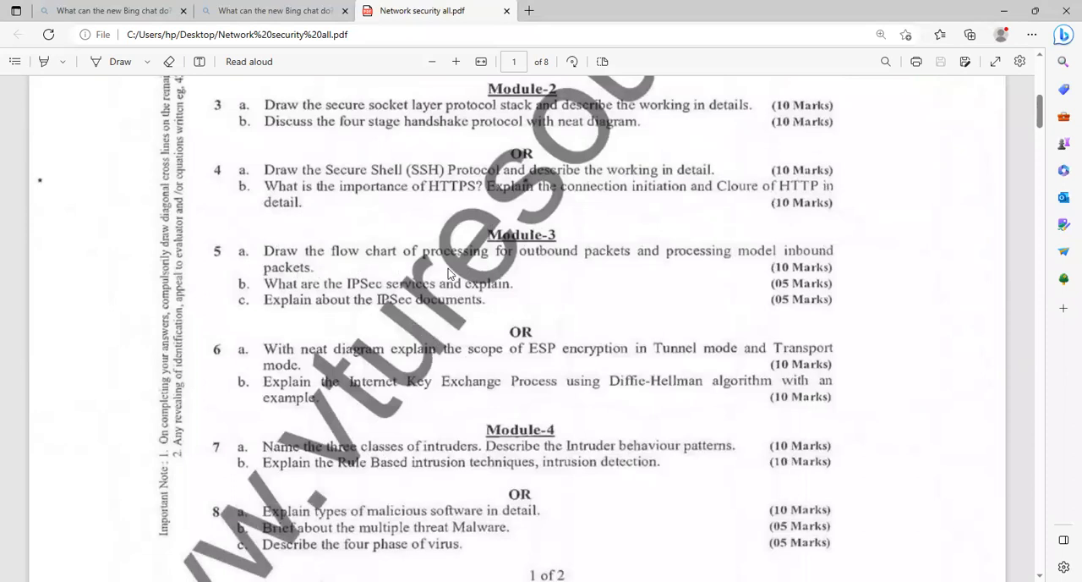
mouse_move(566, 268)
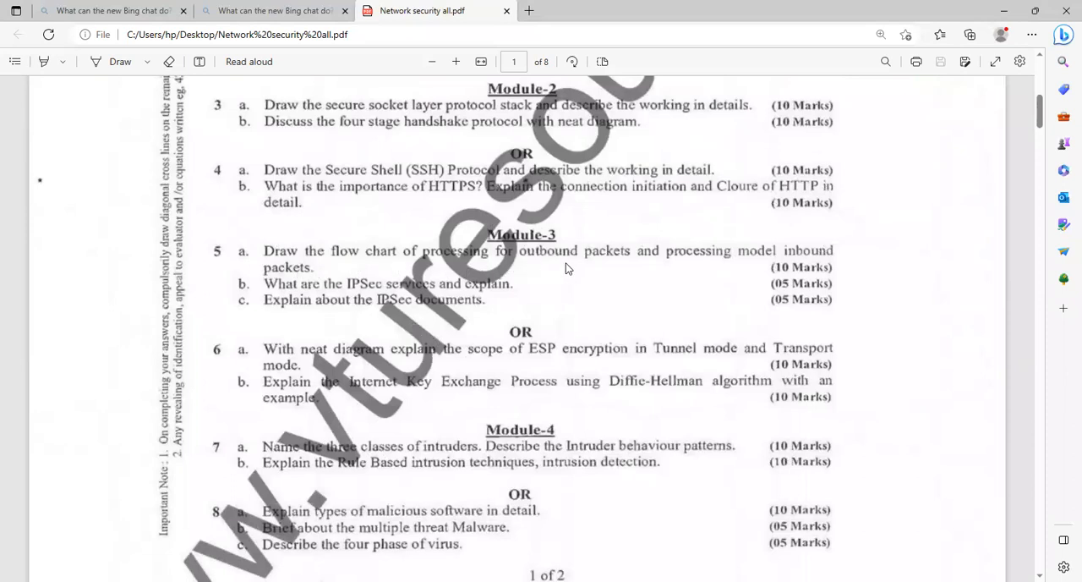
mouse_move(262, 322)
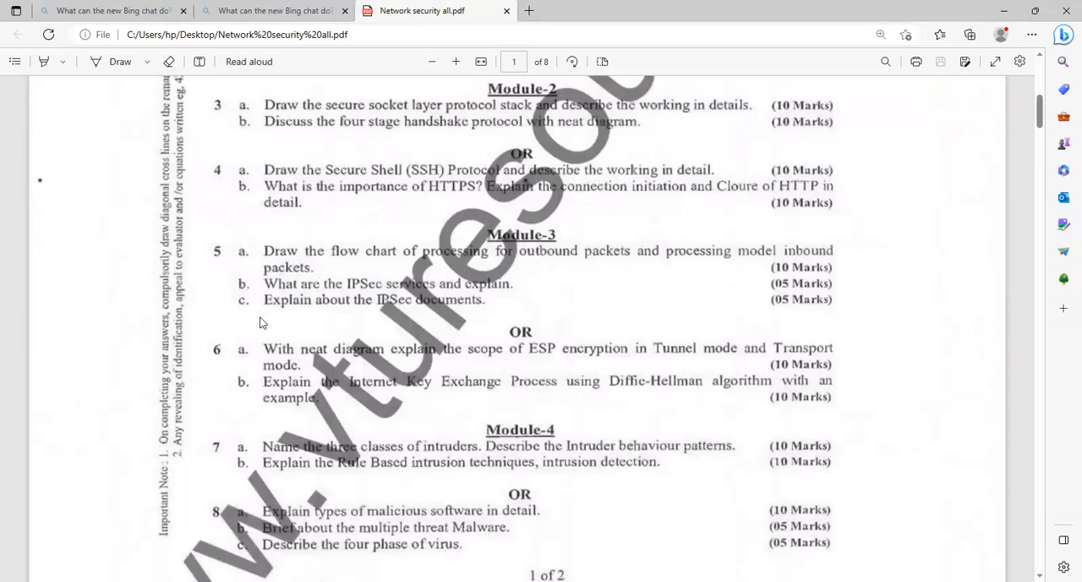
mouse_move(313, 296)
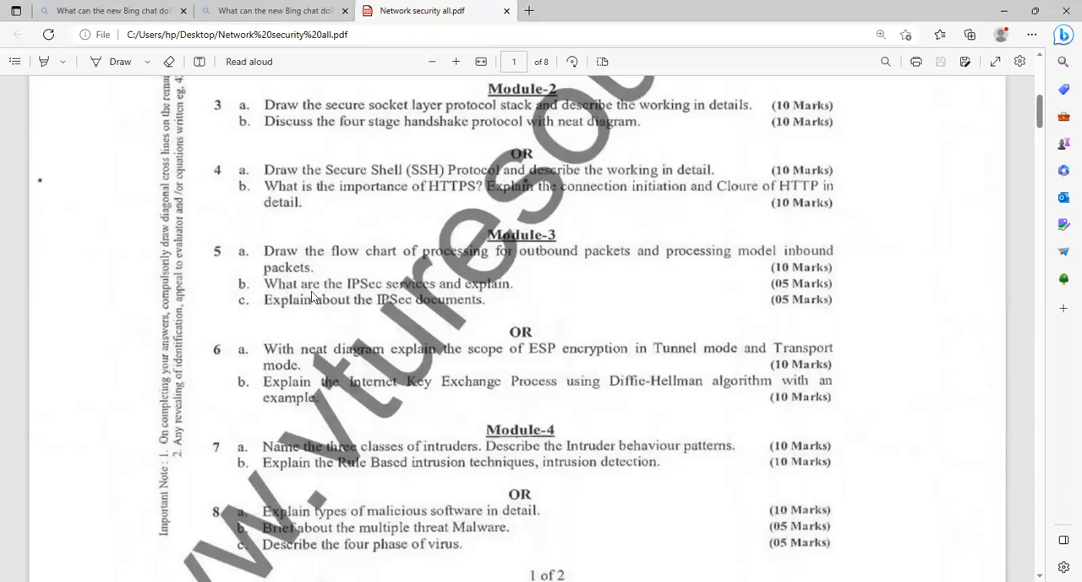
mouse_move(393, 296)
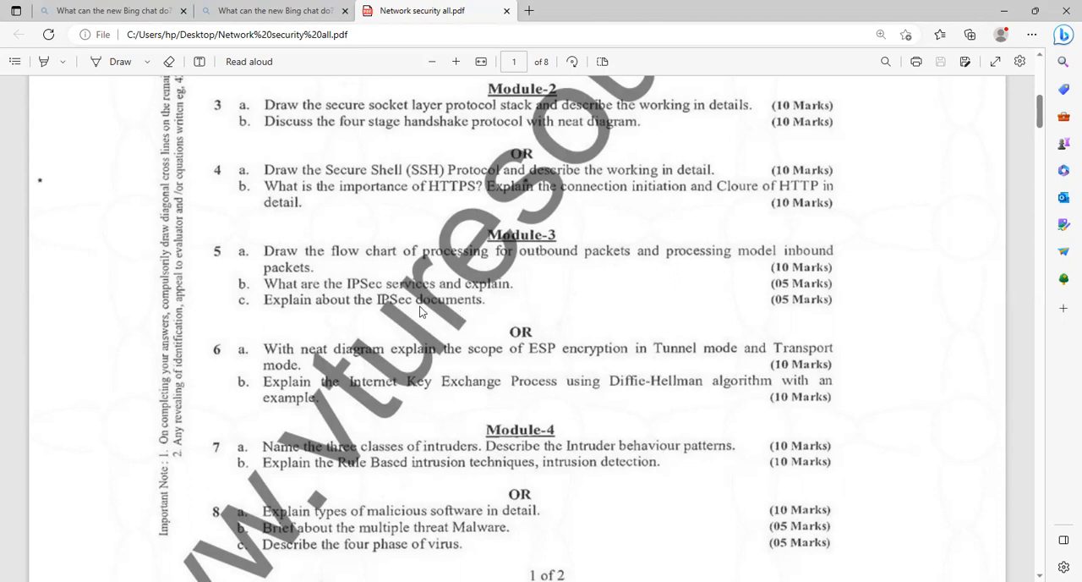
mouse_move(438, 310)
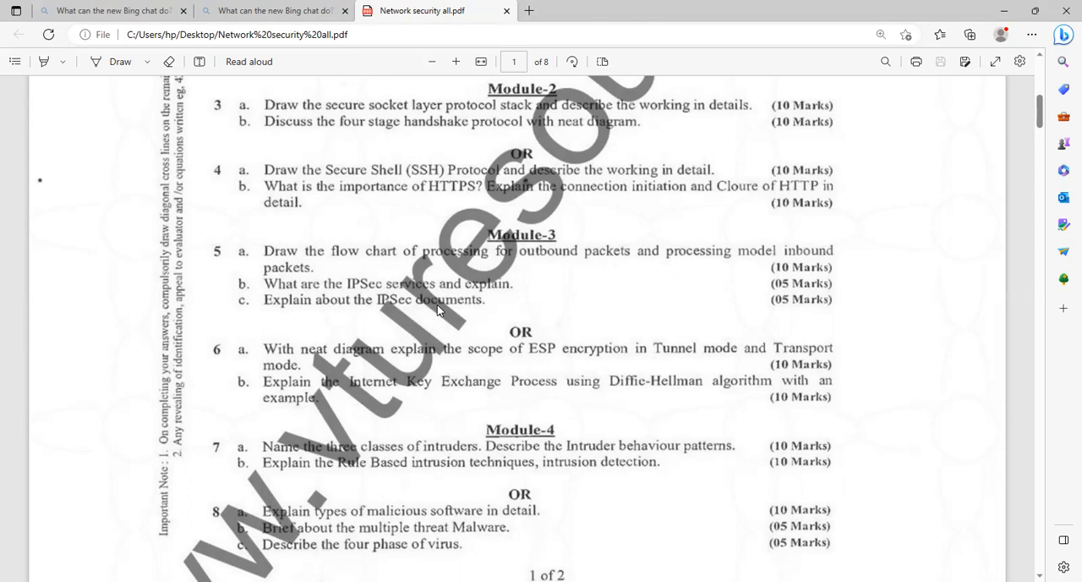
mouse_move(306, 414)
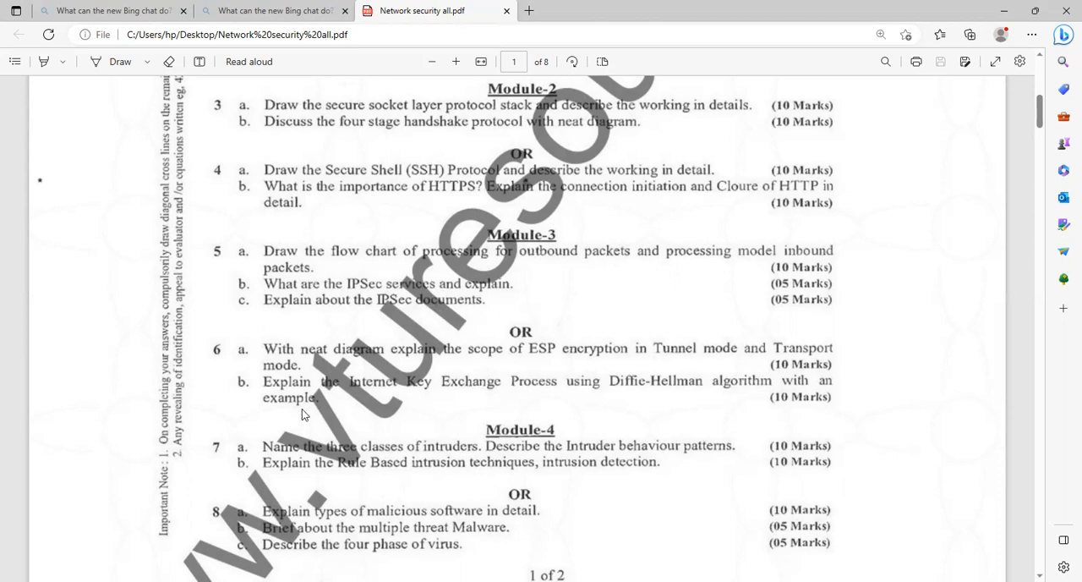
scroll("down", 3)
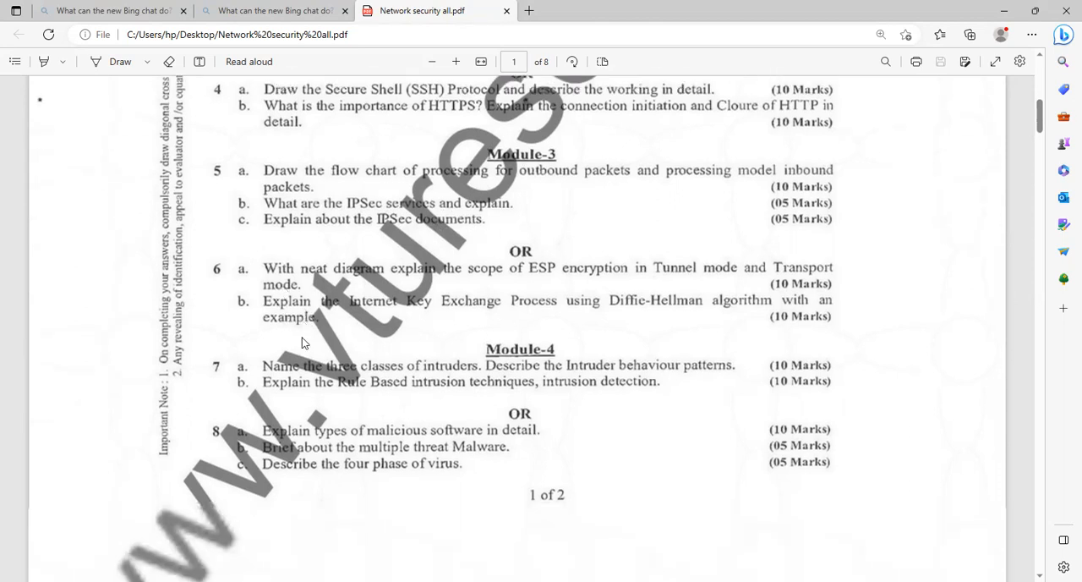
mouse_move(532, 286)
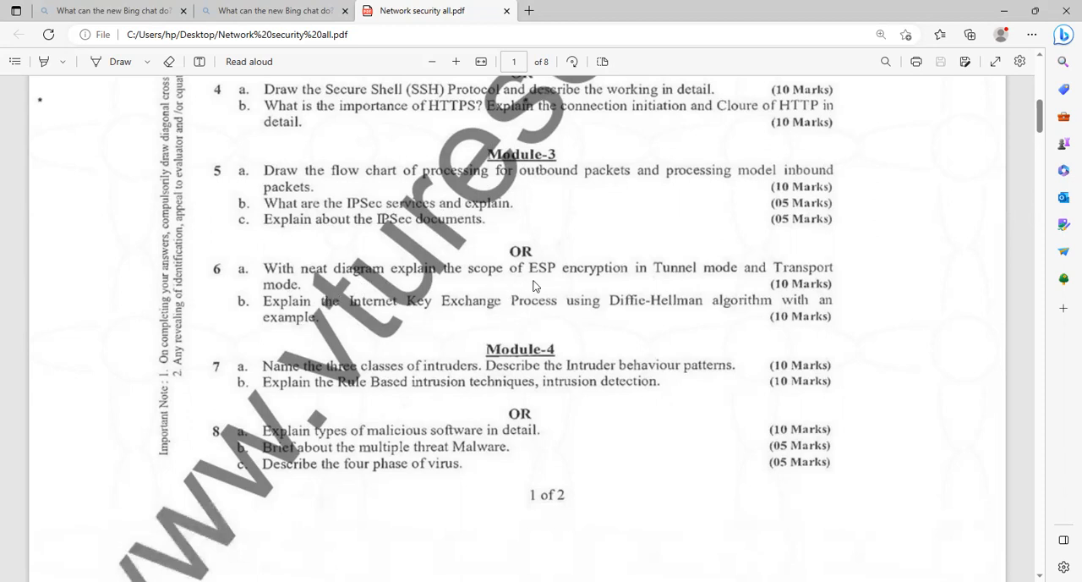
mouse_move(724, 294)
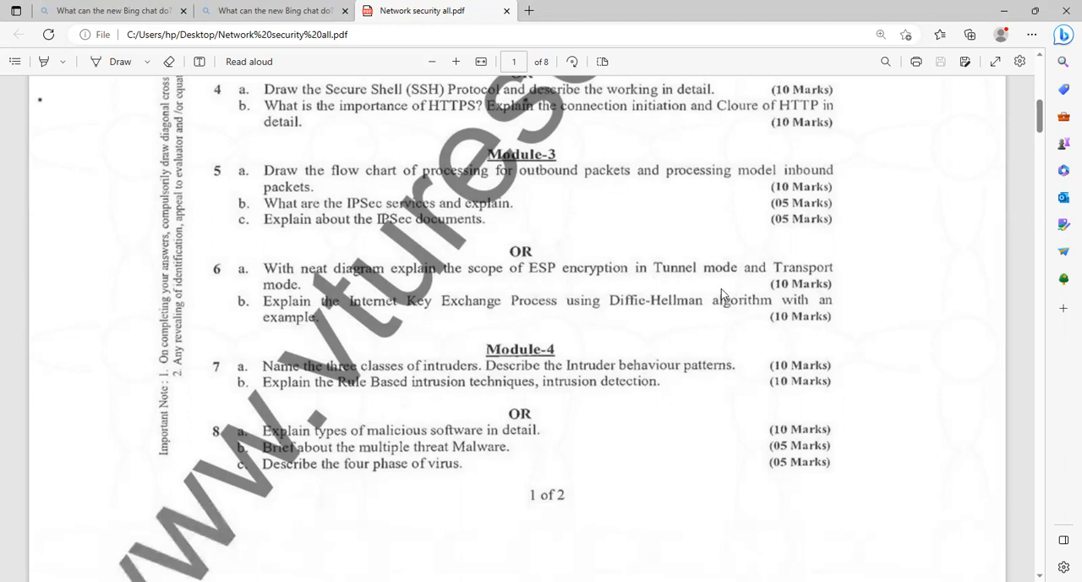
mouse_move(326, 294)
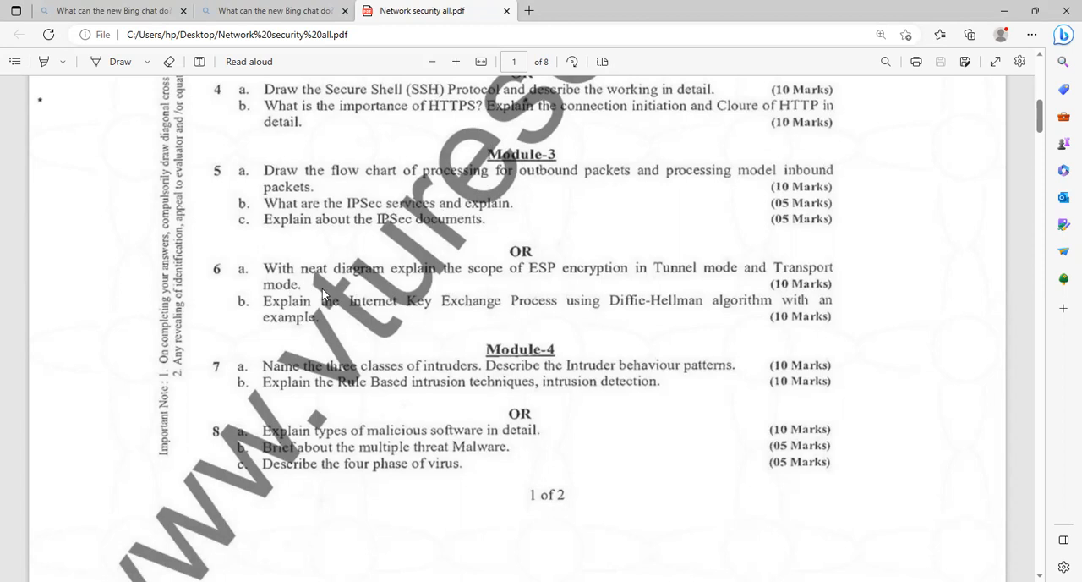
mouse_move(452, 334)
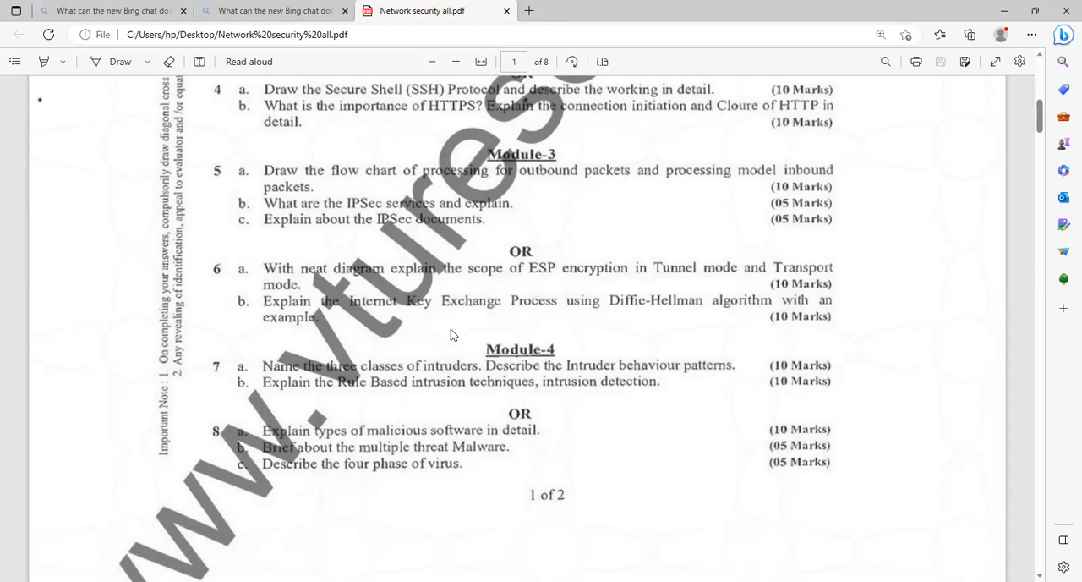
mouse_move(416, 313)
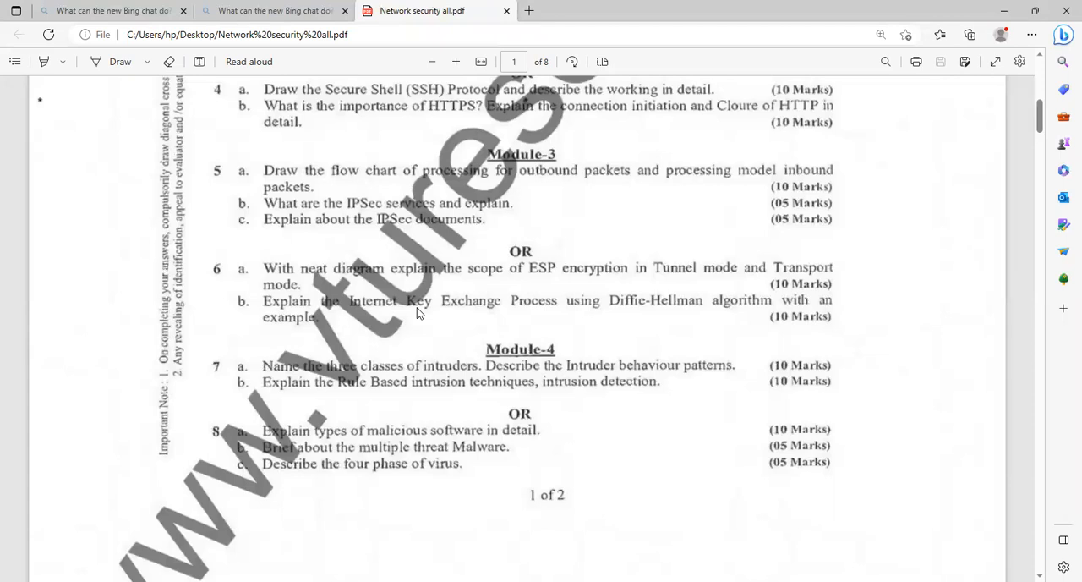
mouse_move(456, 322)
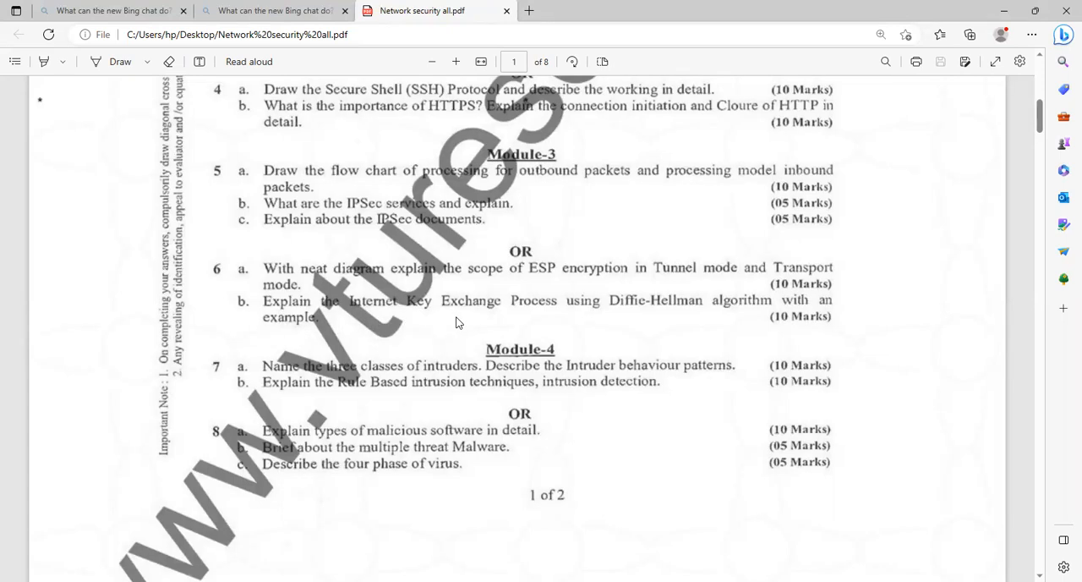
mouse_move(638, 318)
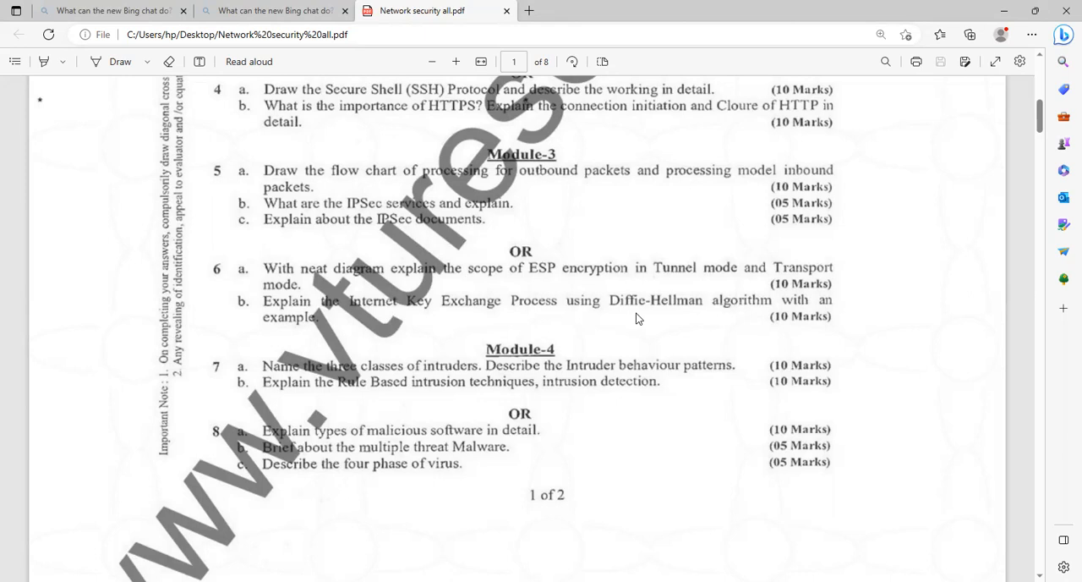
mouse_move(226, 348)
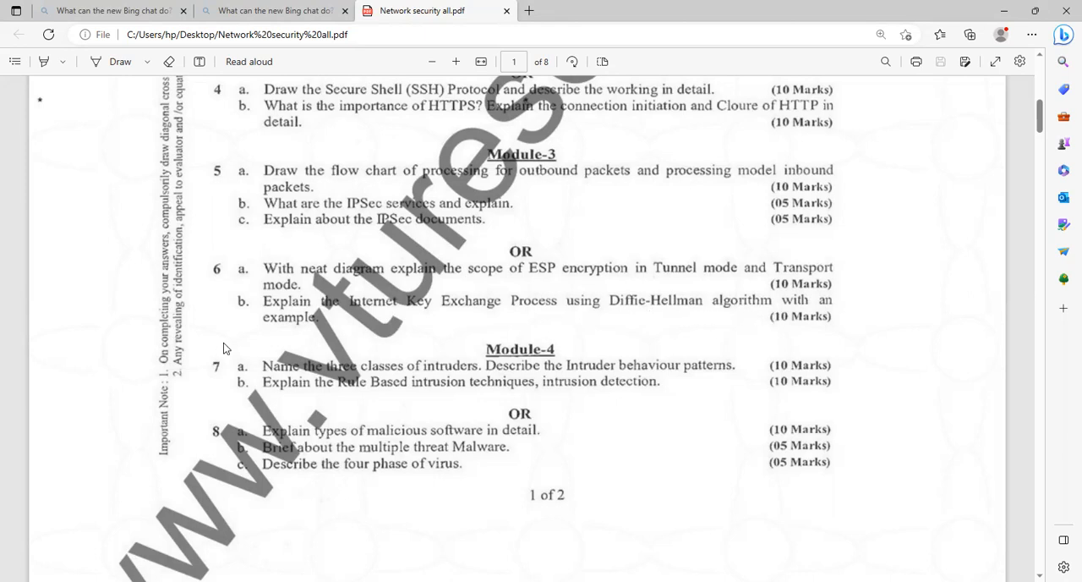
mouse_move(317, 325)
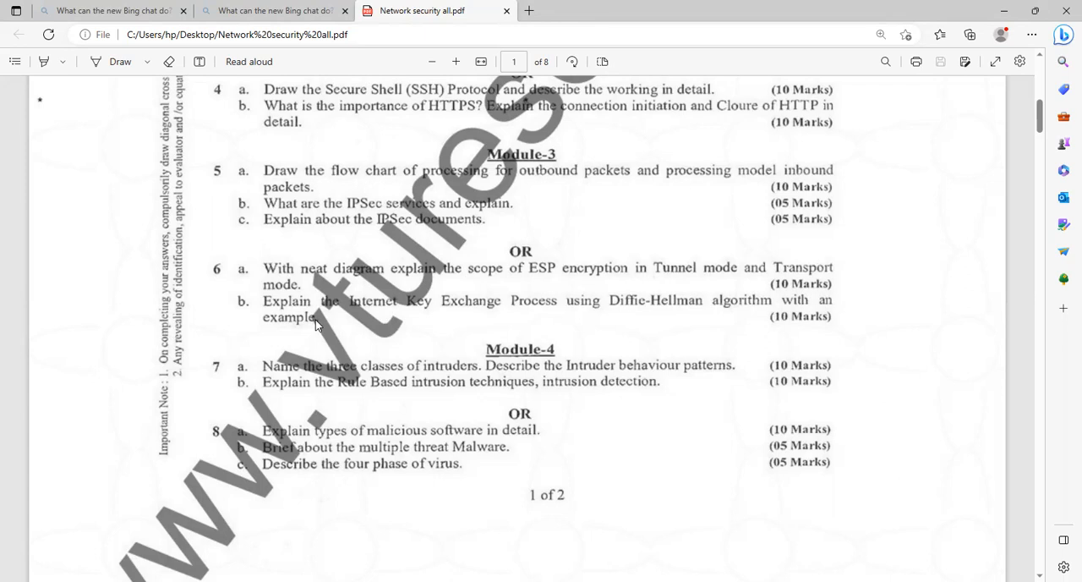
scroll("down", 3)
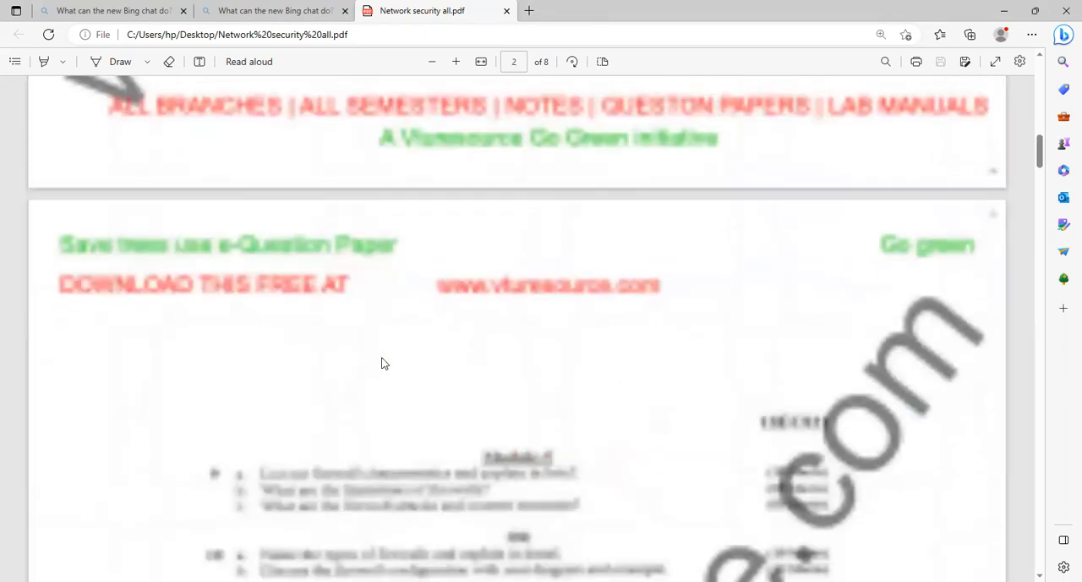
scroll("down", 3)
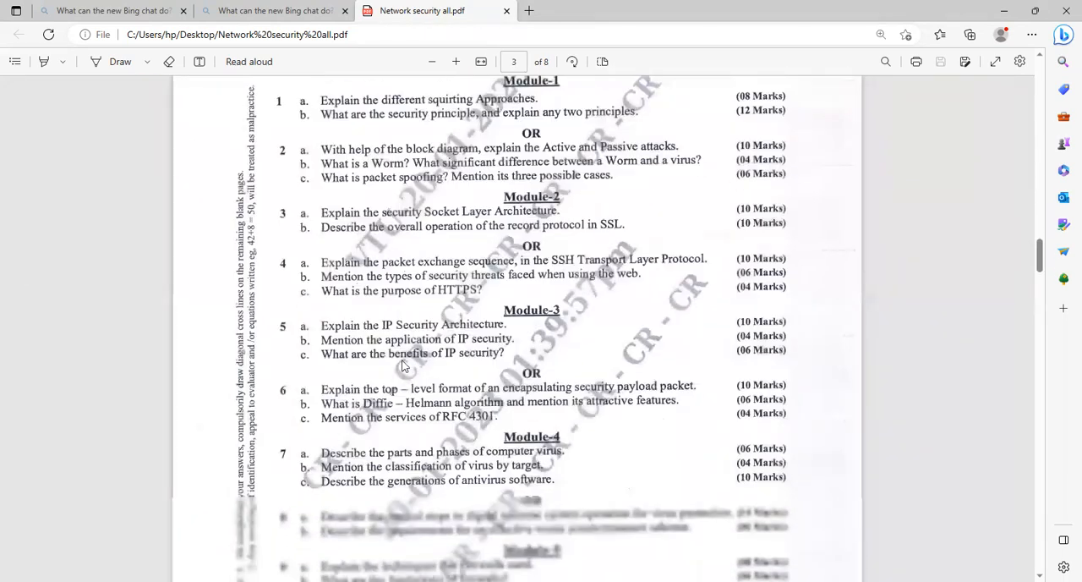
scroll("down", 3)
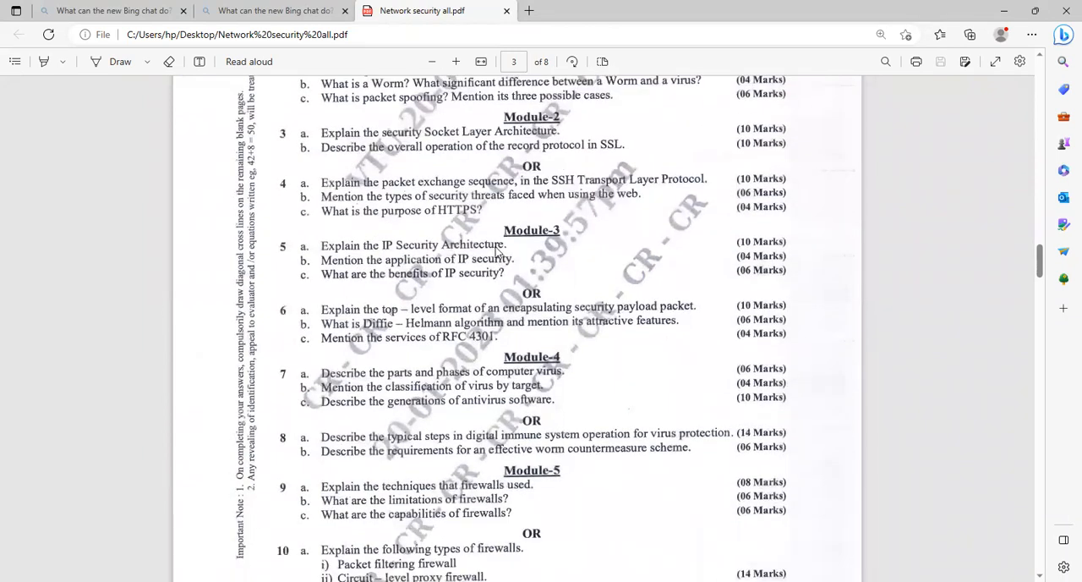
mouse_move(524, 292)
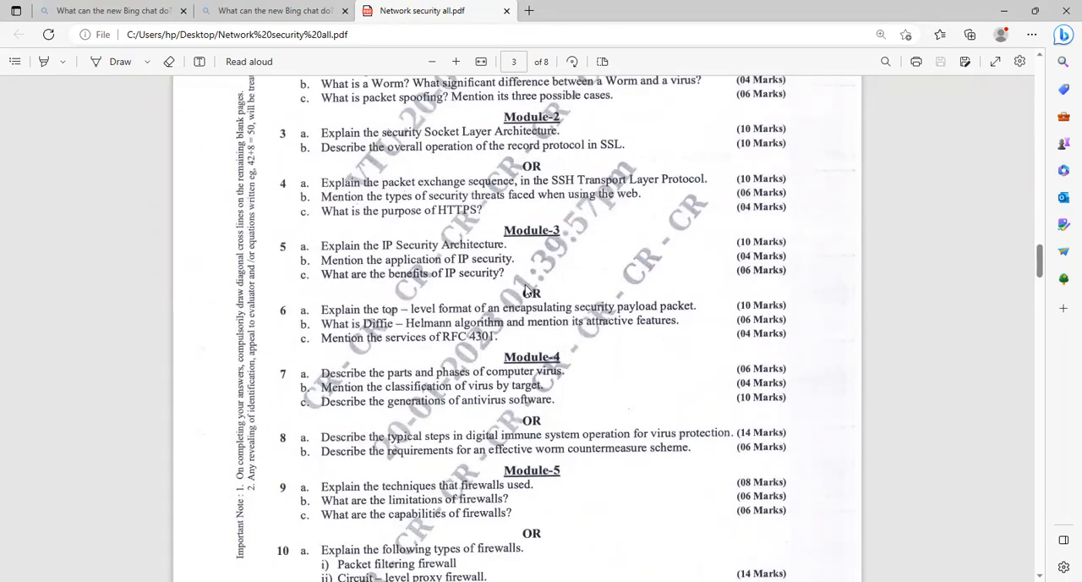
mouse_move(459, 313)
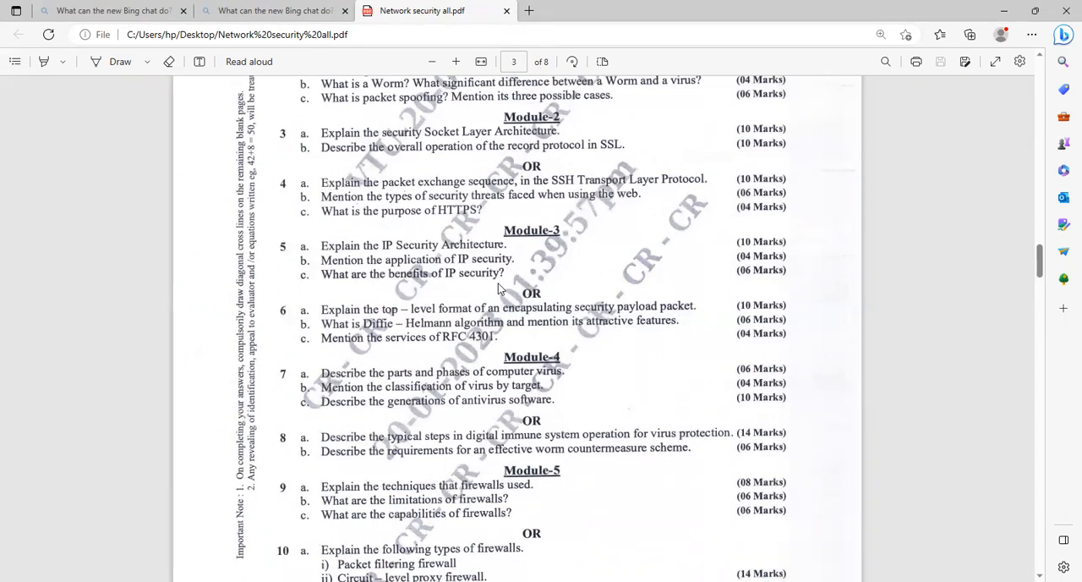
mouse_move(353, 320)
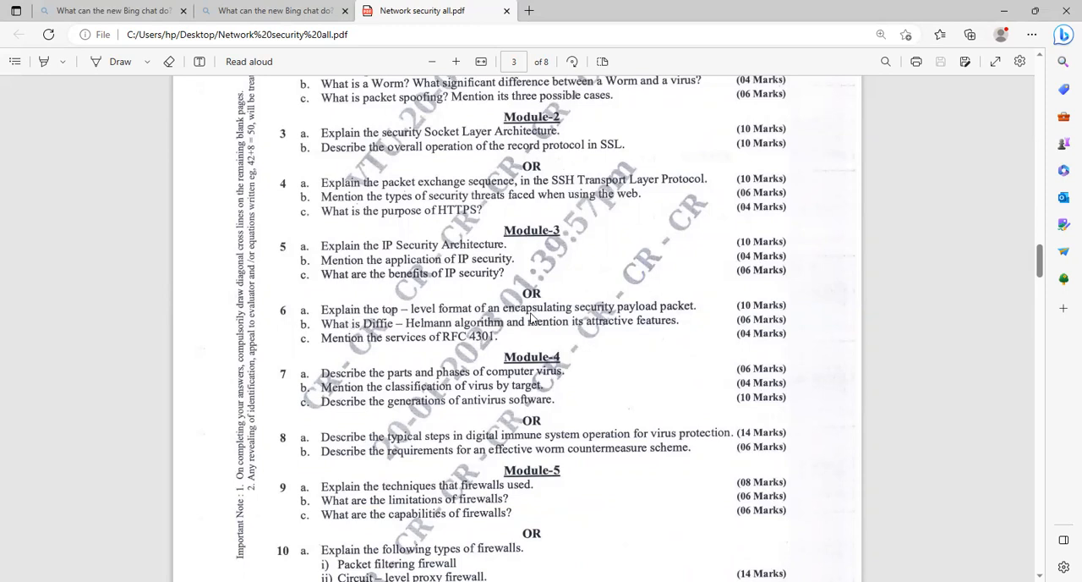
mouse_move(680, 319)
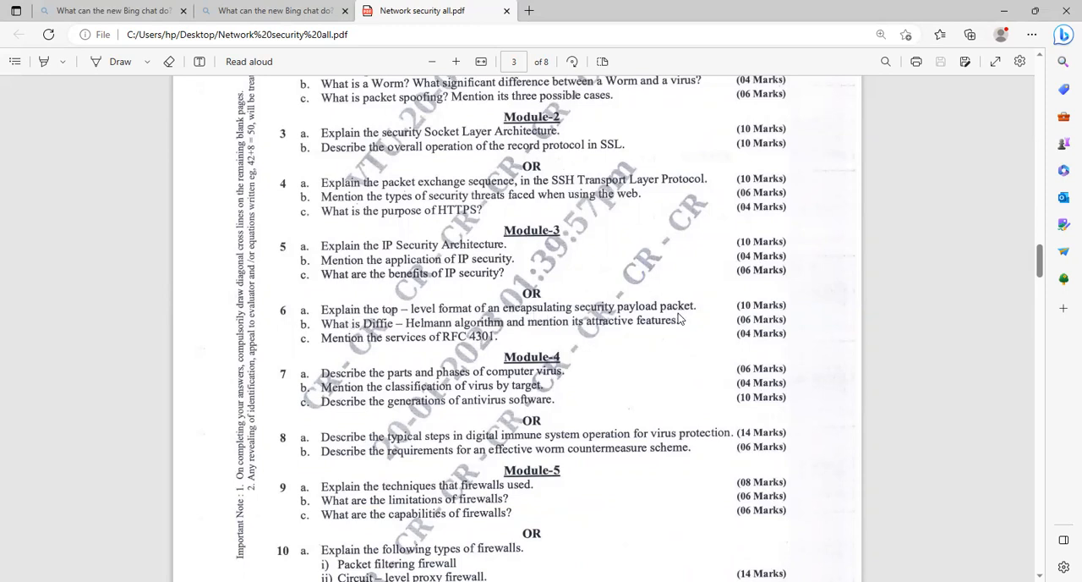
mouse_move(361, 341)
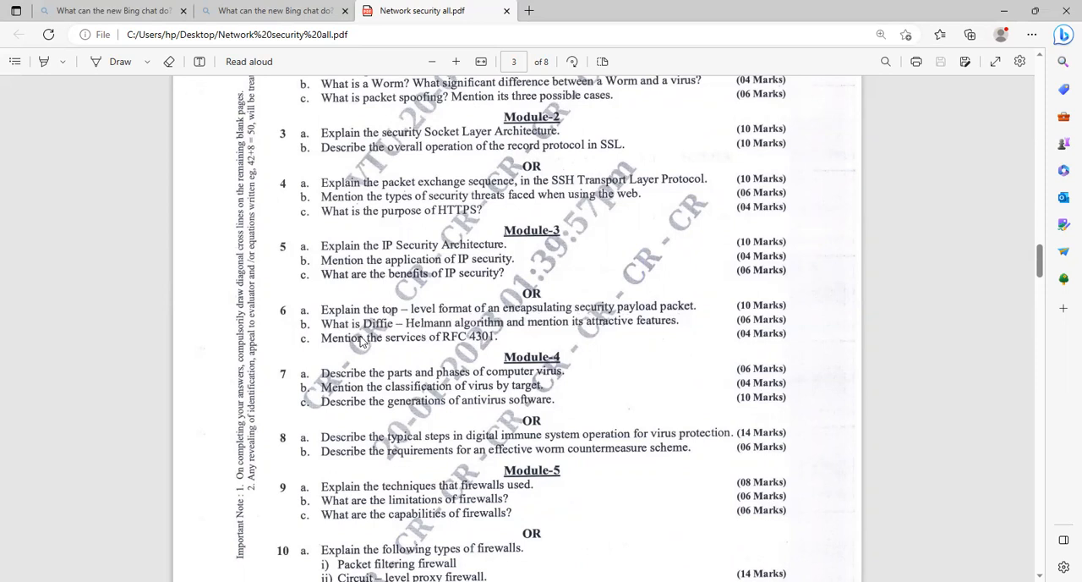
mouse_move(425, 330)
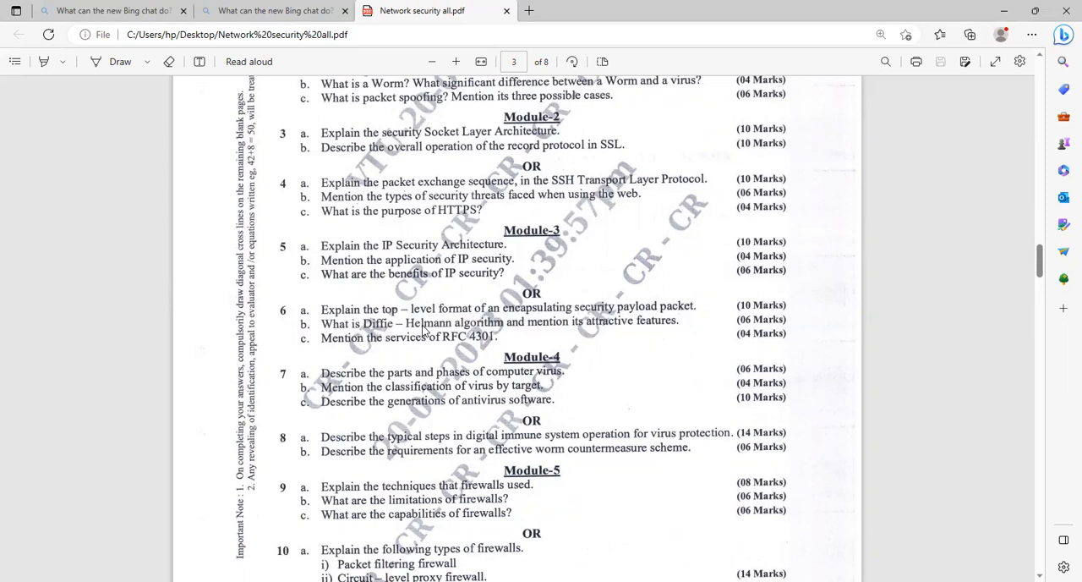
mouse_move(557, 332)
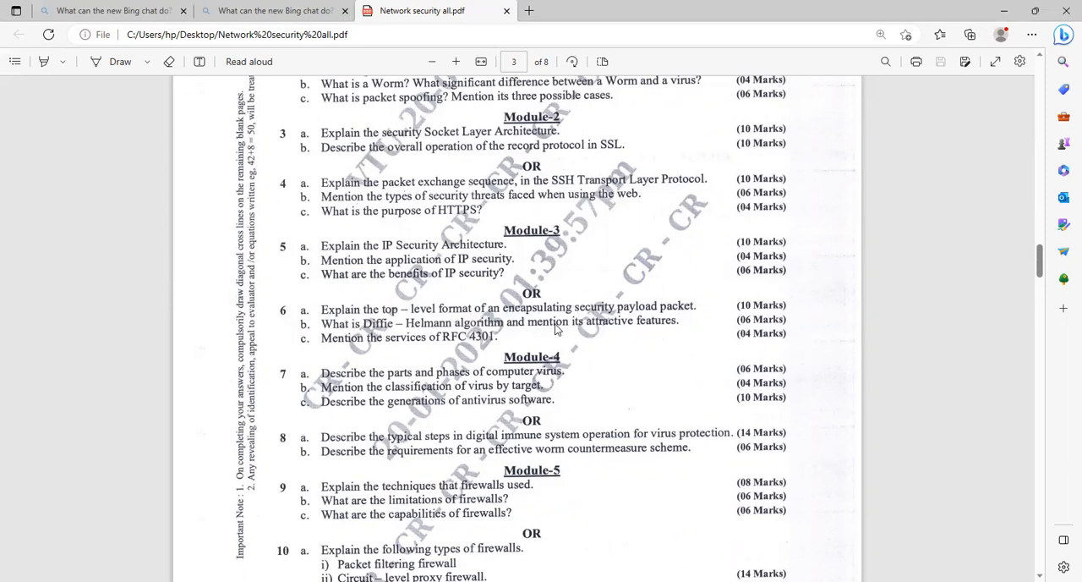
mouse_move(648, 330)
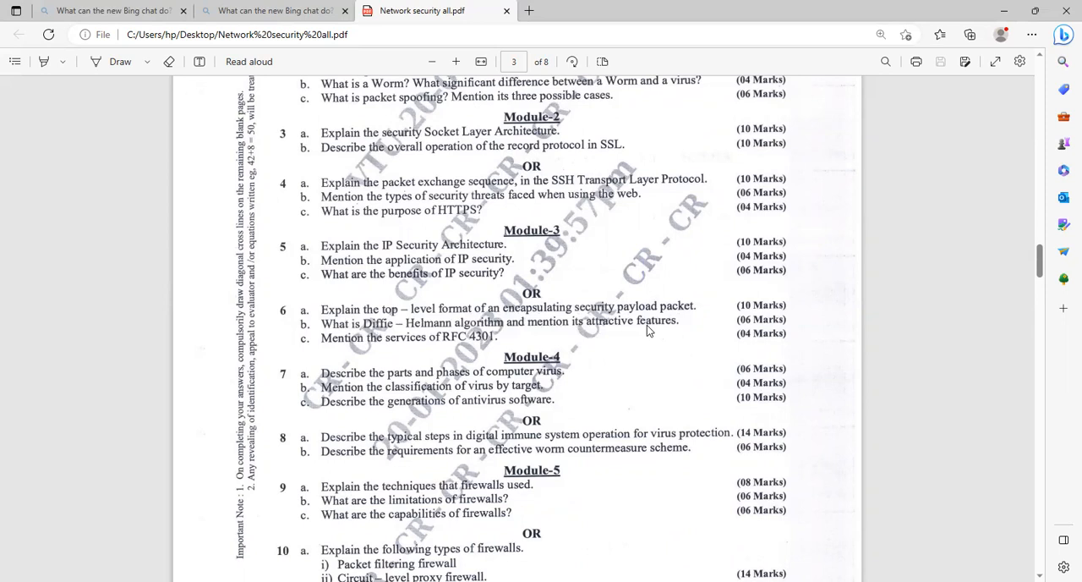
mouse_move(359, 365)
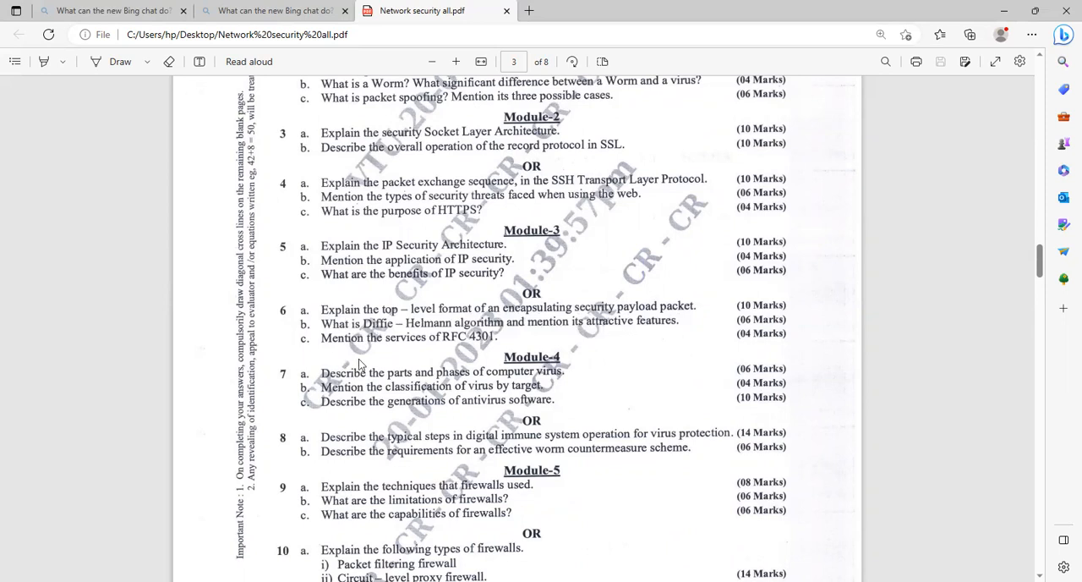
mouse_move(492, 347)
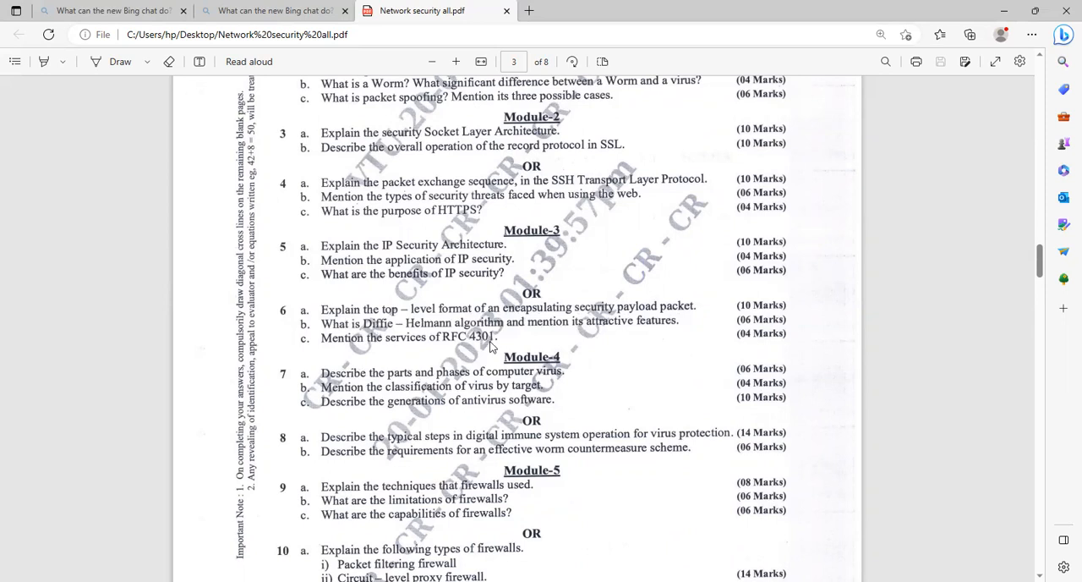
mouse_move(504, 346)
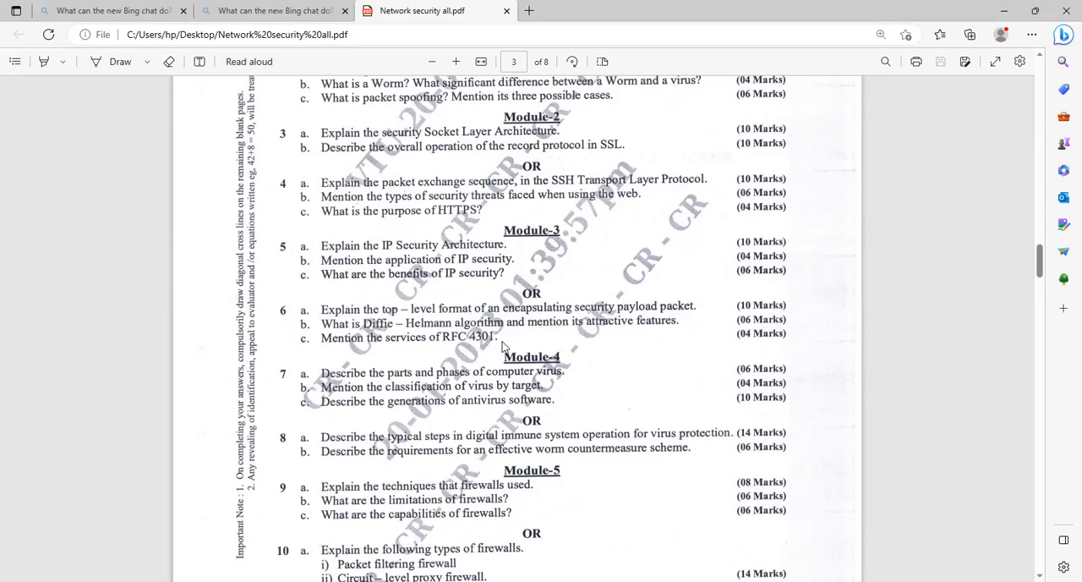
mouse_move(506, 333)
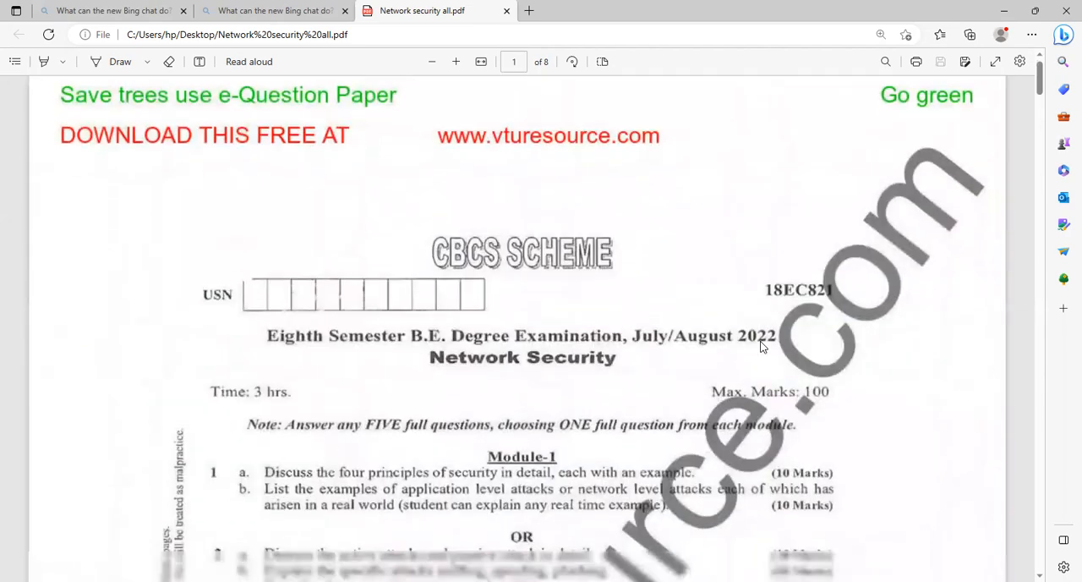
scroll("down", 3)
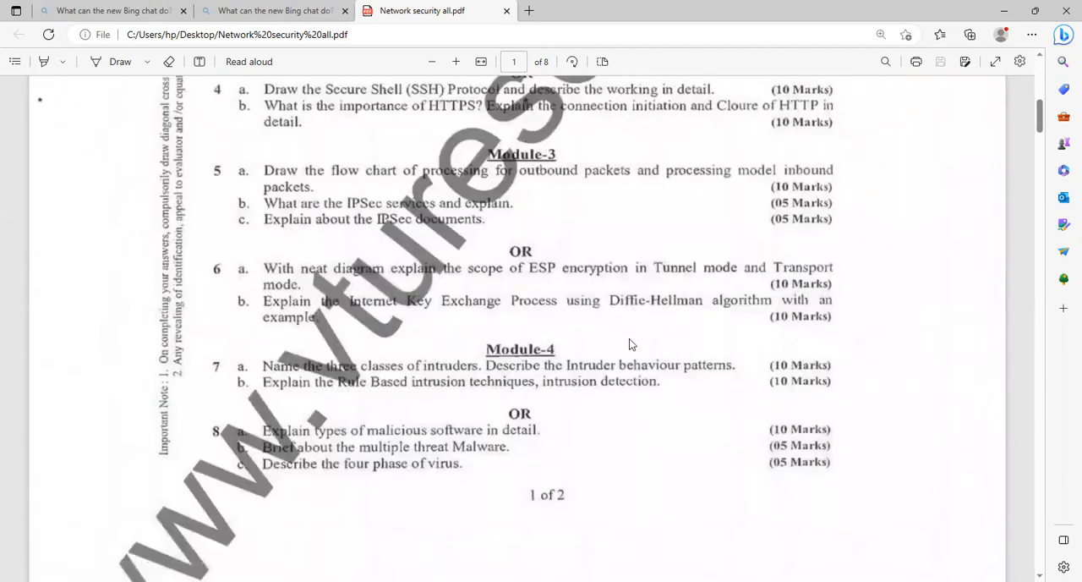
scroll("down", 3)
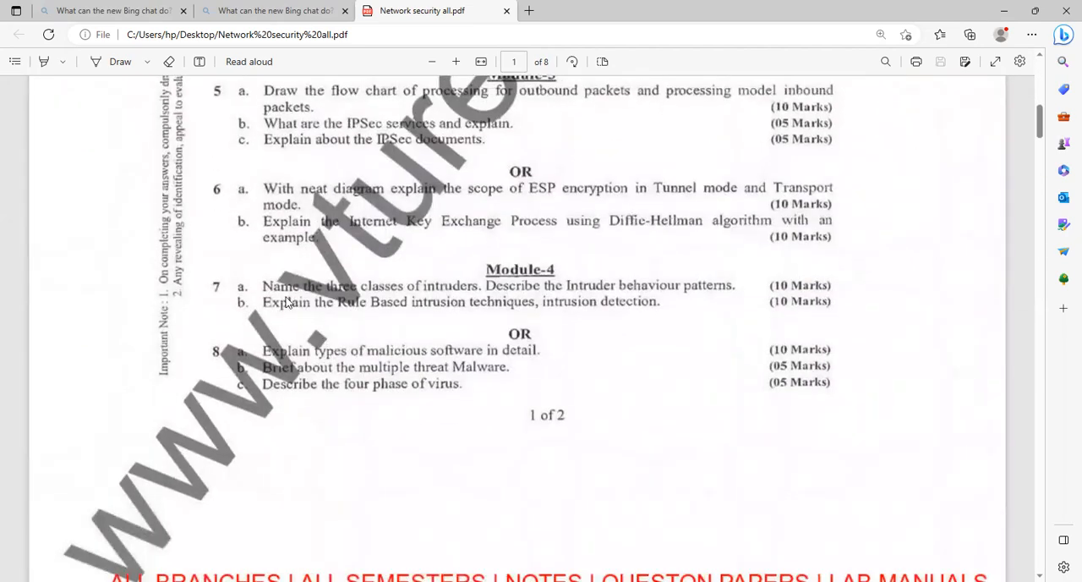
mouse_move(440, 301)
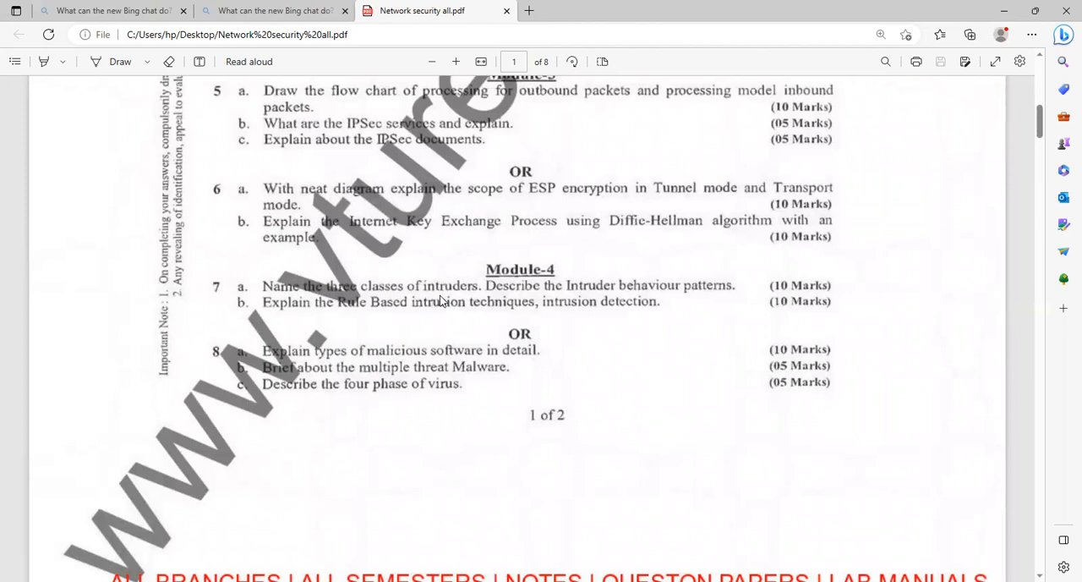
mouse_move(485, 297)
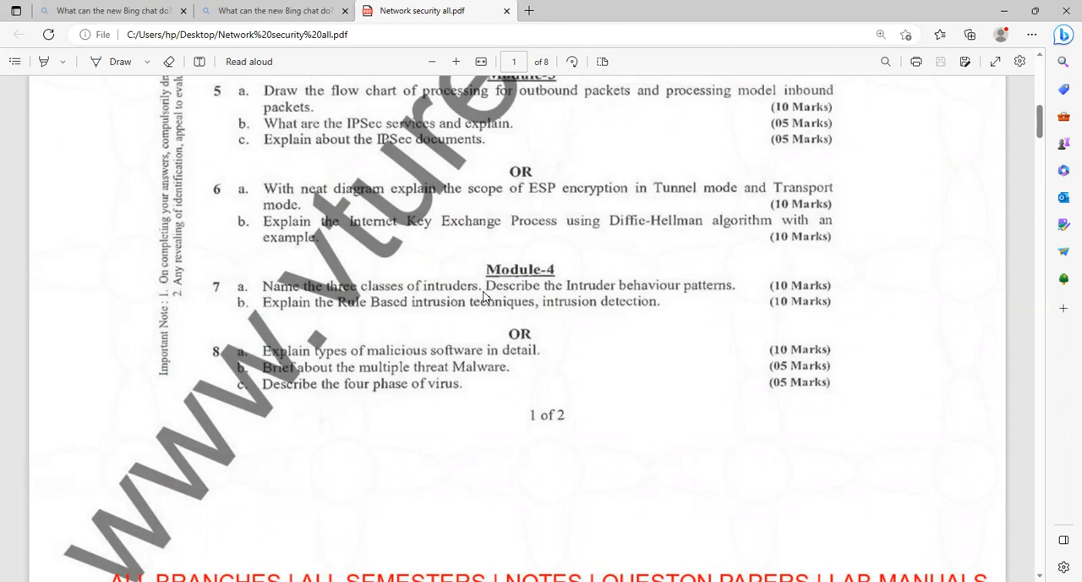
mouse_move(698, 317)
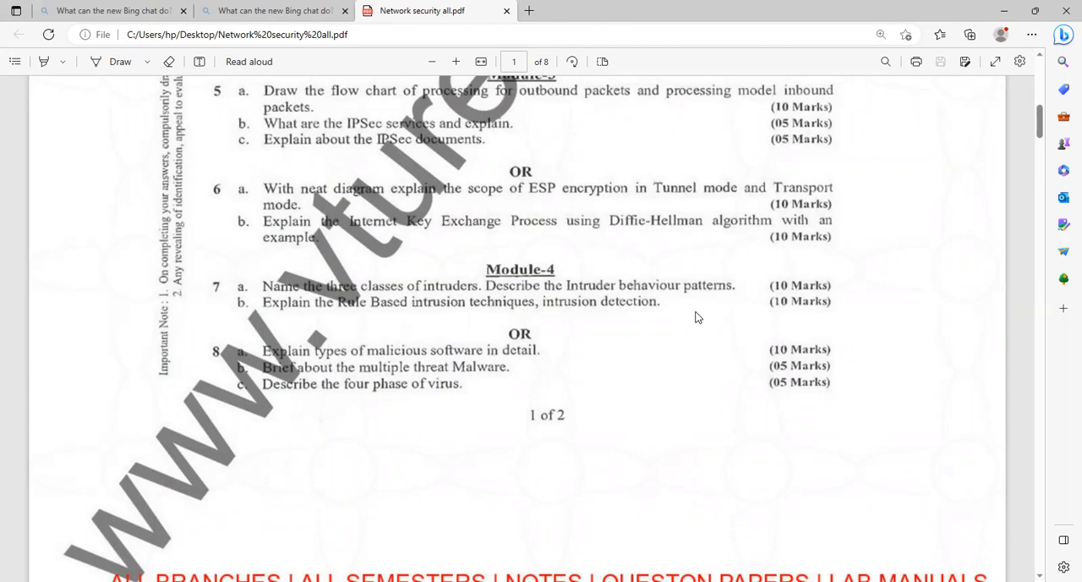
scroll("down", 3)
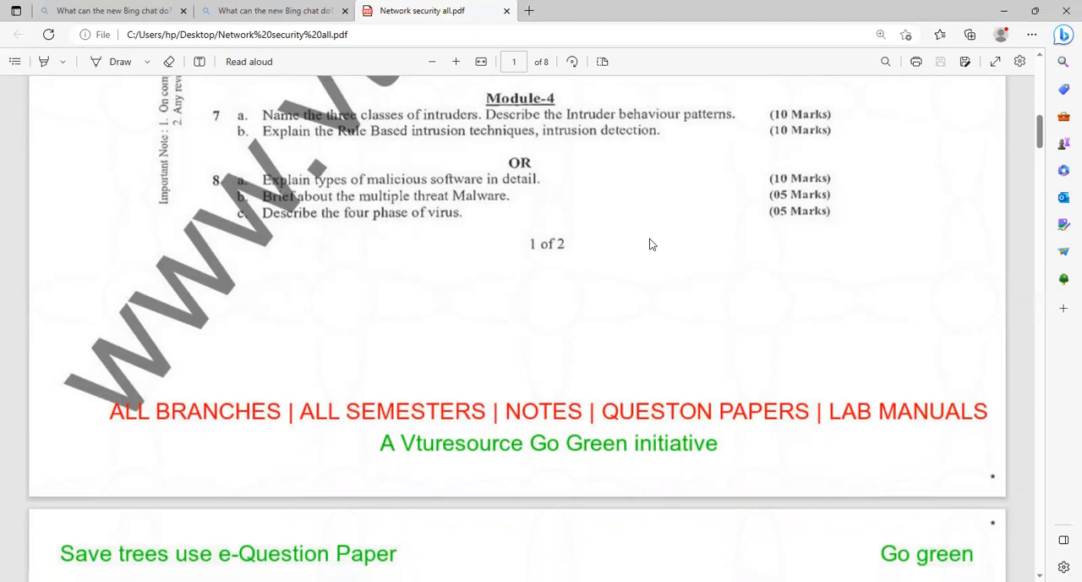
scroll("down", 3)
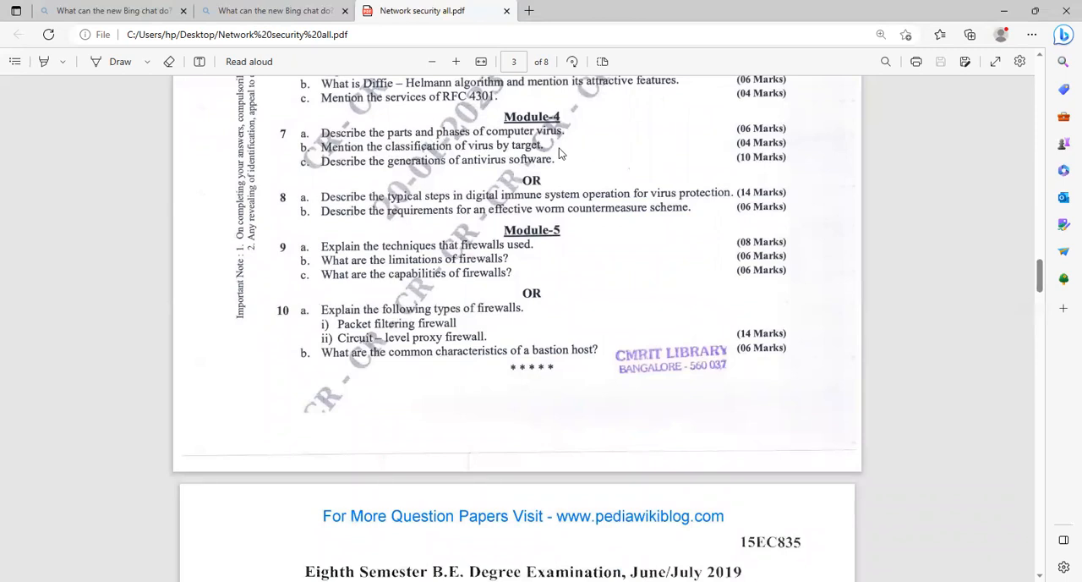
mouse_move(496, 161)
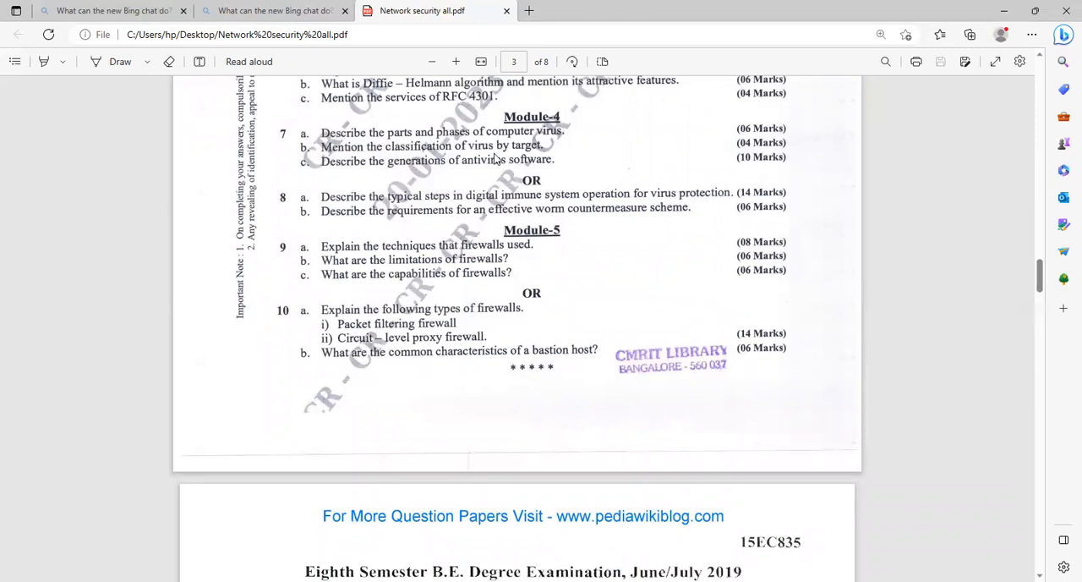
mouse_move(389, 177)
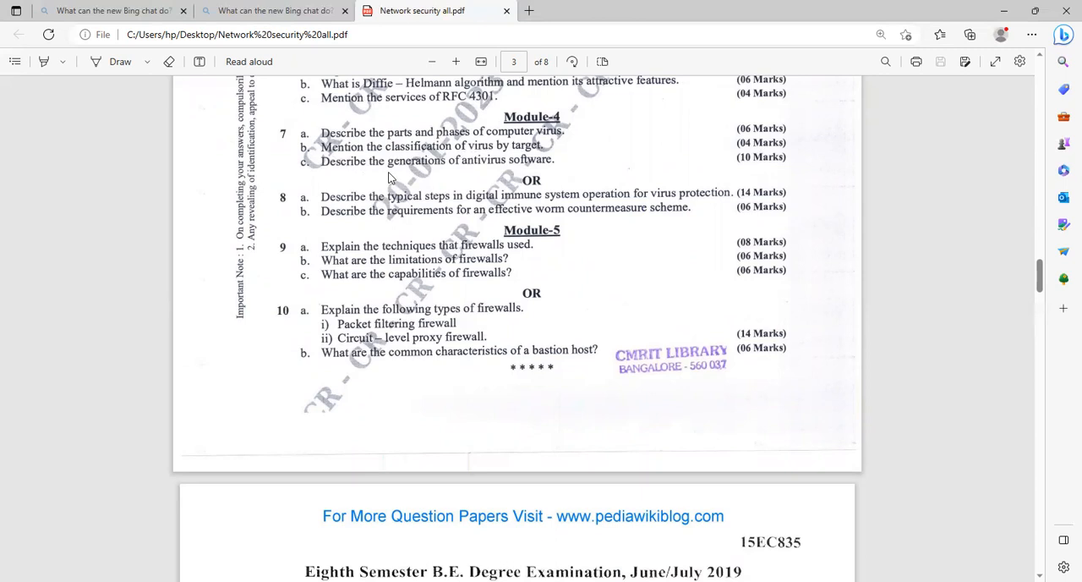
mouse_move(581, 140)
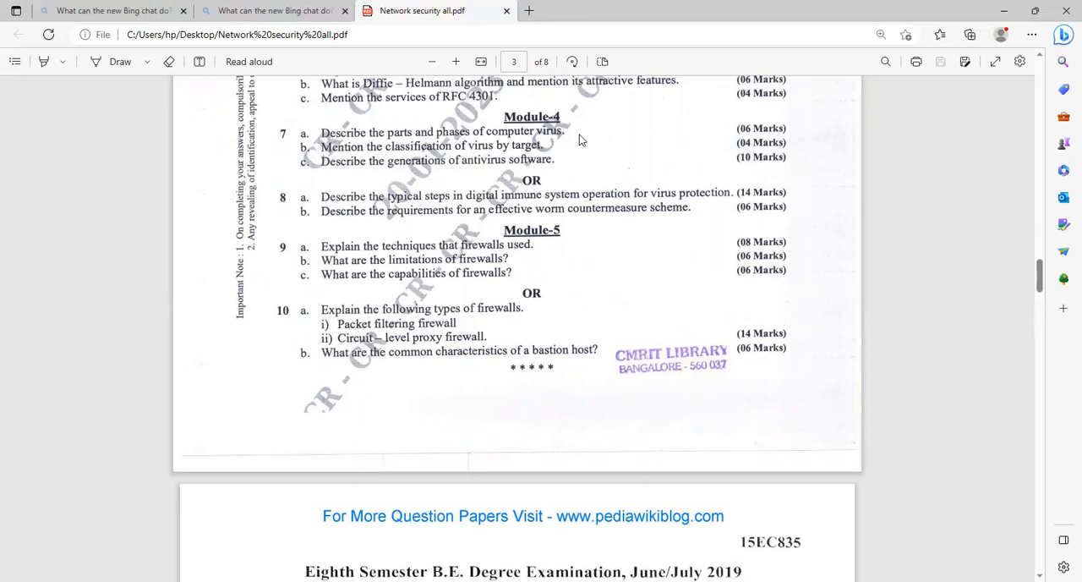
mouse_move(502, 179)
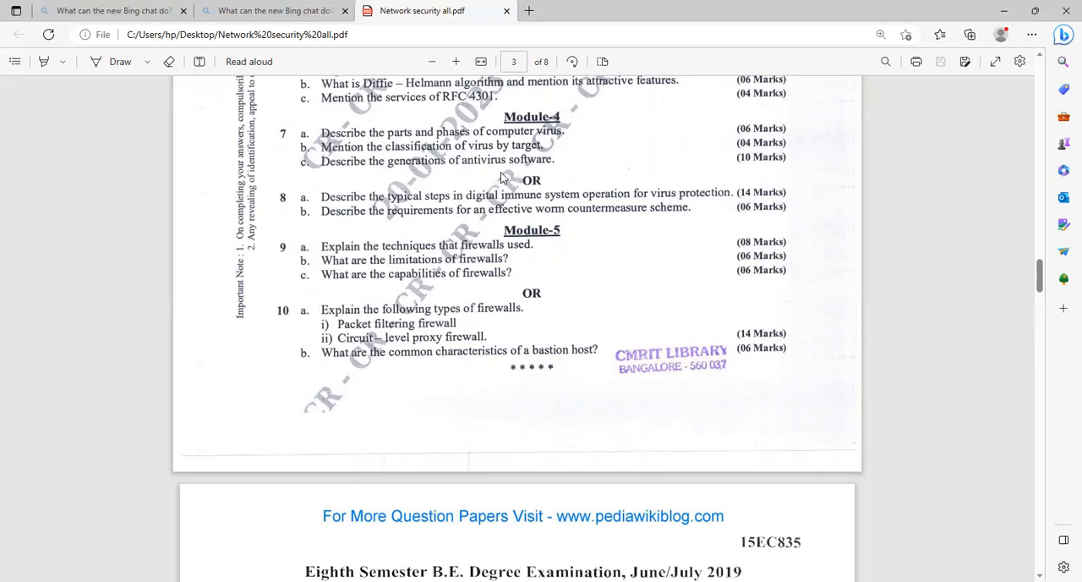
mouse_move(426, 209)
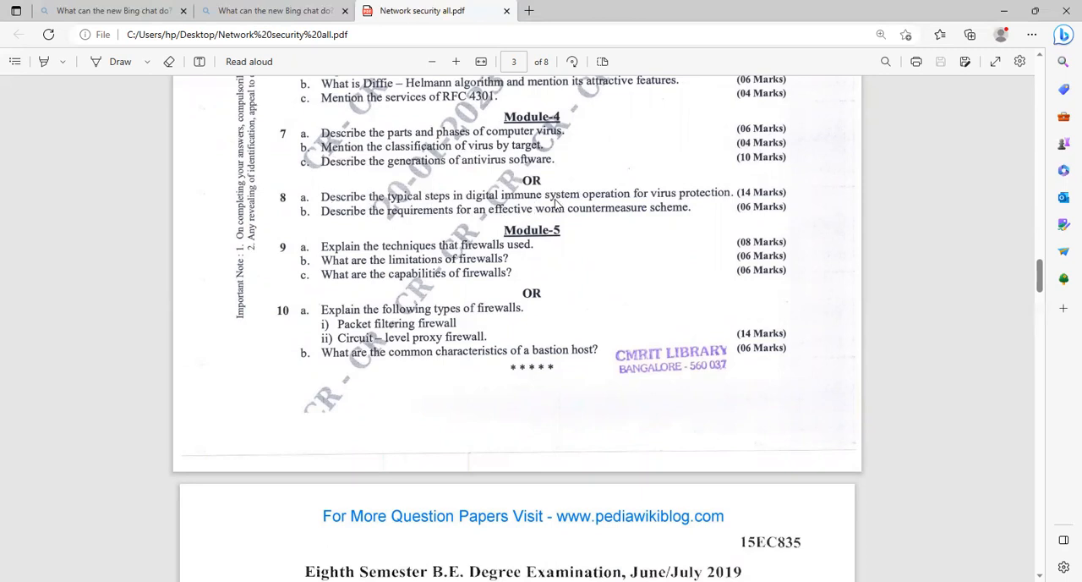
mouse_move(330, 228)
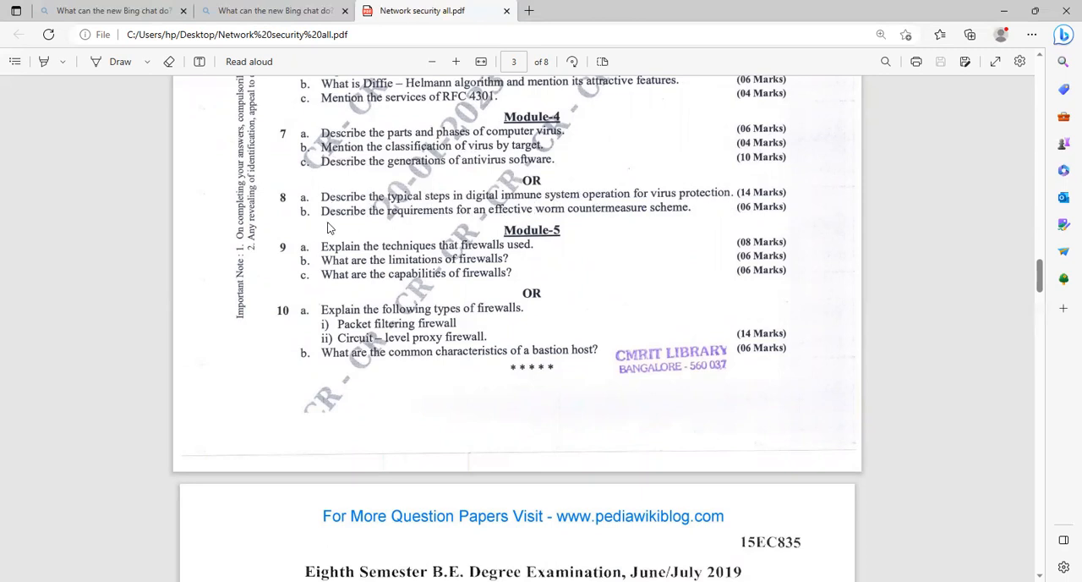
mouse_move(643, 228)
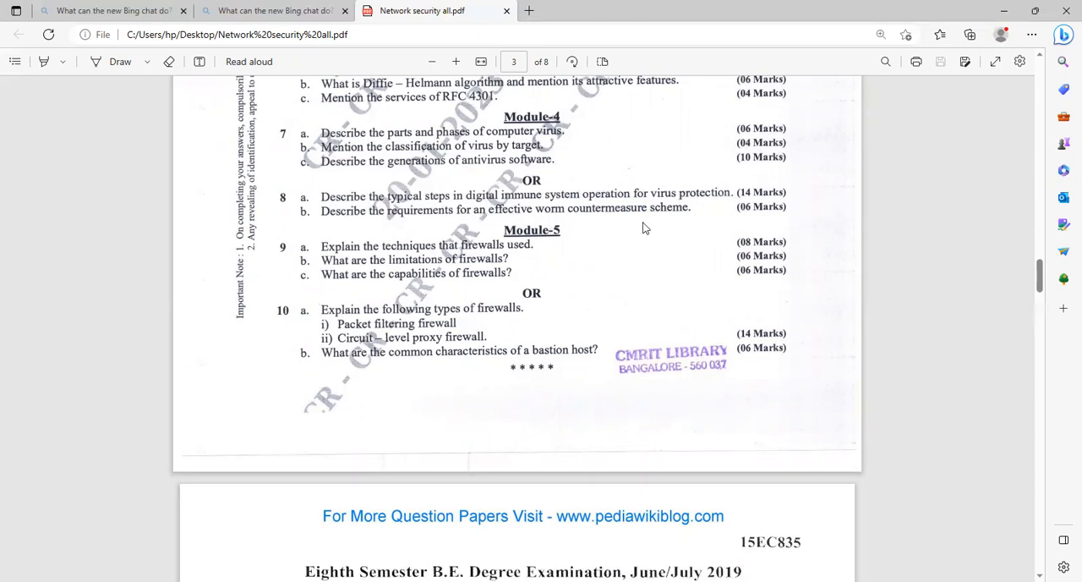
mouse_move(623, 228)
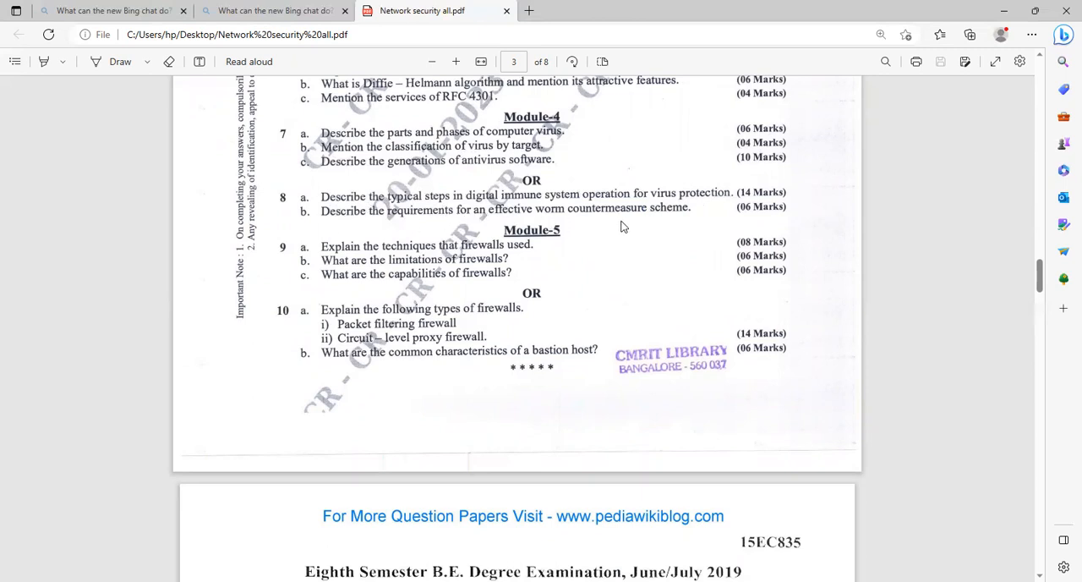
mouse_move(713, 243)
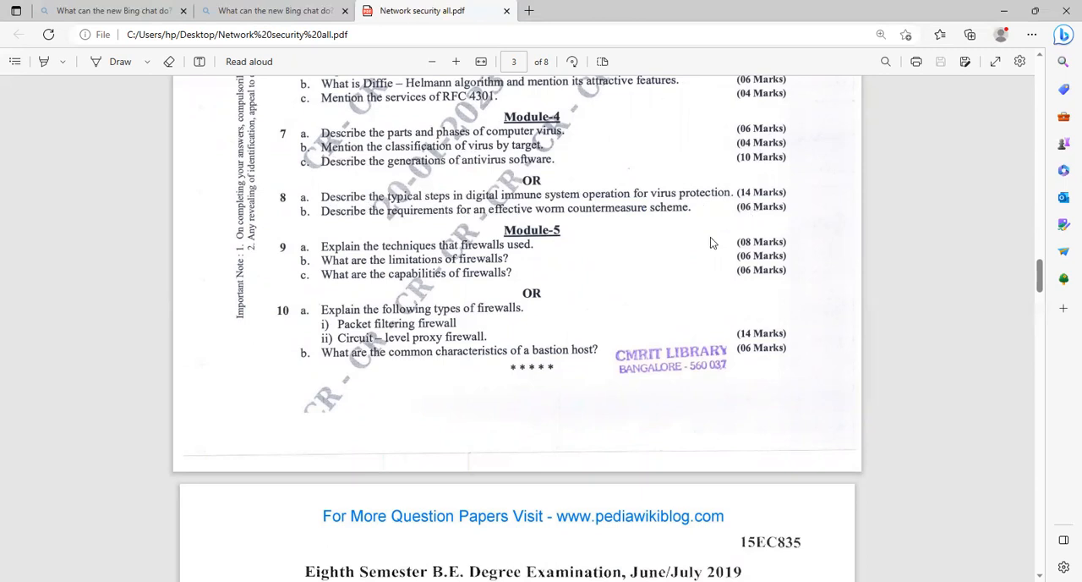
mouse_move(359, 259)
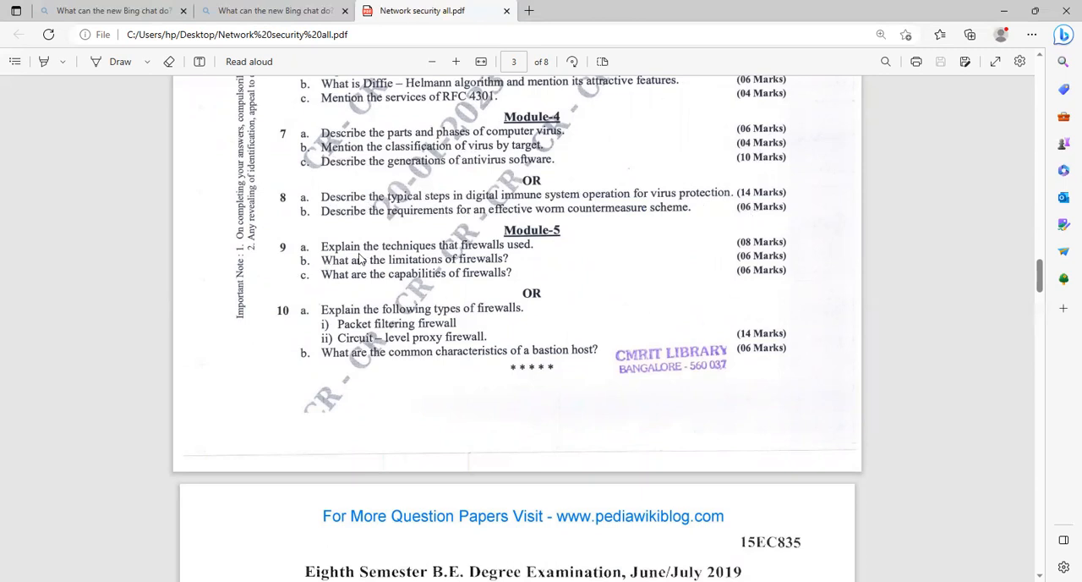
mouse_move(537, 255)
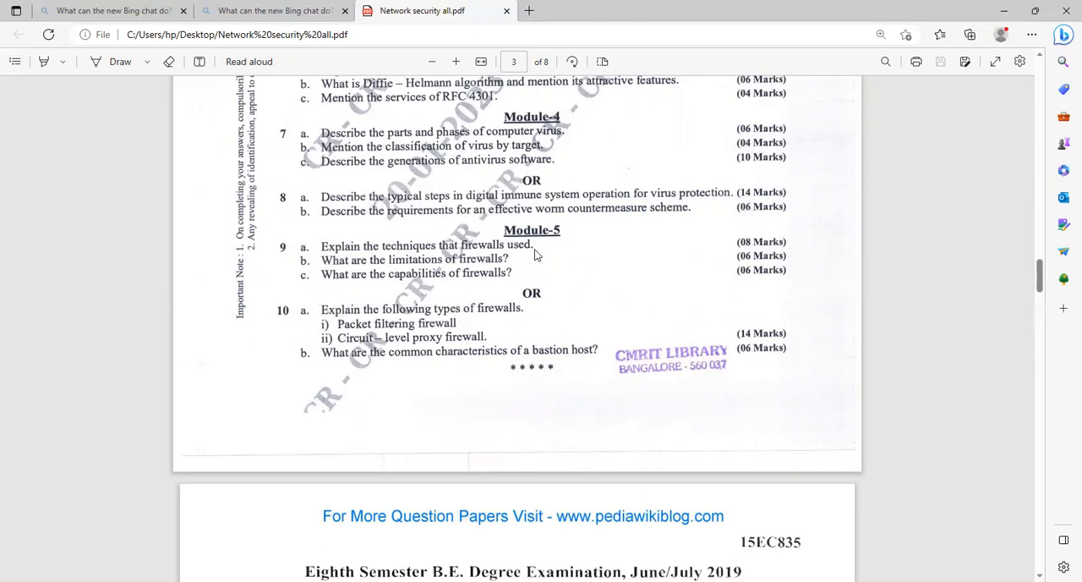
mouse_move(645, 262)
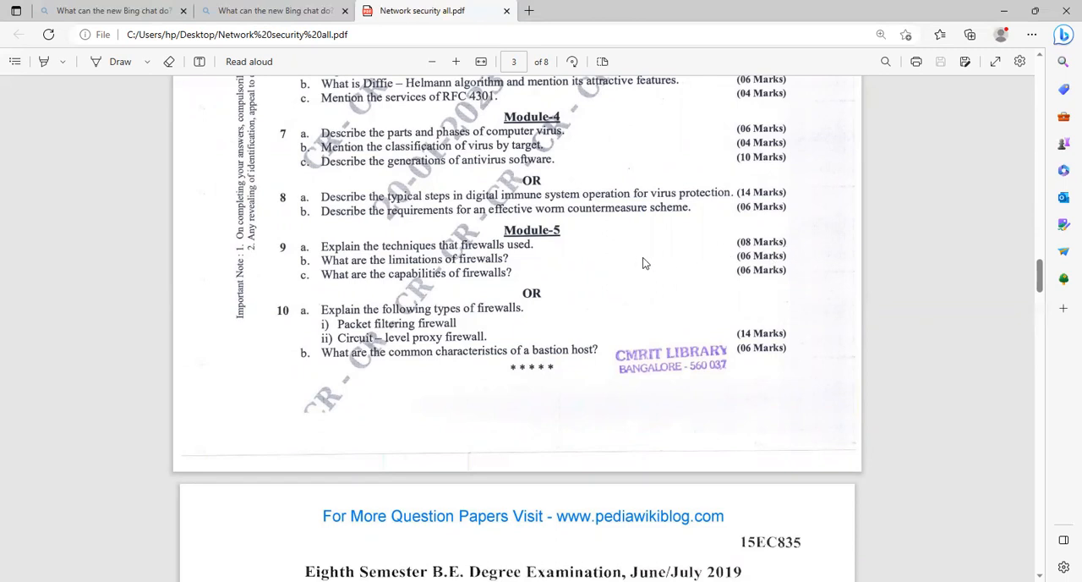
mouse_move(486, 268)
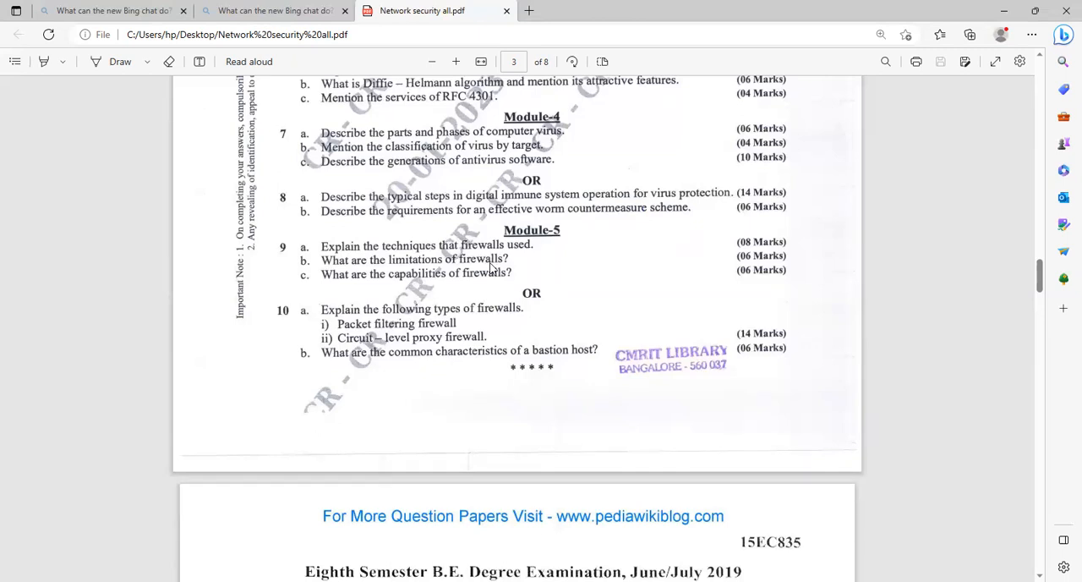
- Scroll back to page 2 to show the 18EC821 paper's Module-5 firewall questions
scroll("down", 3)
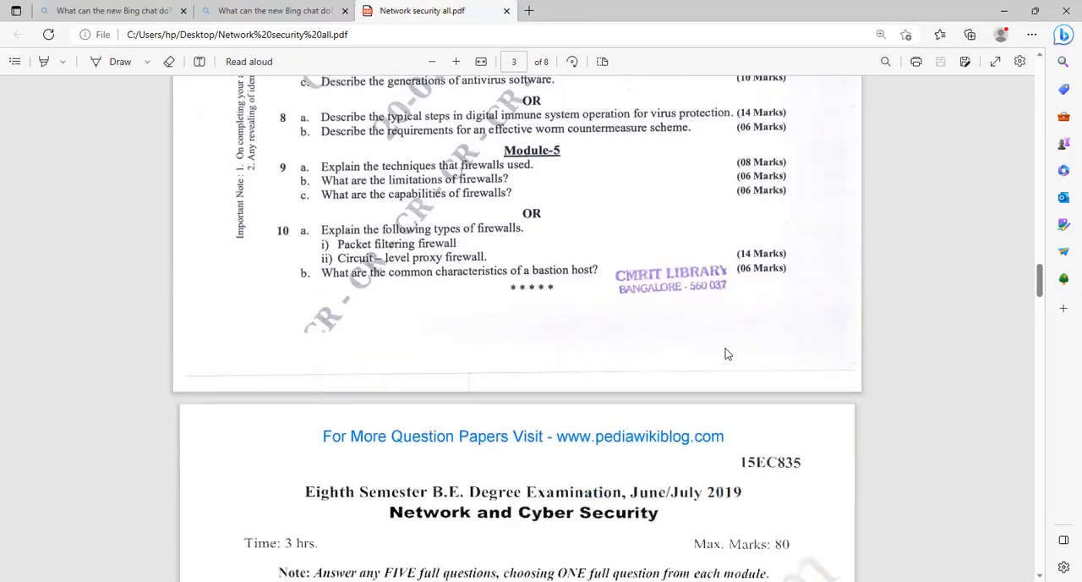
scroll("up", 3)
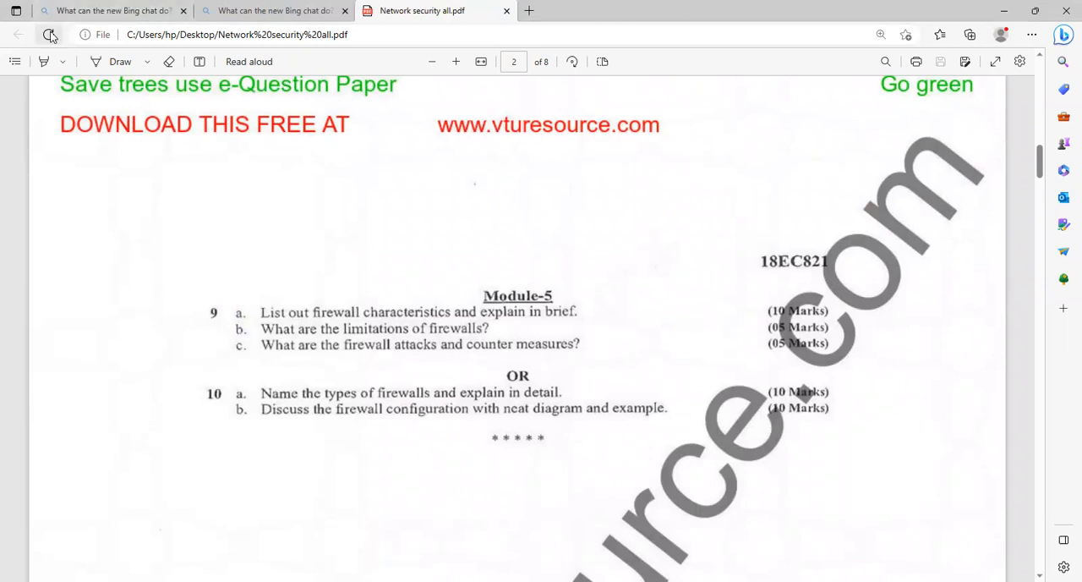
left_click(48, 35)
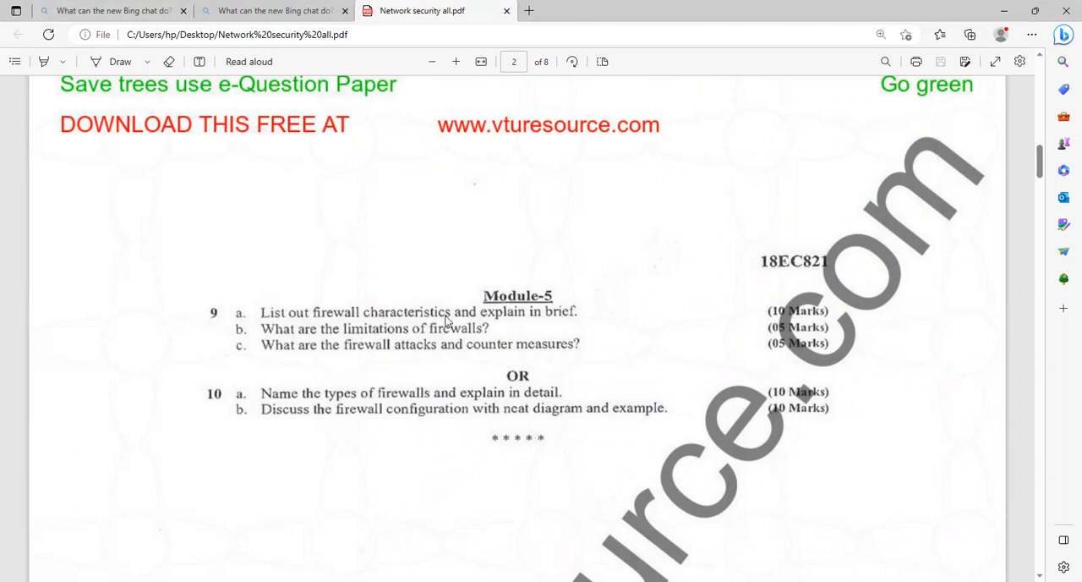
mouse_move(558, 325)
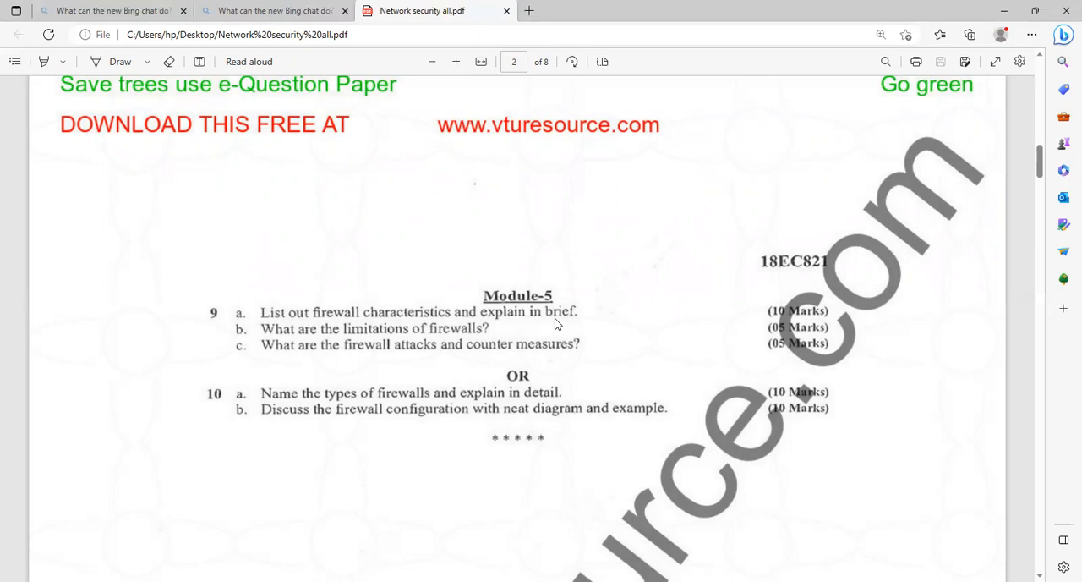
mouse_move(784, 353)
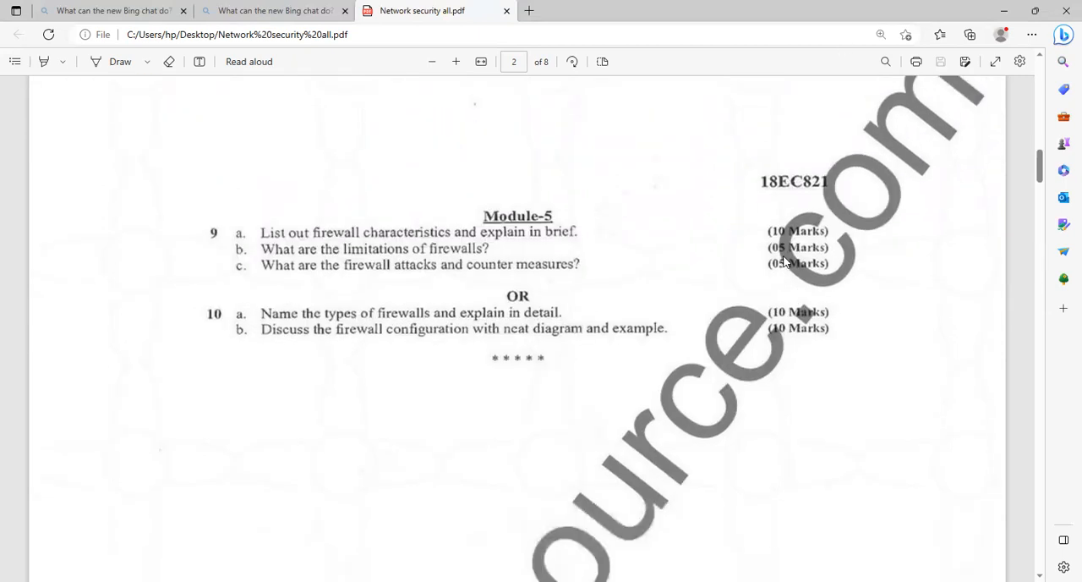
- Scroll past the Jan./Feb. 2023 paper to page 4's June/July 2019 Module-1 and Module-2 questions
scroll("down", 3)
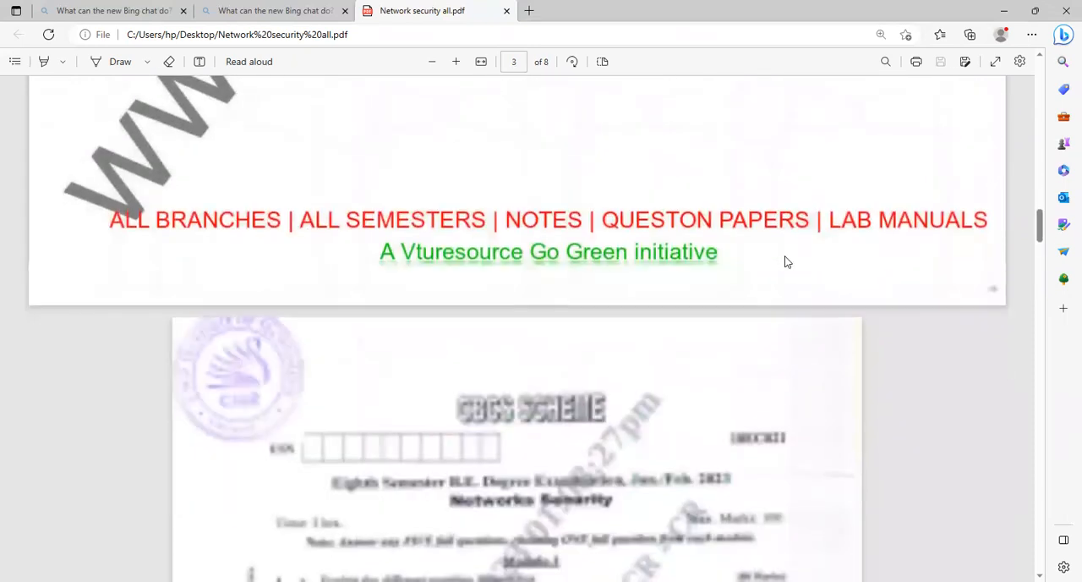
scroll("down", 3)
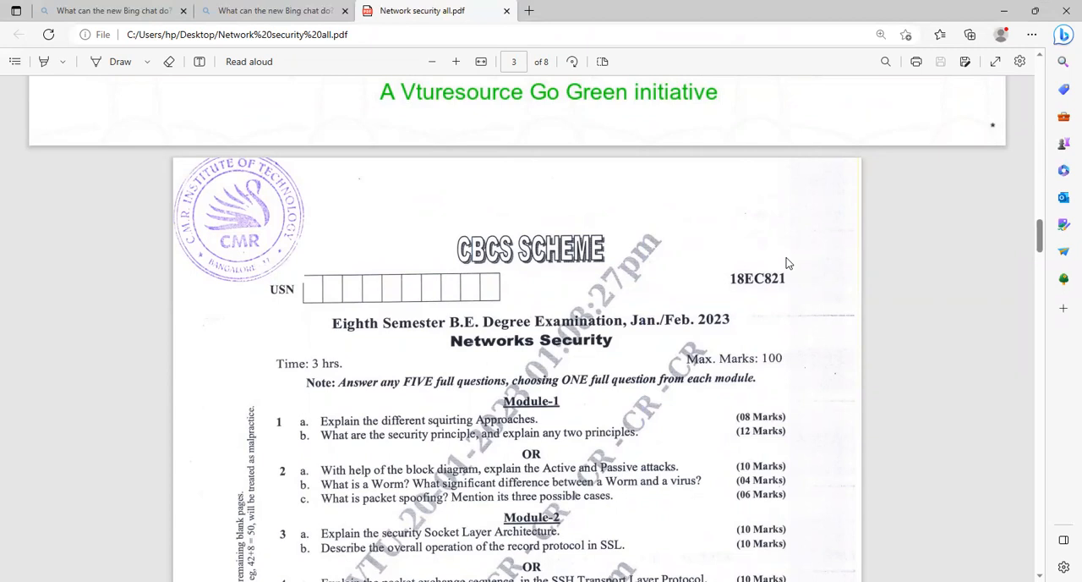
scroll("down", 3)
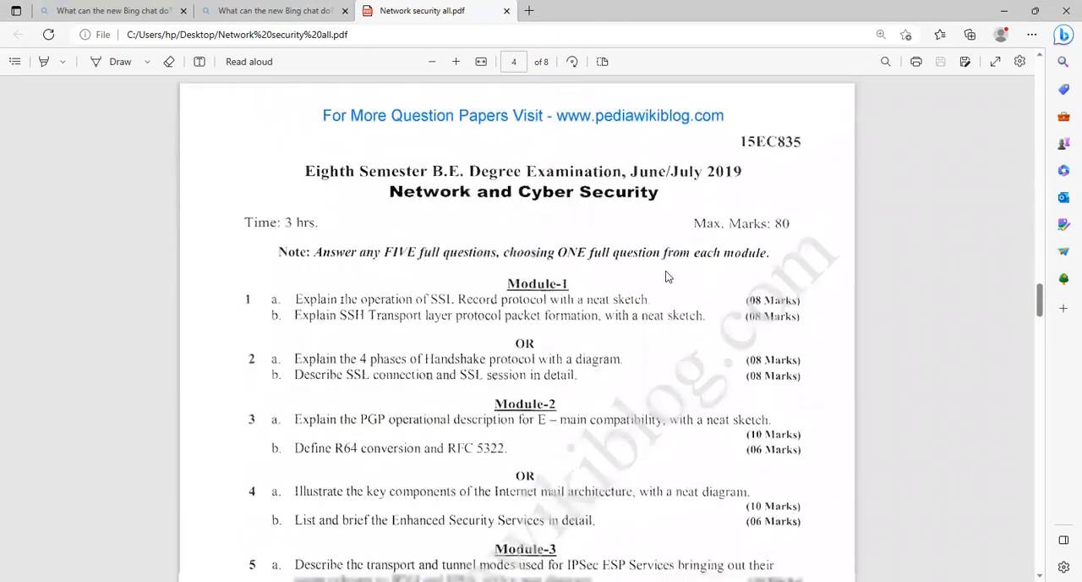
- Scroll through the June/July 2019 paper's modules to the Dec.2019/Jan.2020 paper on page 5
scroll("down", 3)
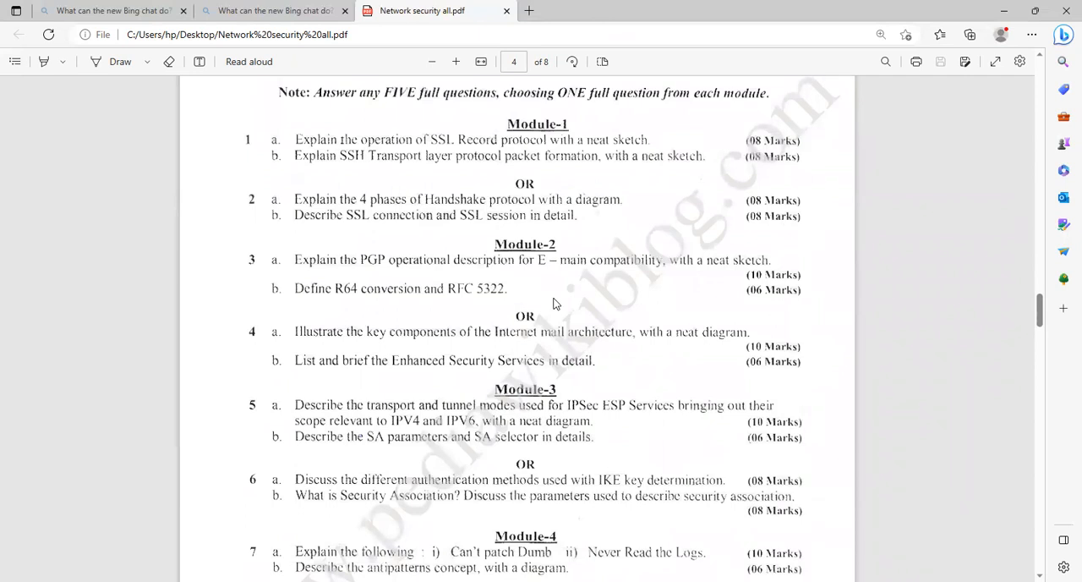
mouse_move(485, 366)
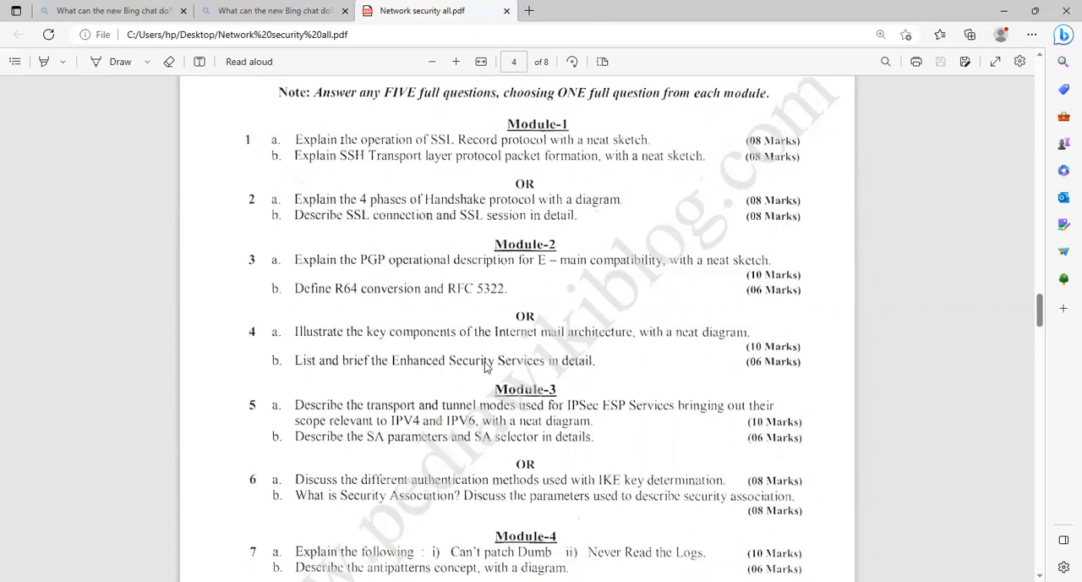
scroll("down", 3)
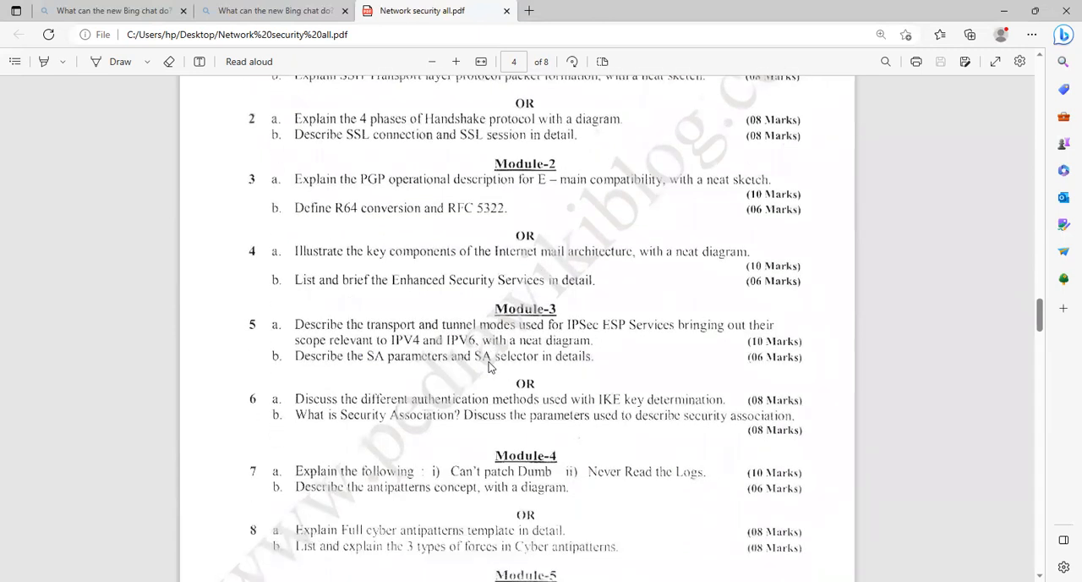
scroll("down", 3)
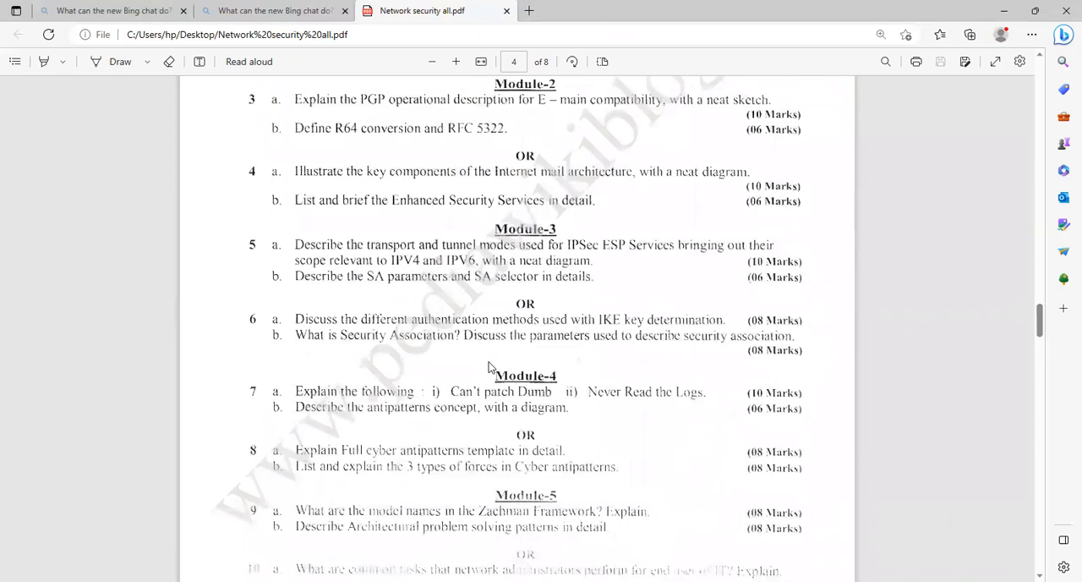
scroll("down", 3)
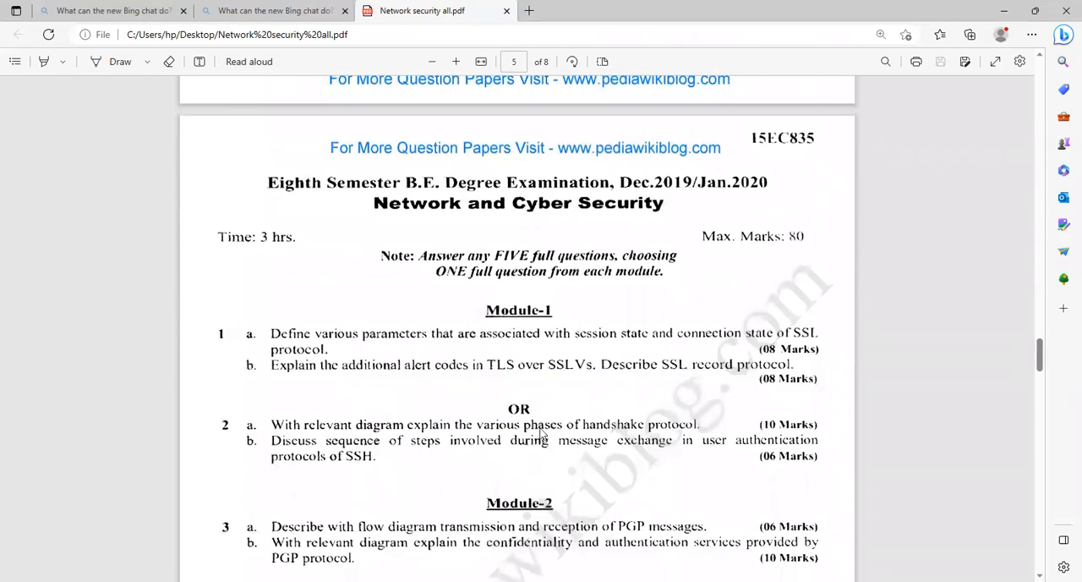
- Scroll from Module-2 on page 5 through Module-5 on page 6 to page 7
scroll("down", 3)
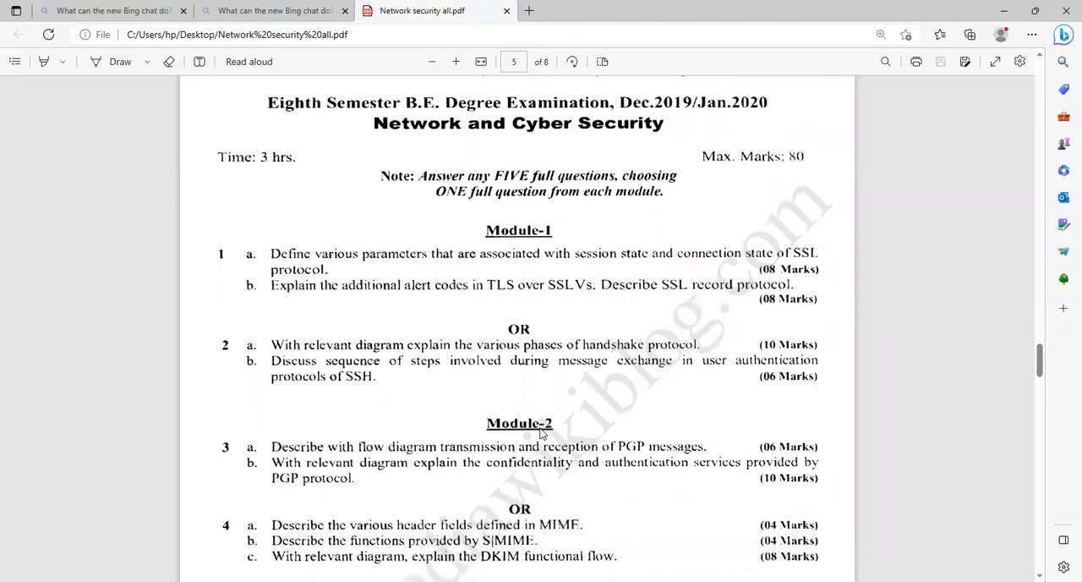
scroll("down", 3)
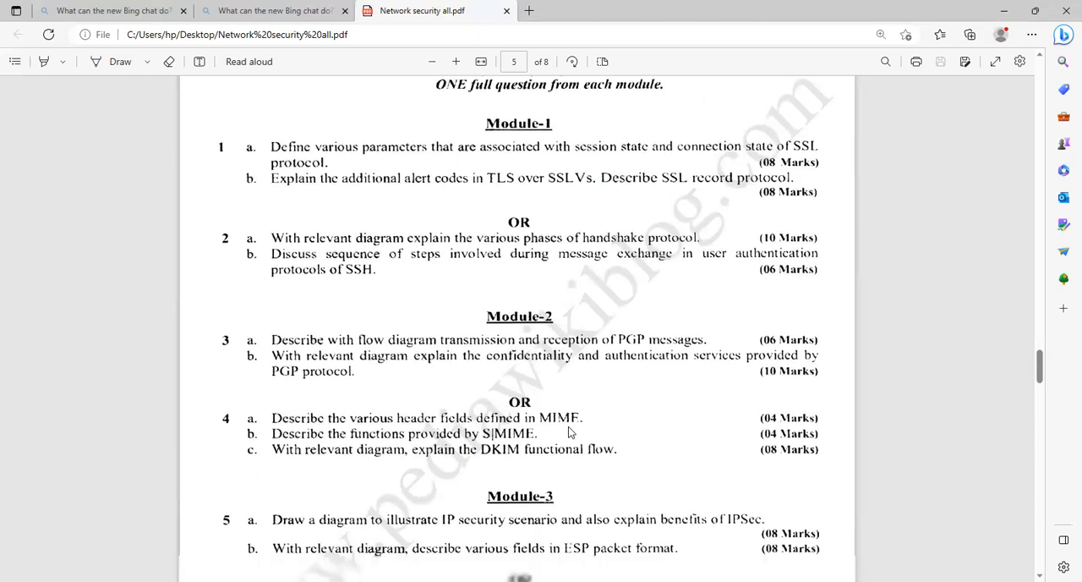
scroll("down", 3)
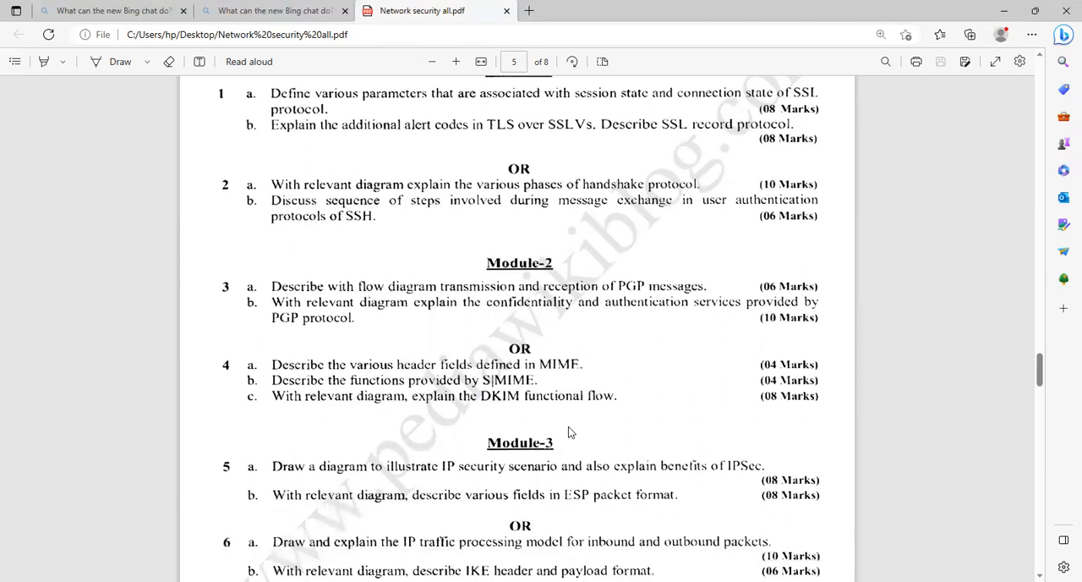
scroll("down", 3)
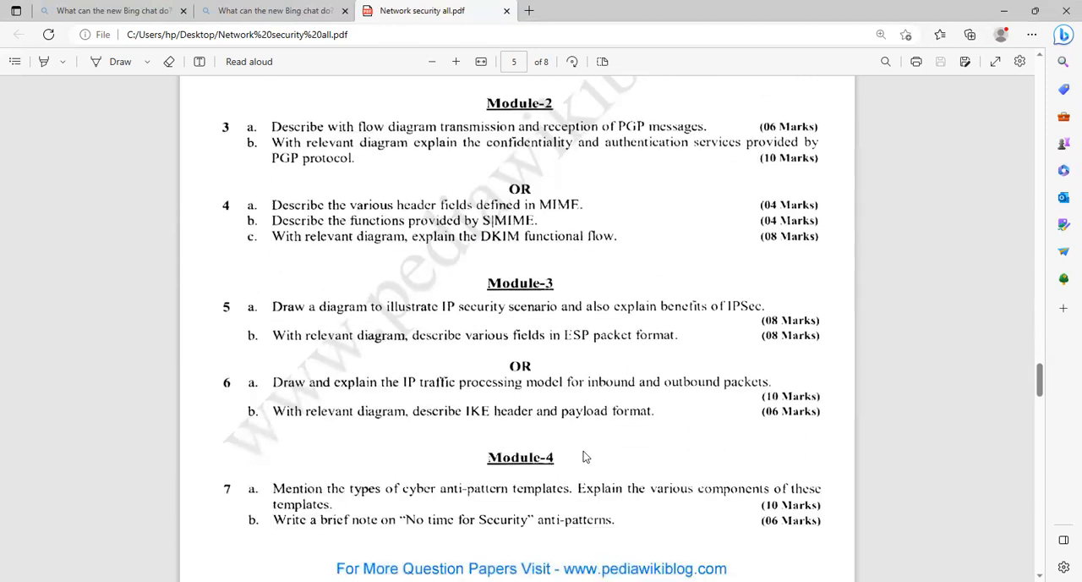
mouse_move(607, 432)
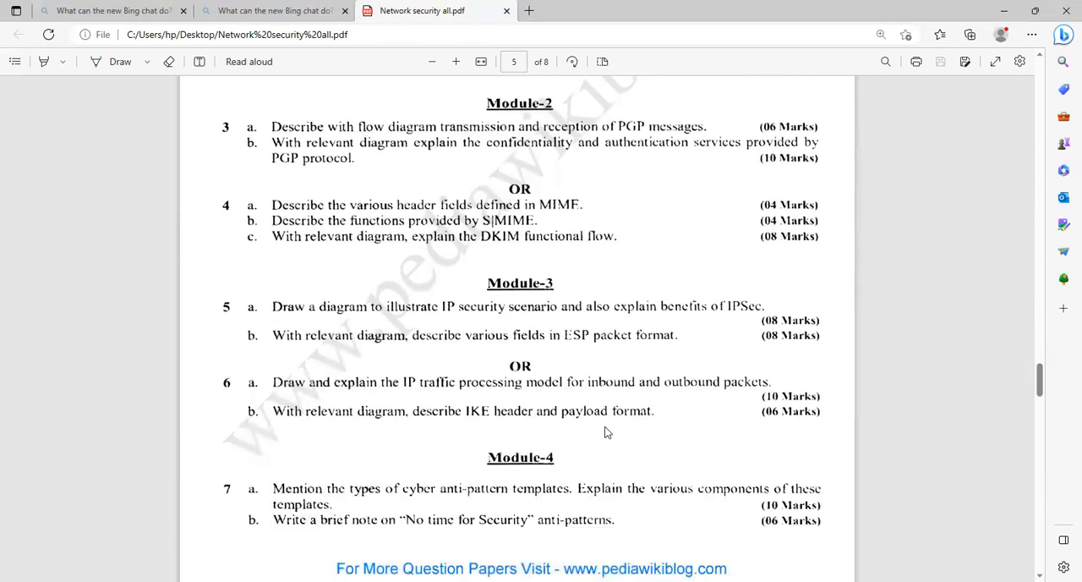
scroll("down", 3)
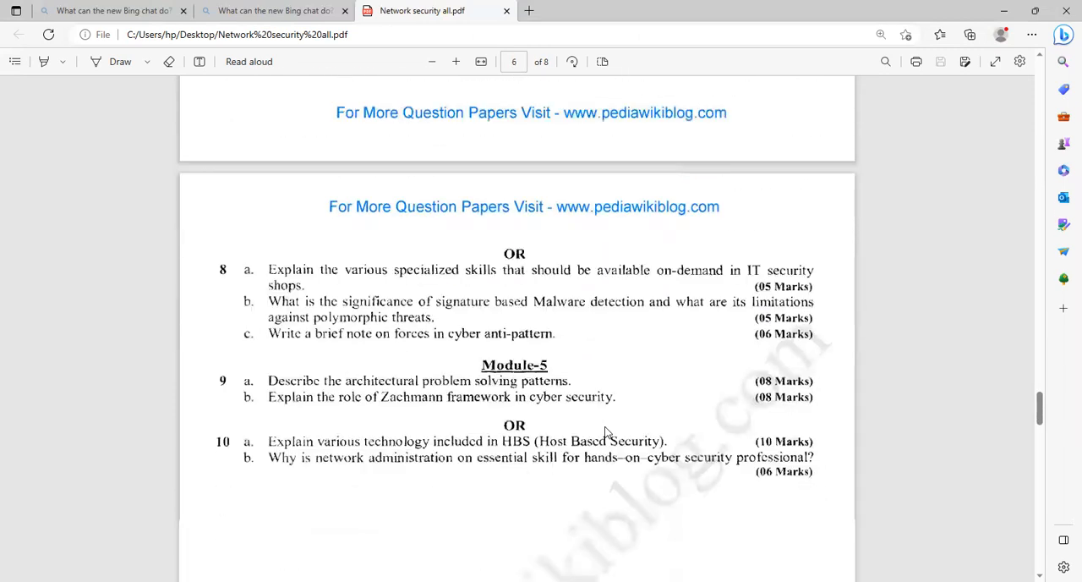
scroll("up", 3)
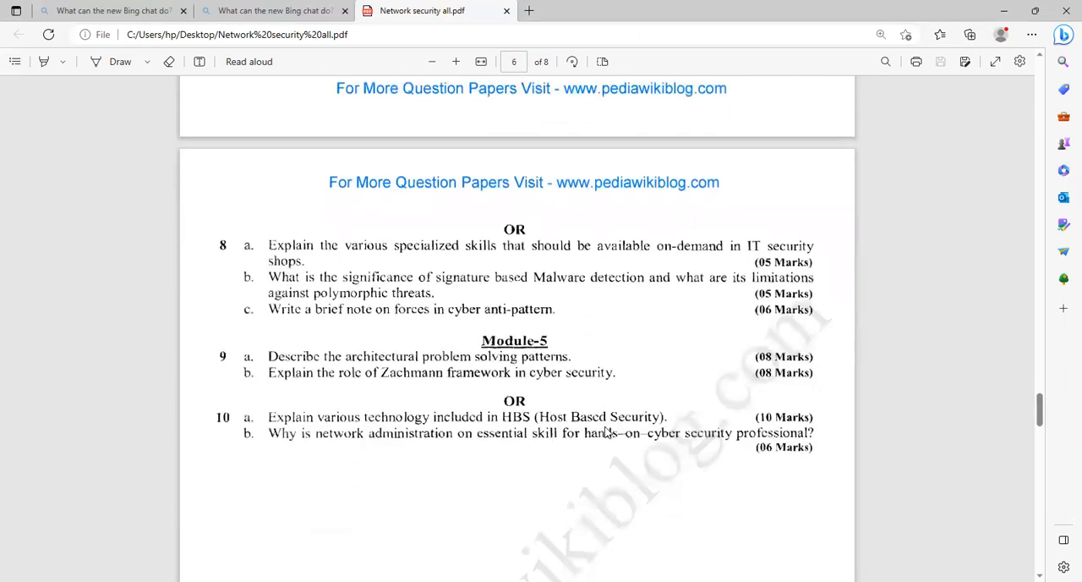
scroll("down", 3)
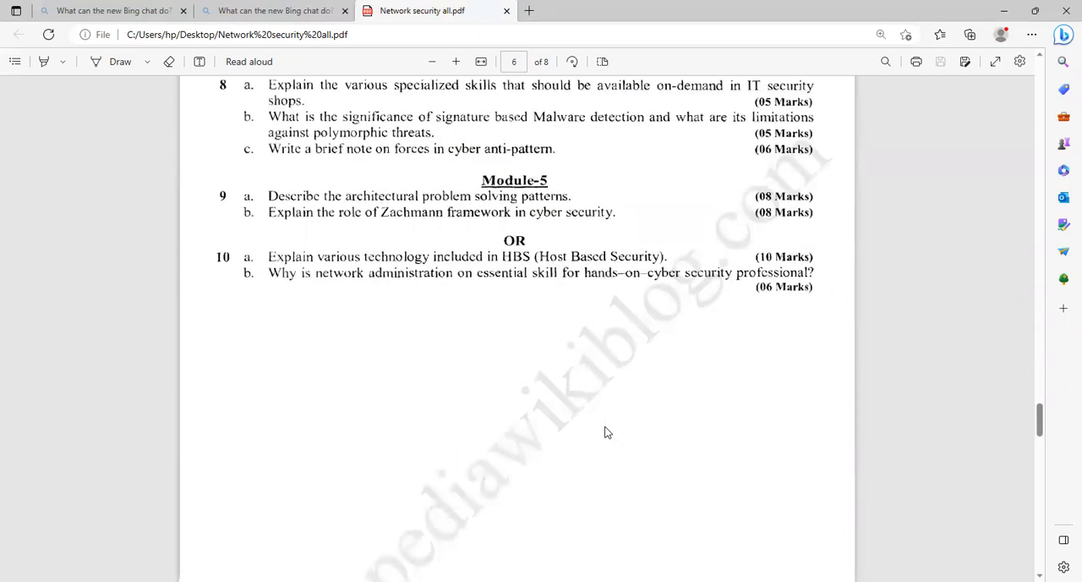
scroll("up", 3)
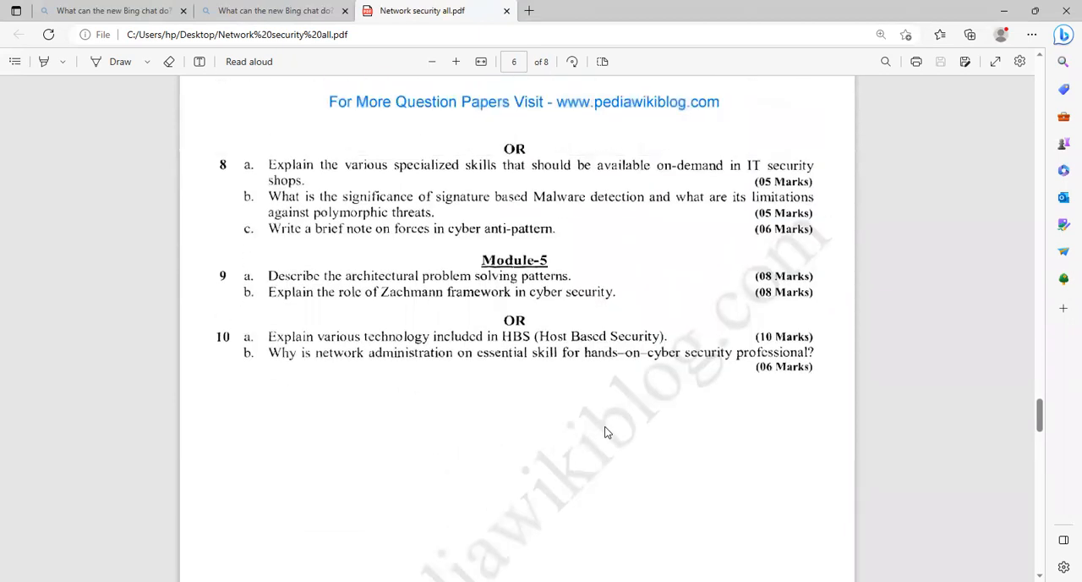
mouse_move(618, 302)
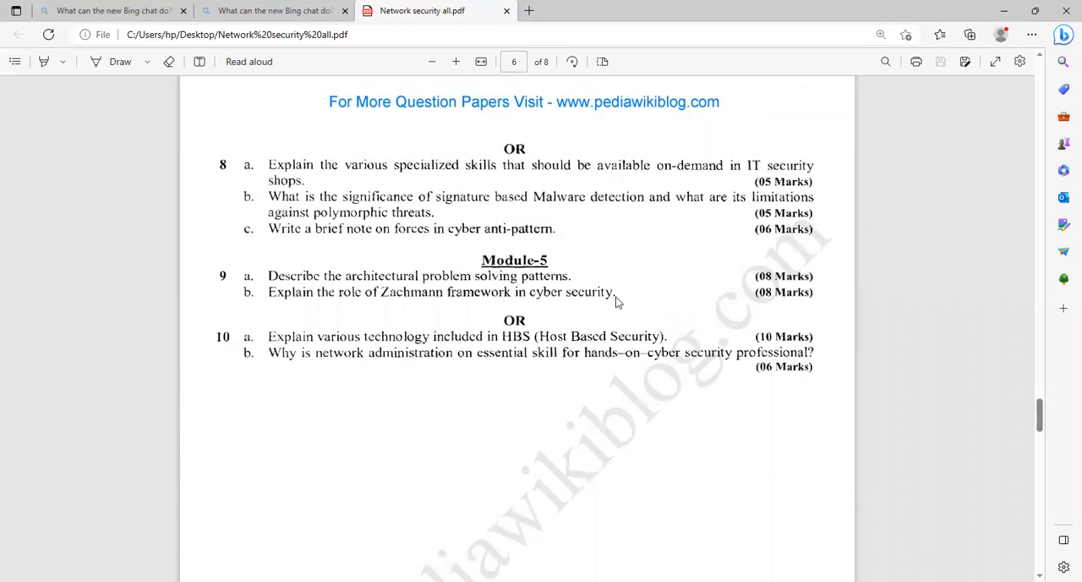
scroll("down", 3)
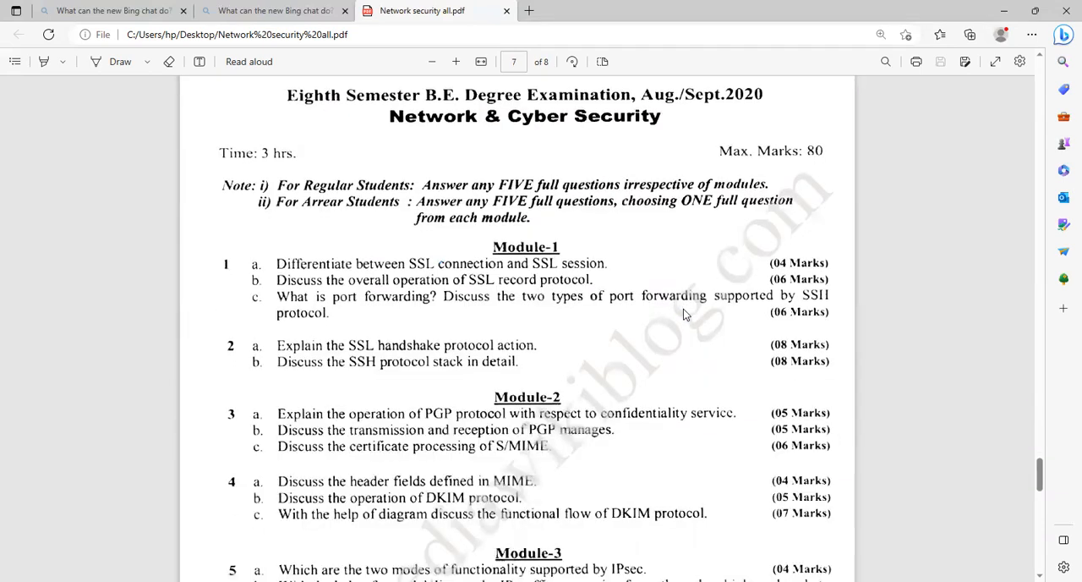
- Scroll through the Aug./Sept. 2020 paper on pages 7–8 down to its Module-5 questions
scroll("down", 3)
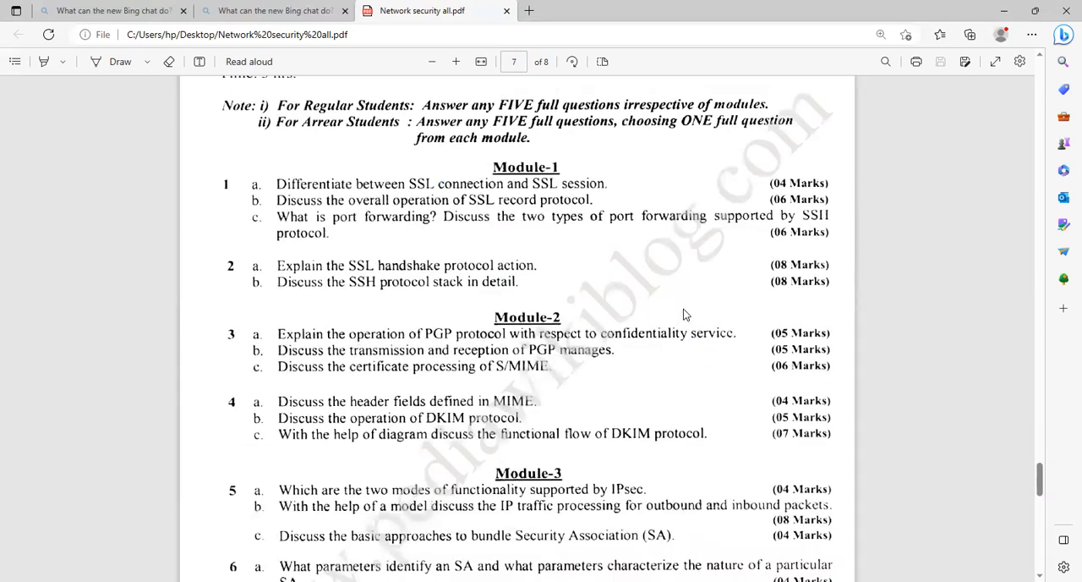
scroll("down", 3)
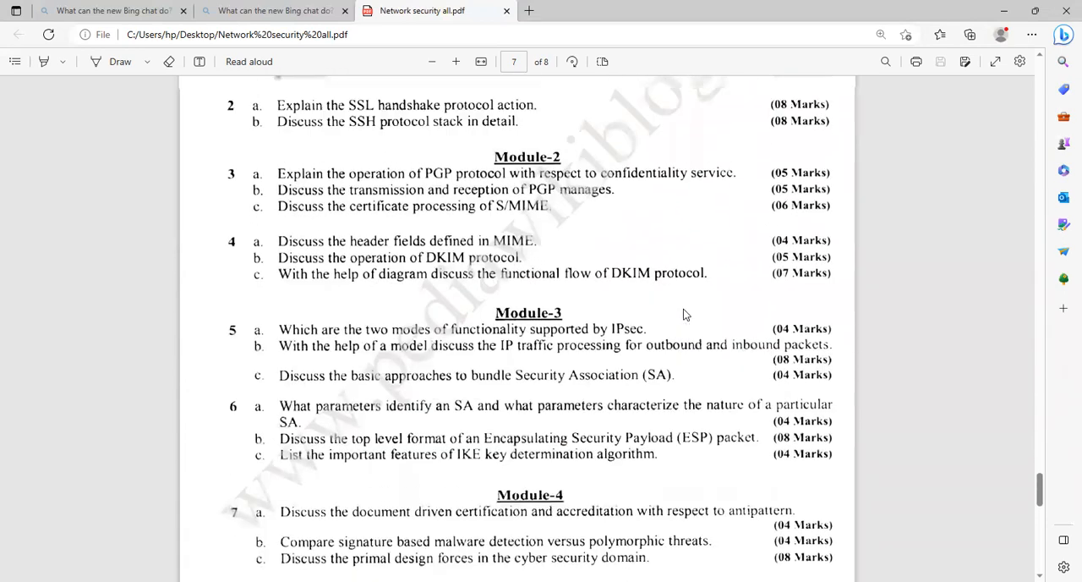
scroll("down", 3)
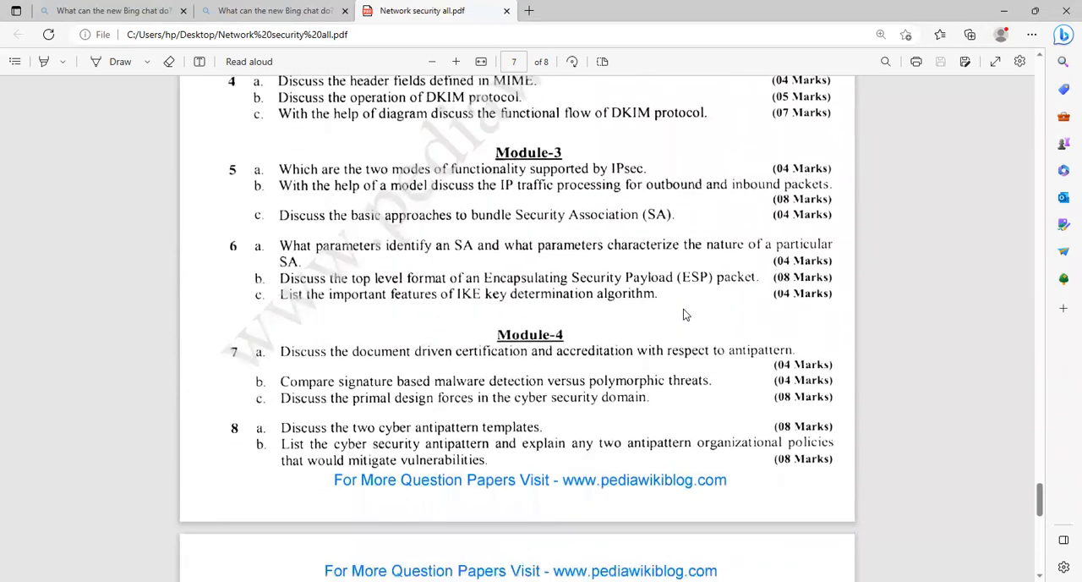
scroll("down", 3)
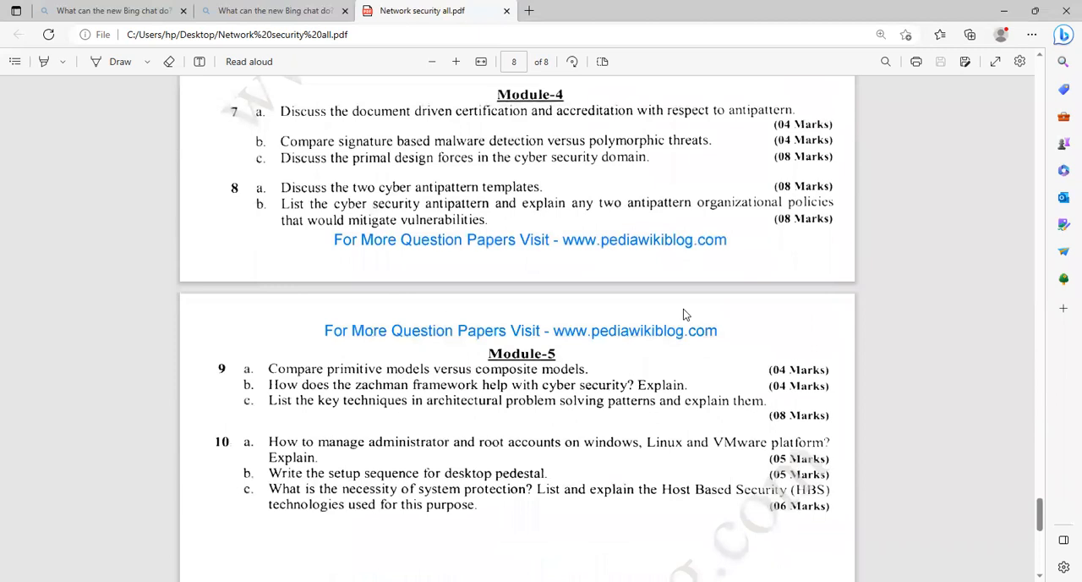
scroll("down", 3)
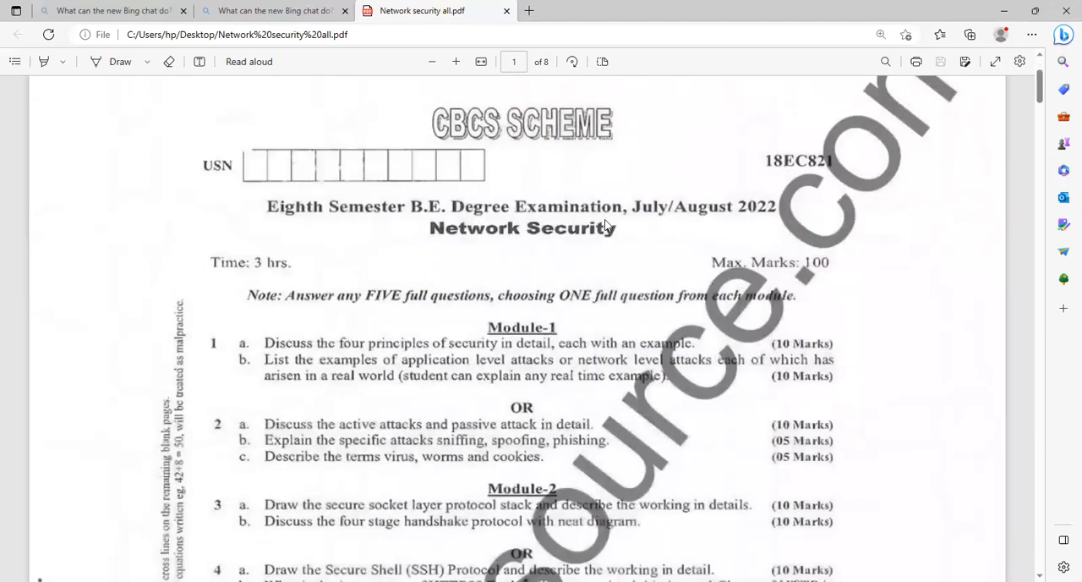
- Scroll from page 1 through the 2022 and 2023 papers to page 4's June/July 2019 paper
scroll("down", 3)
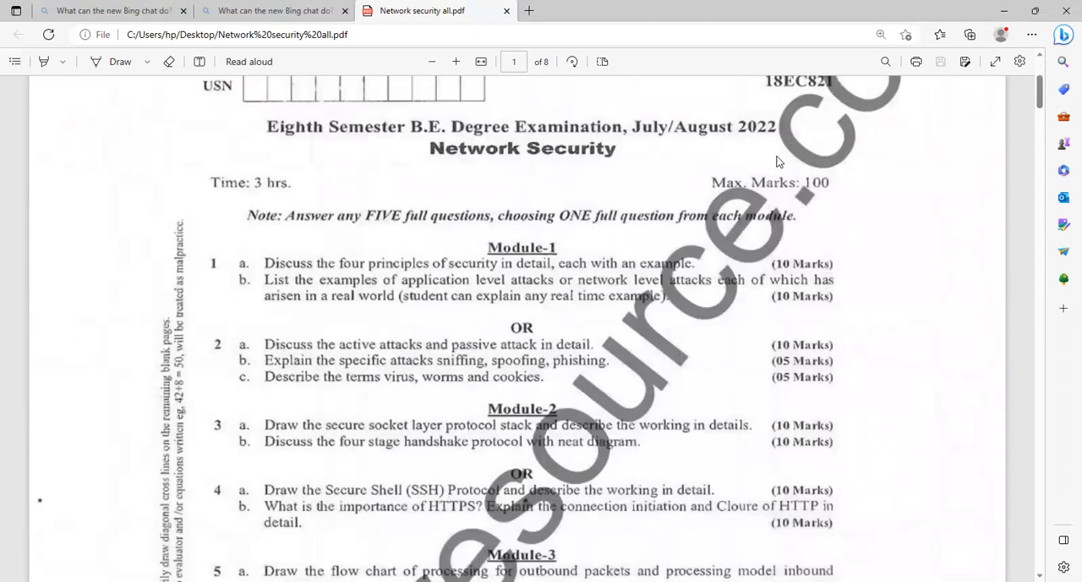
mouse_move(772, 189)
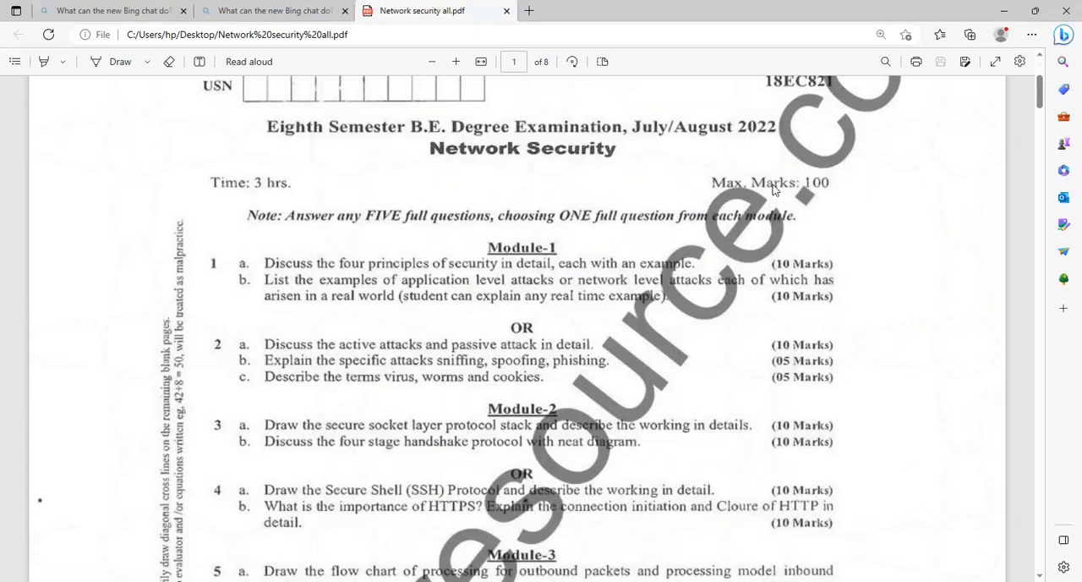
scroll("down", 3)
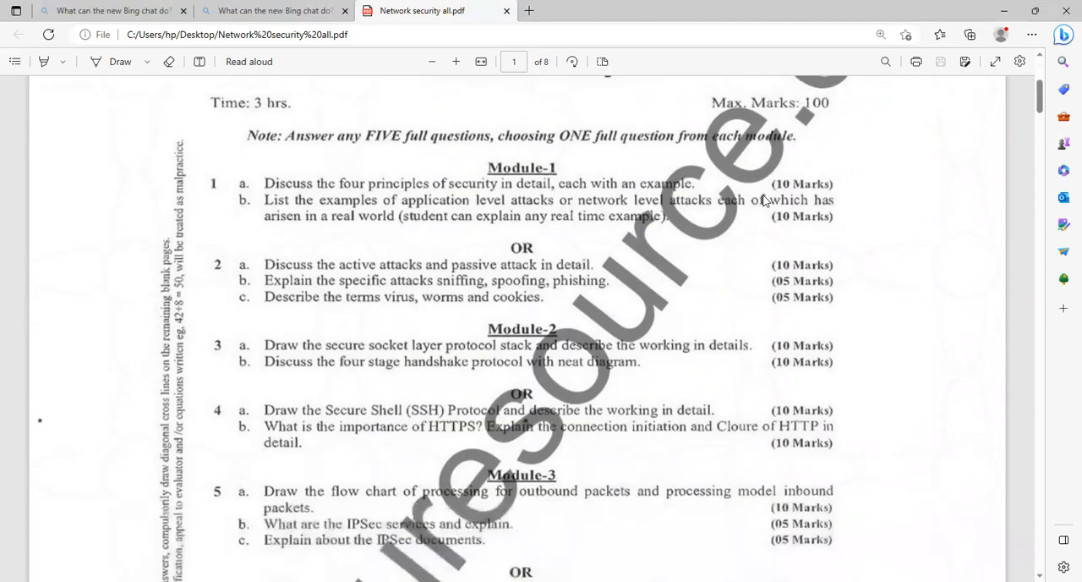
mouse_move(689, 284)
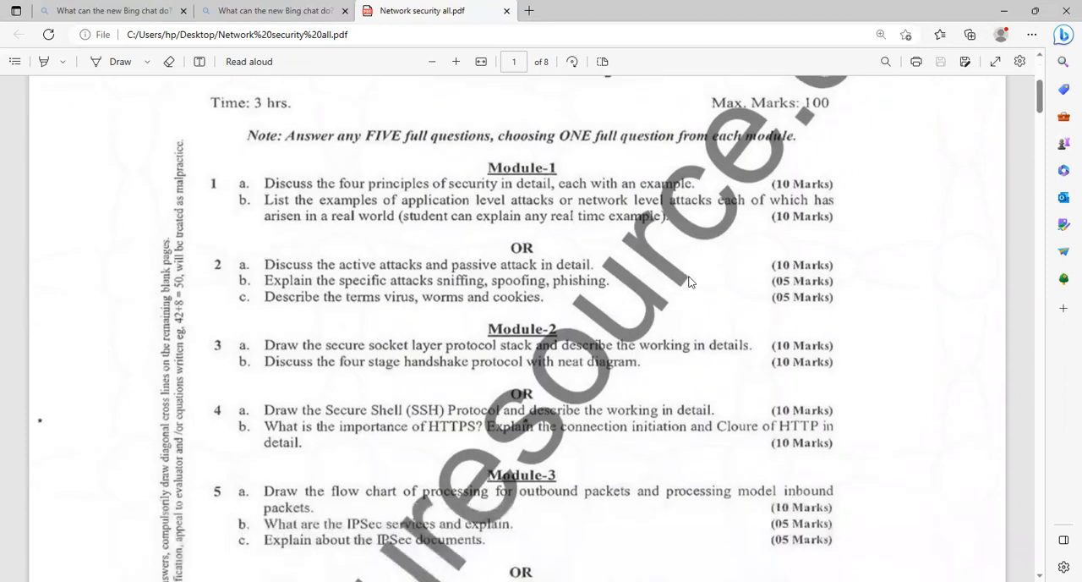
scroll("down", 3)
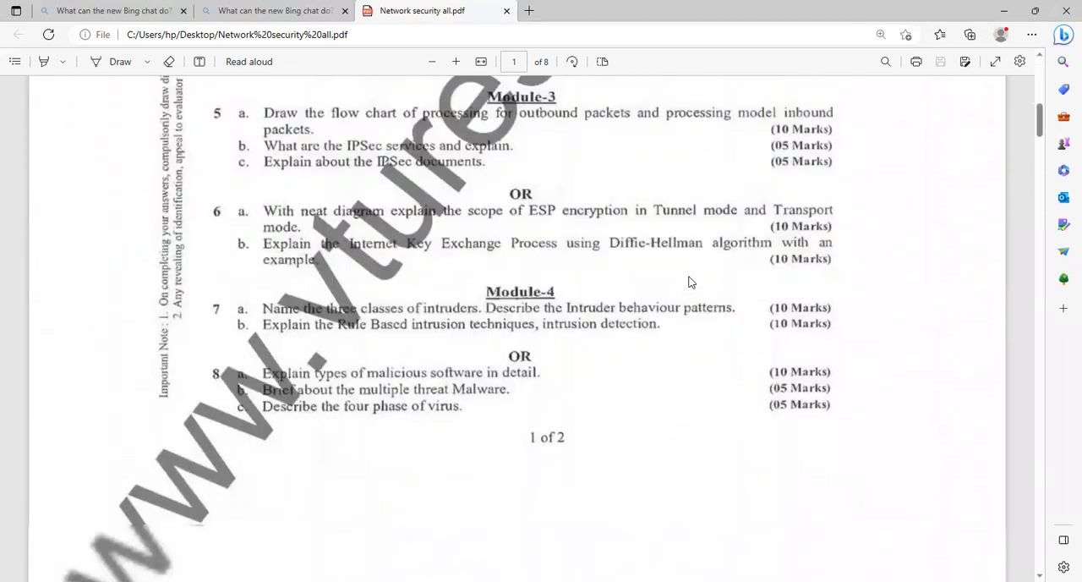
scroll("down", 3)
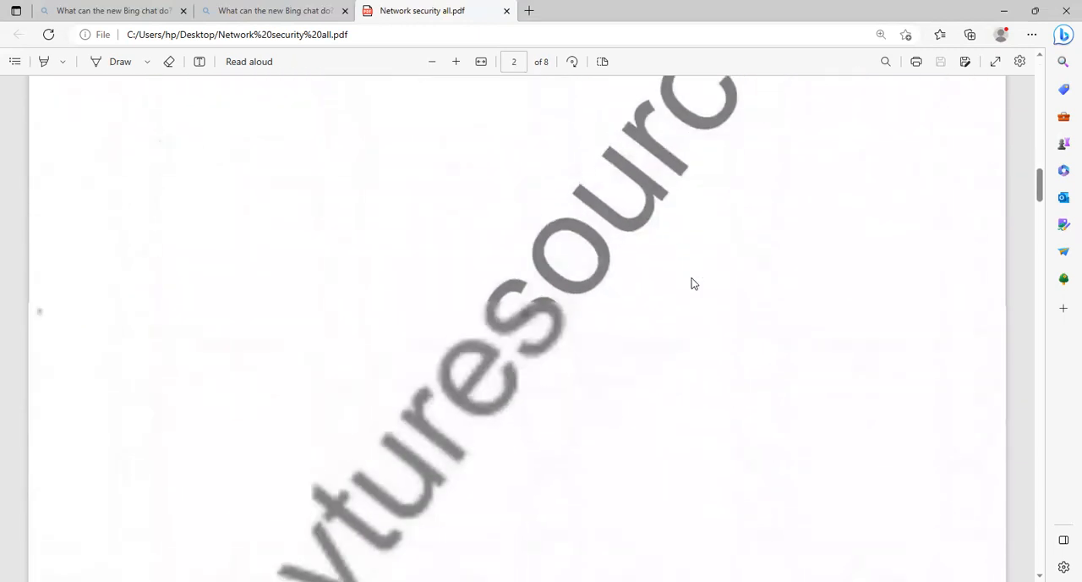
scroll("down", 3)
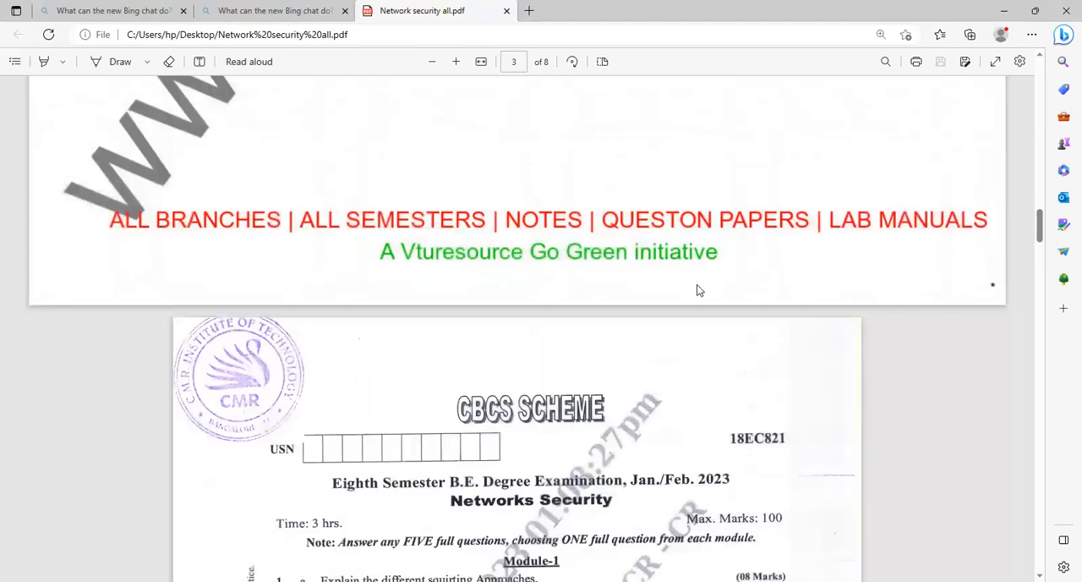
scroll("down", 3)
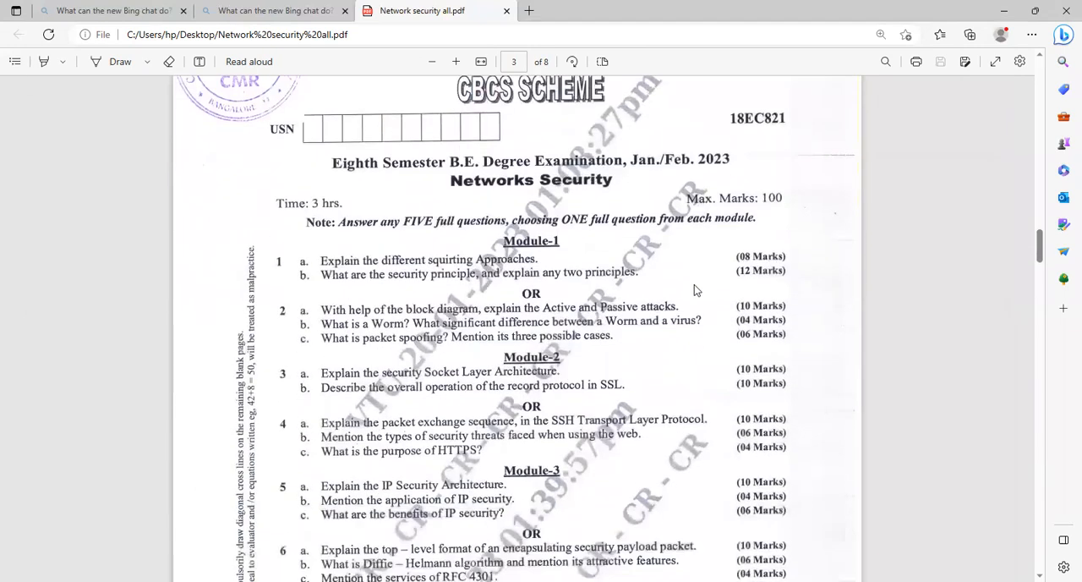
mouse_move(706, 287)
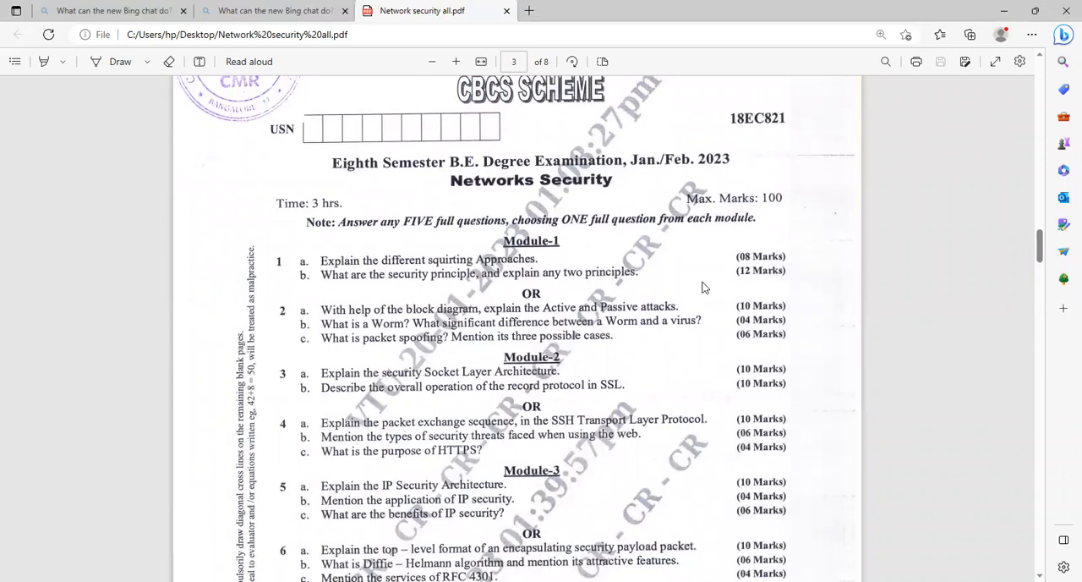
mouse_move(672, 292)
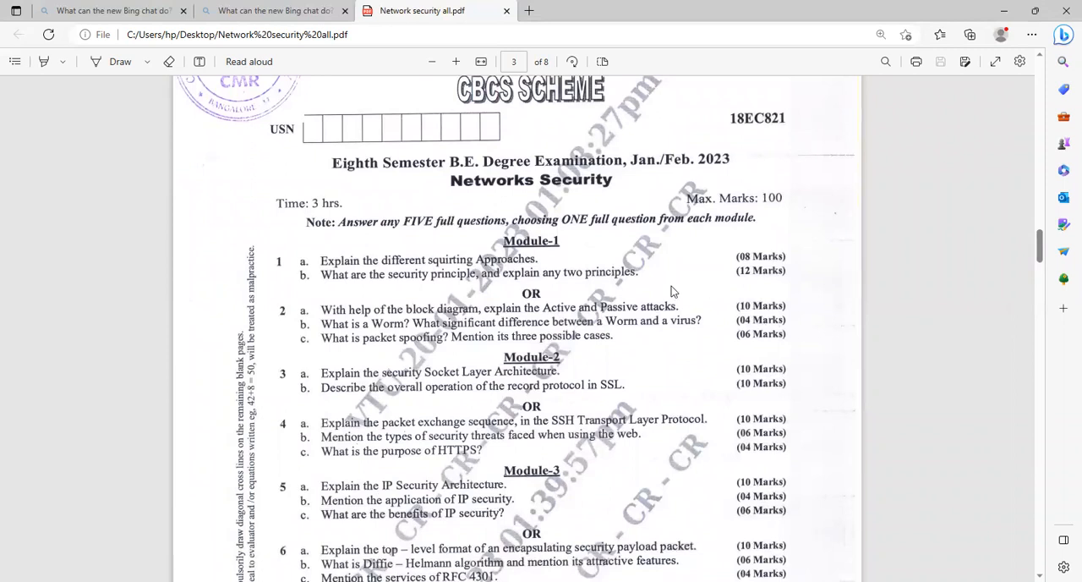
scroll("down", 3)
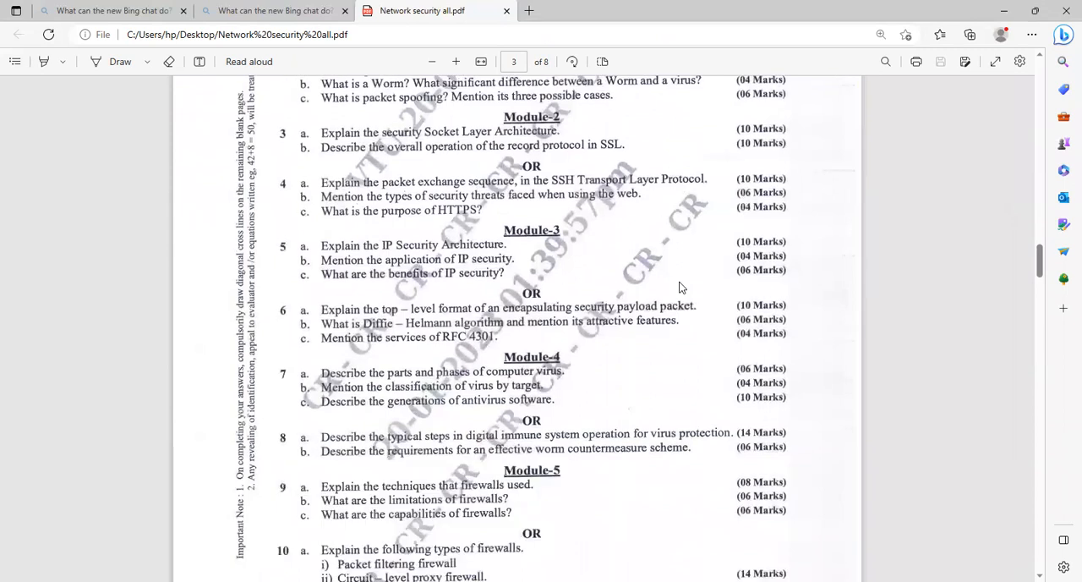
scroll("down", 3)
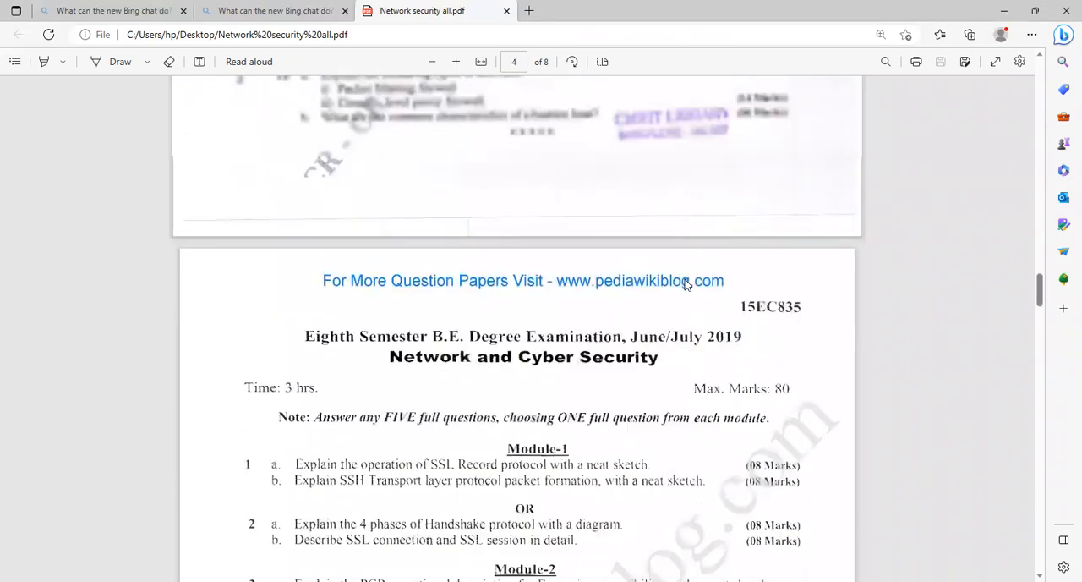